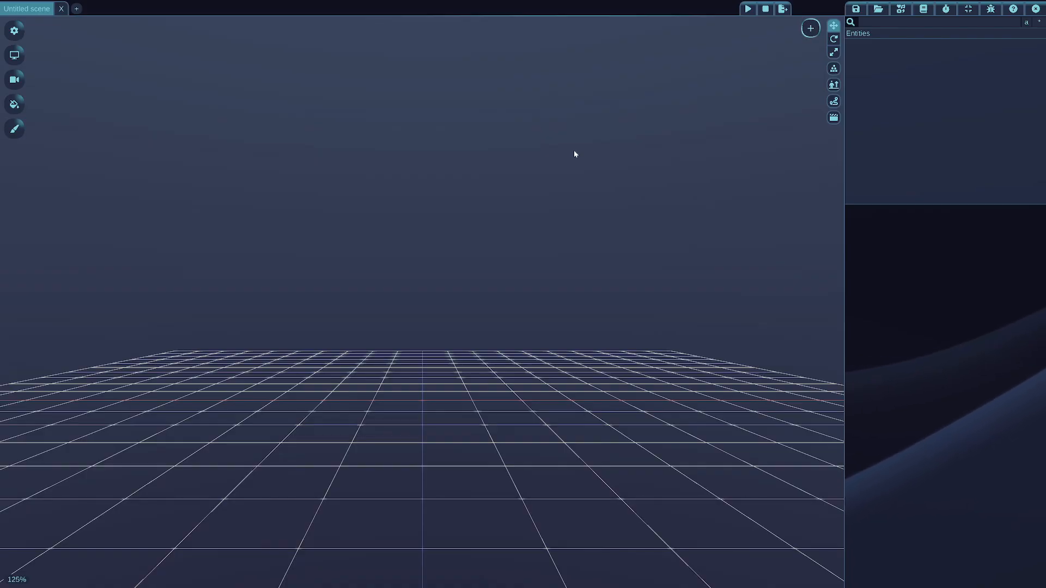
{"action": "mouse_move", "coordinate": [578, 147]}
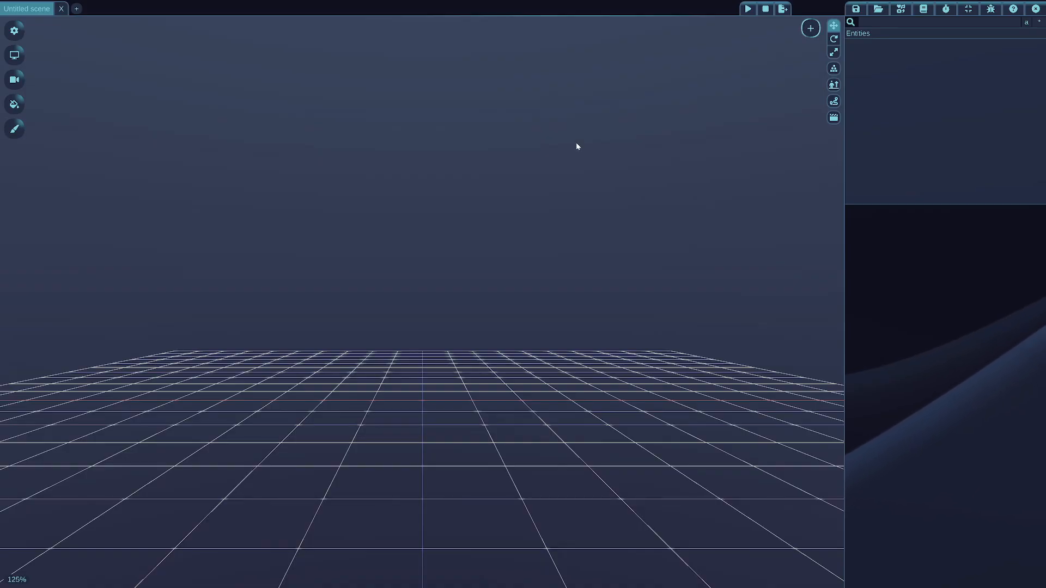
{"action": "mouse_move", "coordinate": [589, 109]}
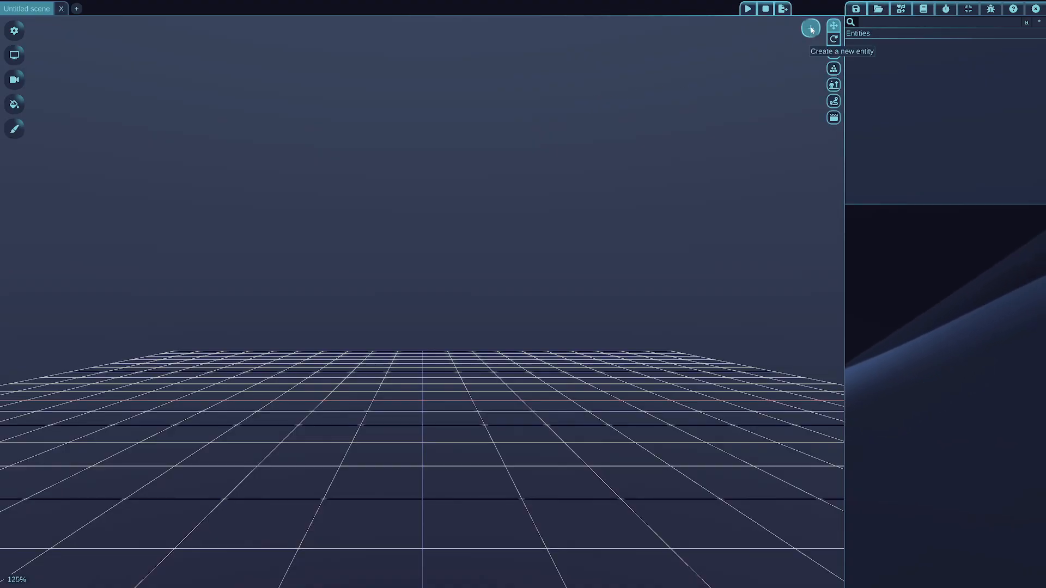
Bring up the create-entity type list from the viewport's + button
{"action": "left_click", "coordinate": [811, 27]}
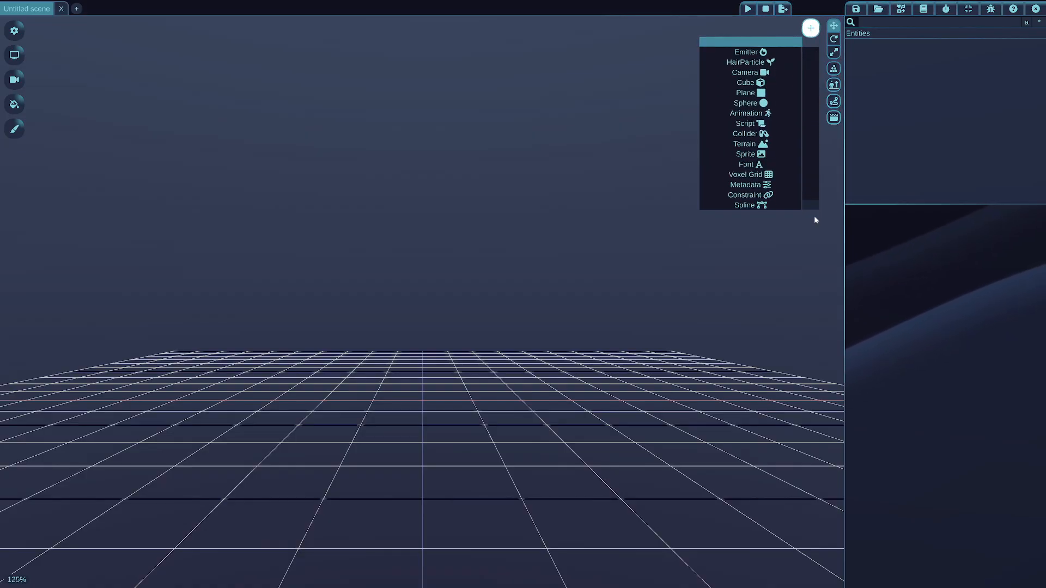
{"action": "mouse_move", "coordinate": [750, 144]}
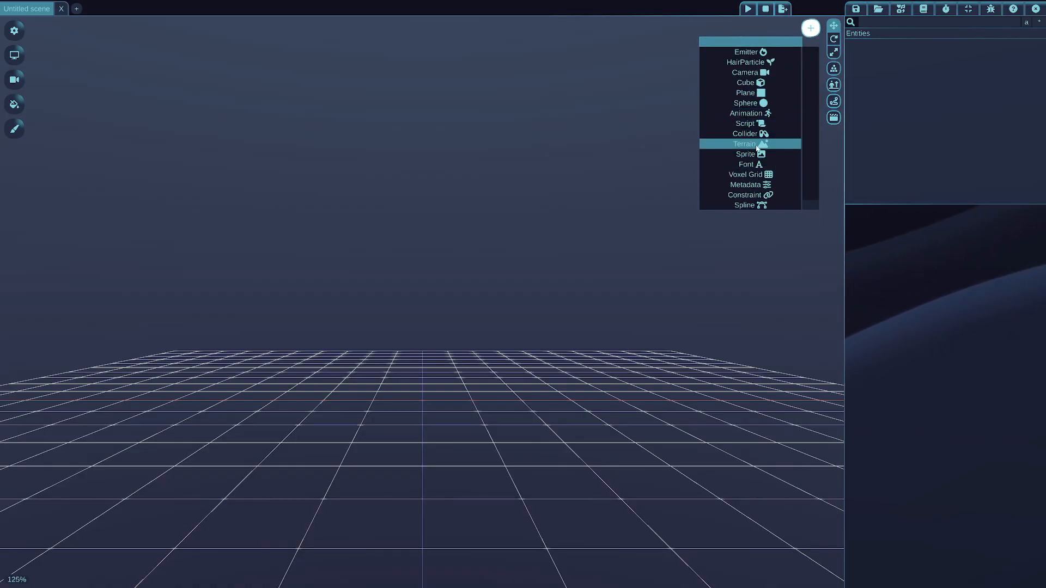
{"action": "mouse_move", "coordinate": [752, 205]}
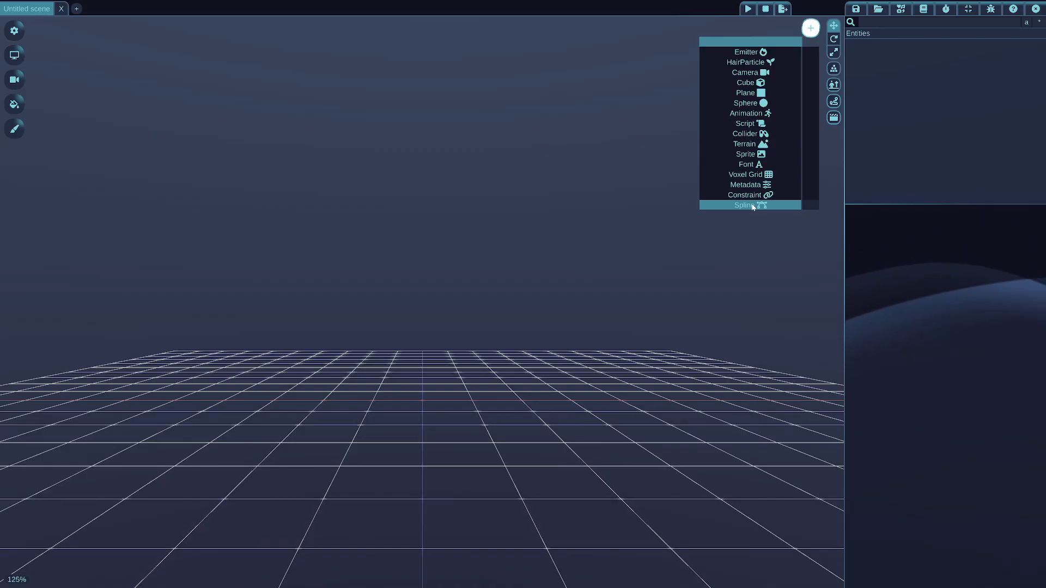
Create a new Spline entity in the empty scene
{"action": "left_click", "coordinate": [750, 205]}
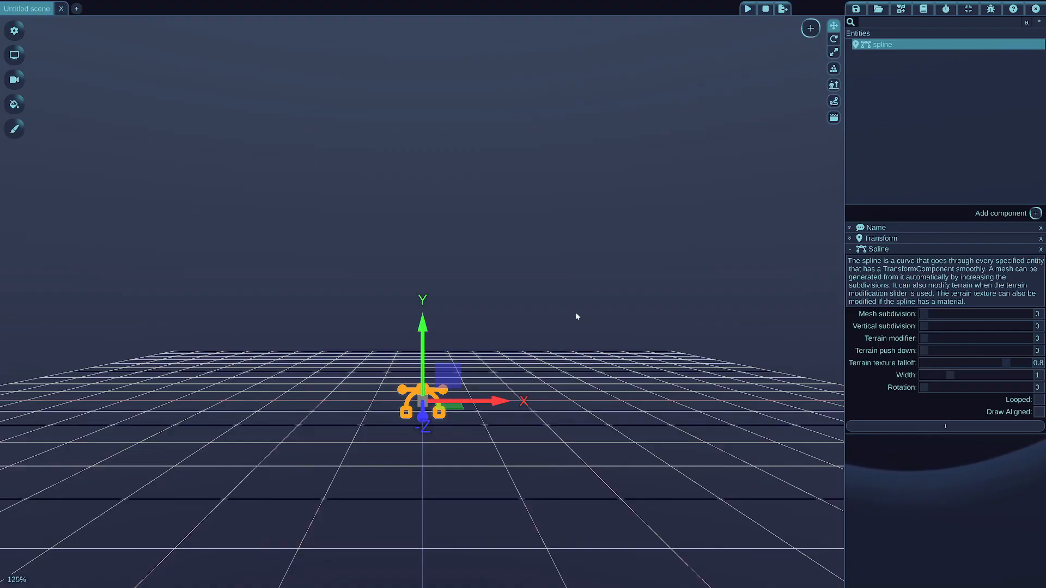
{"action": "mouse_move", "coordinate": [894, 248]}
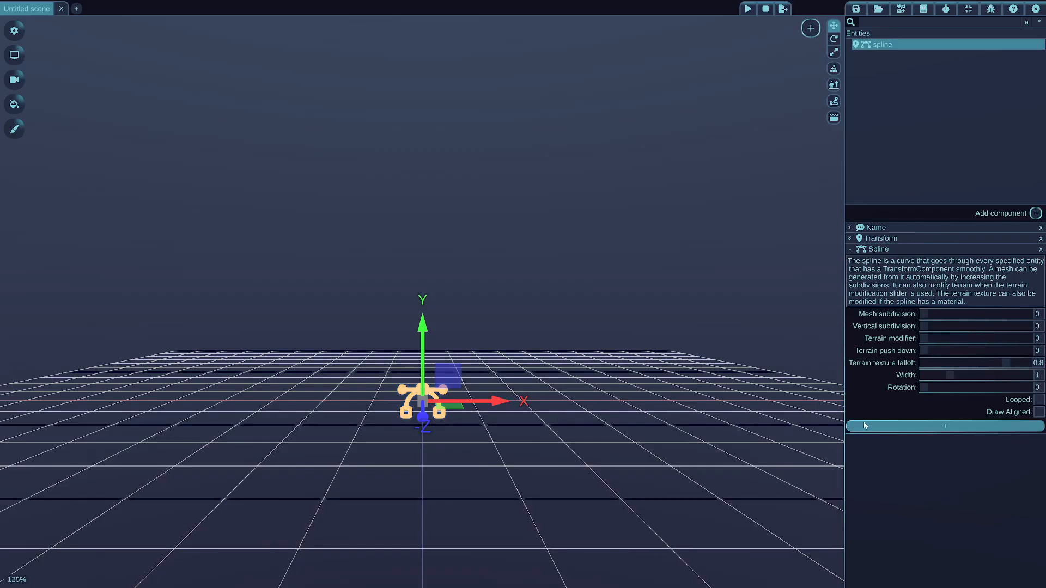
Add spline nodes and place them into a line rising above the grid
{"action": "left_click", "coordinate": [945, 425]}
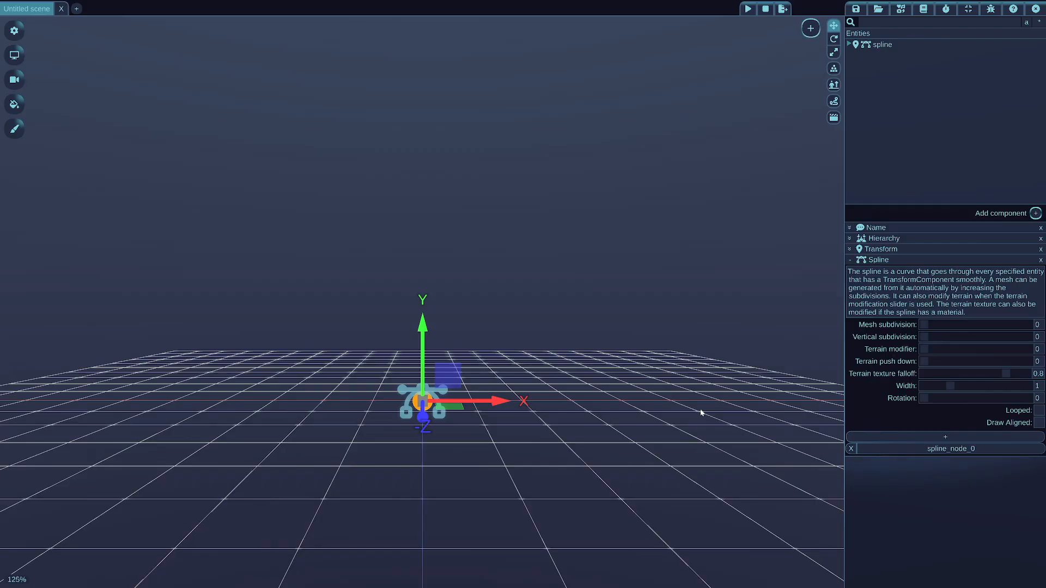
{"action": "mouse_move", "coordinate": [470, 422]}
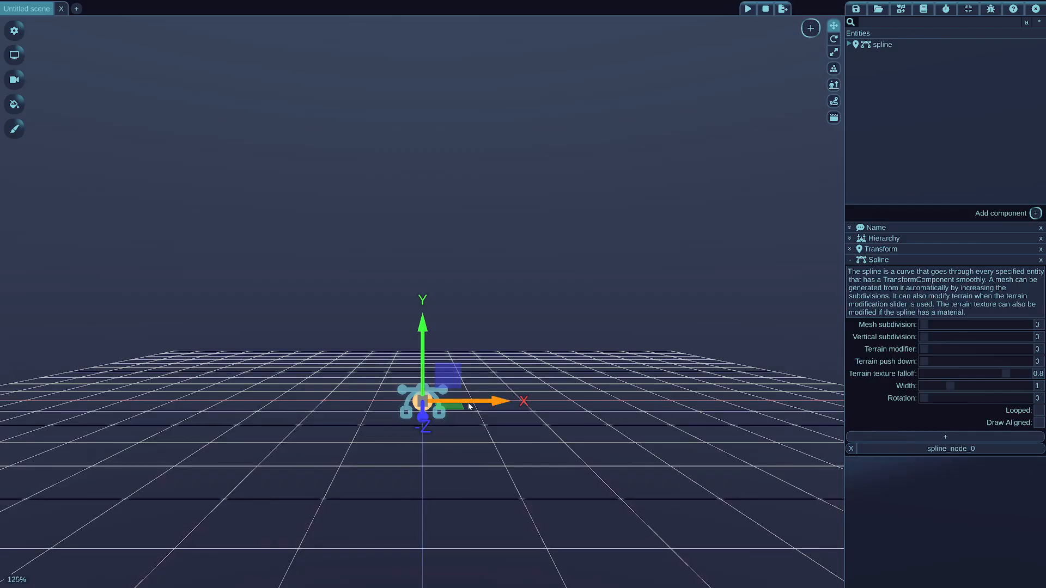
{"action": "left_click_drag", "start_coordinate": [468, 405], "coordinate": [550, 384]}
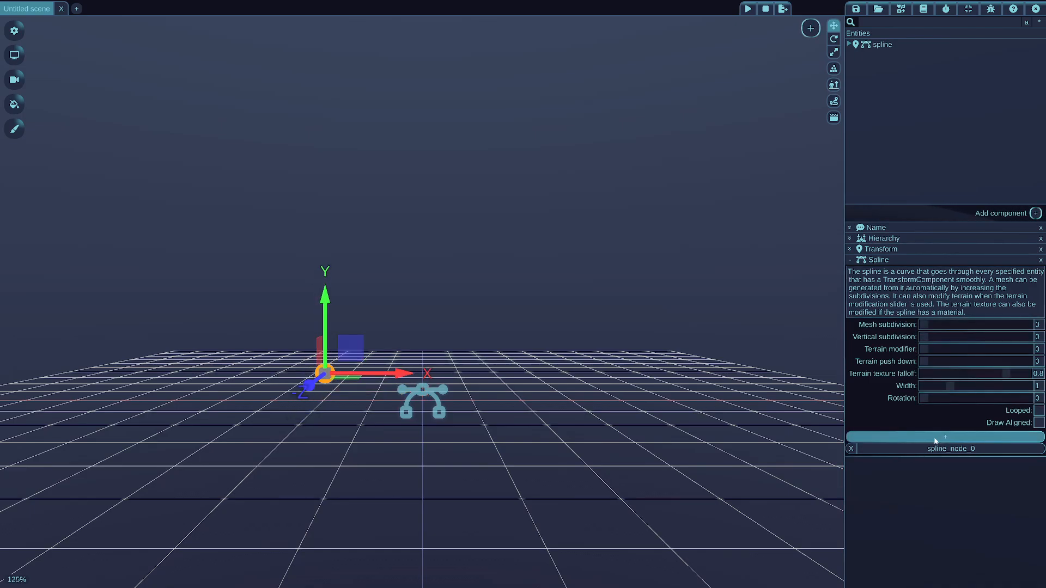
{"action": "mouse_move", "coordinate": [947, 436]}
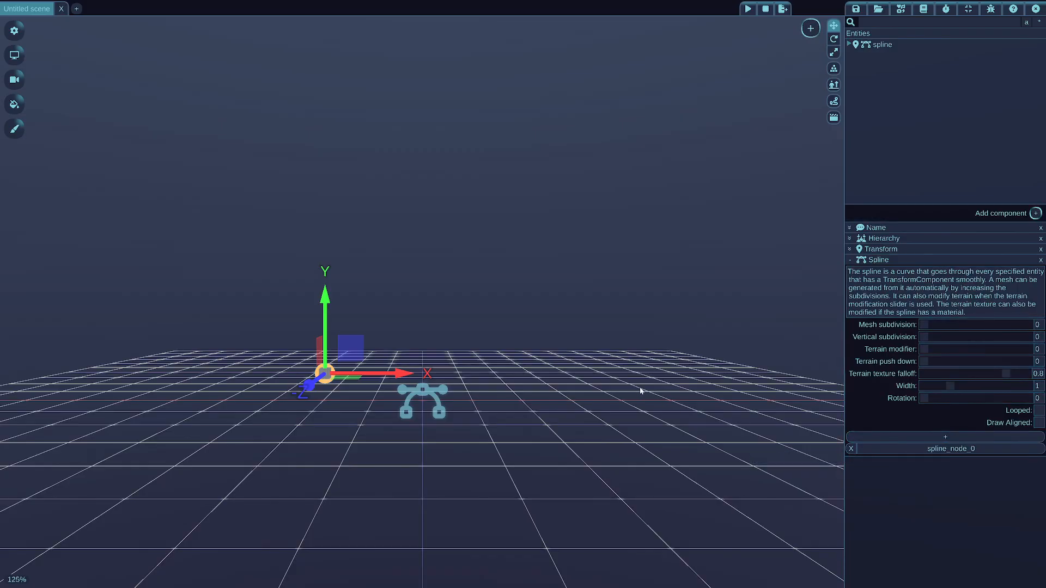
{"action": "left_click", "coordinate": [946, 436]}
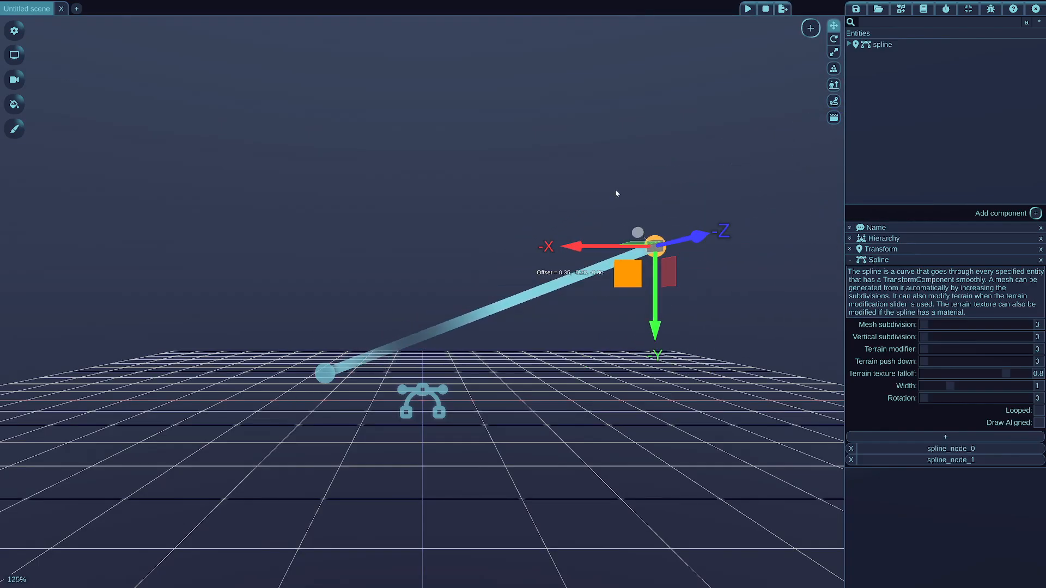
{"action": "left_click_drag", "start_coordinate": [653, 246], "coordinate": [603, 255]}
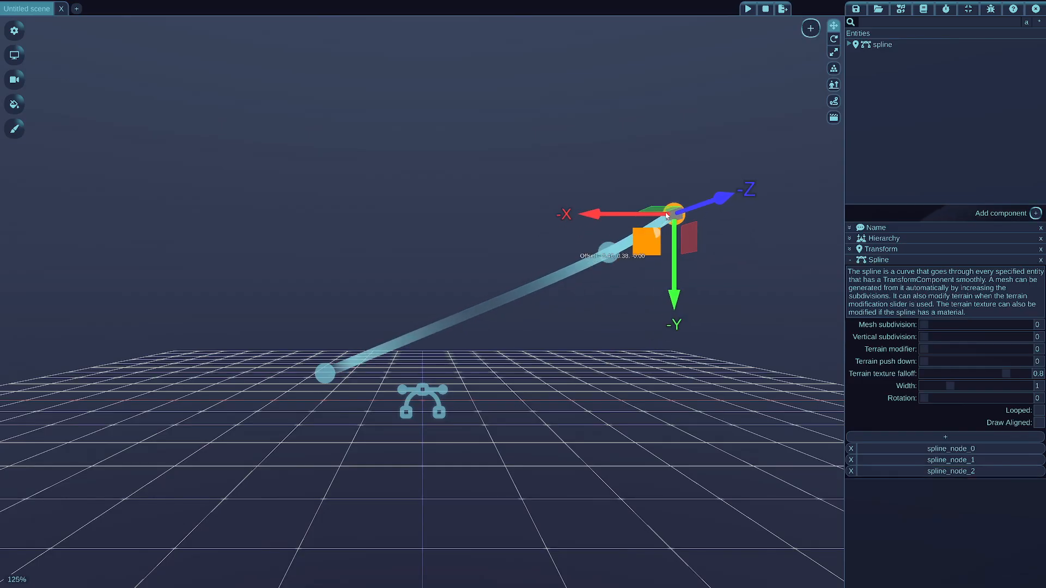
{"action": "left_click_drag", "start_coordinate": [666, 215], "coordinate": [546, 129]}
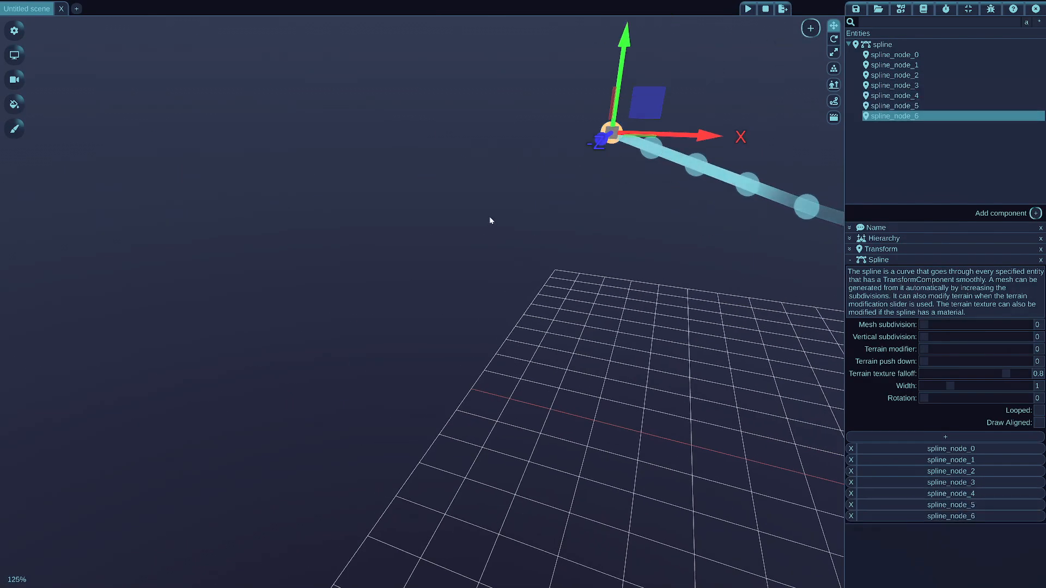
Pull the last node back toward the grid and reposition other nodes into a wavy curve
{"action": "left_click_drag", "start_coordinate": [607, 133], "coordinate": [364, 237]}
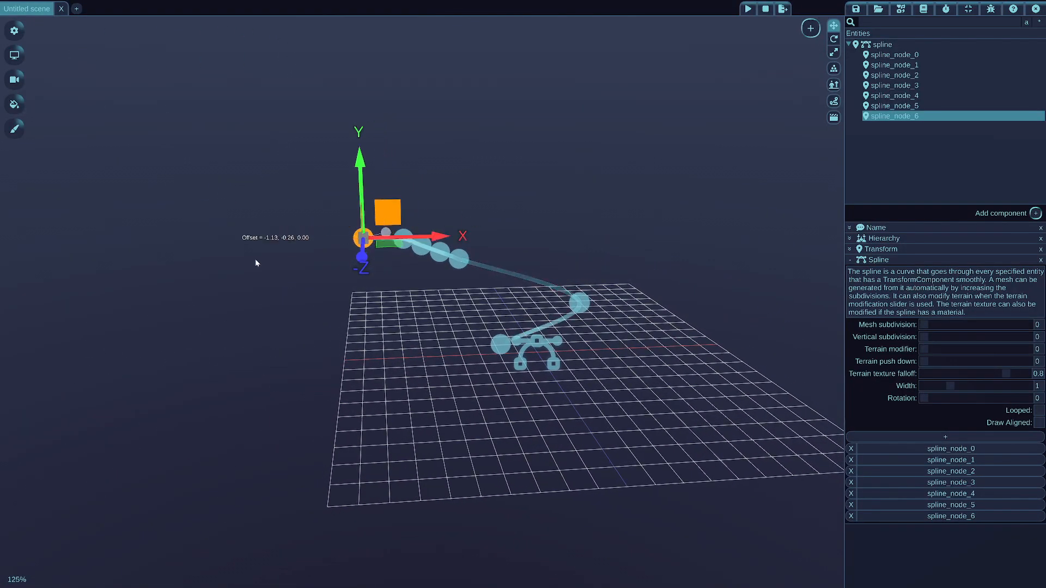
{"action": "left_click", "coordinate": [891, 106]}
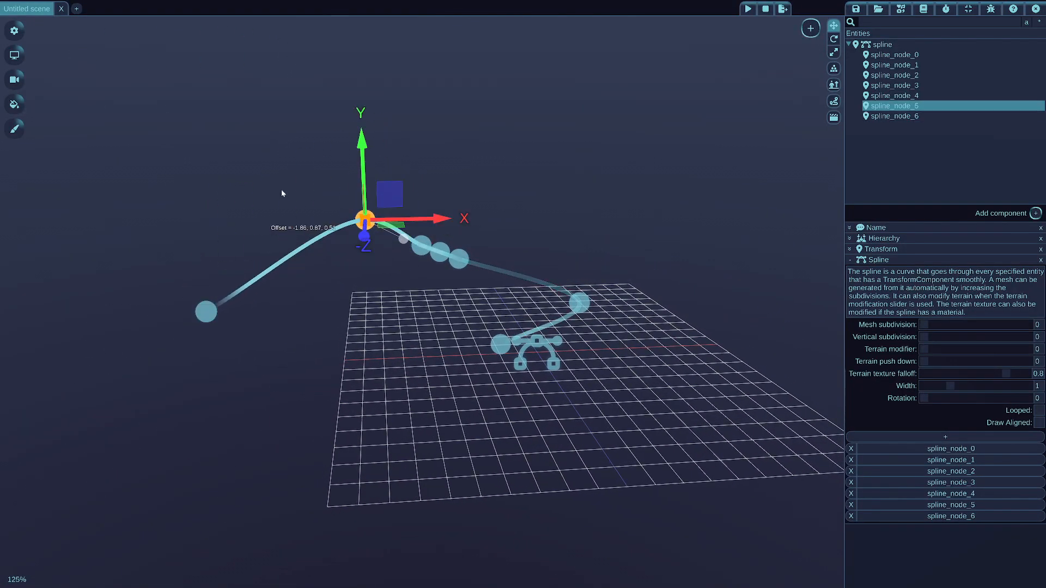
{"action": "left_click", "coordinate": [895, 96]}
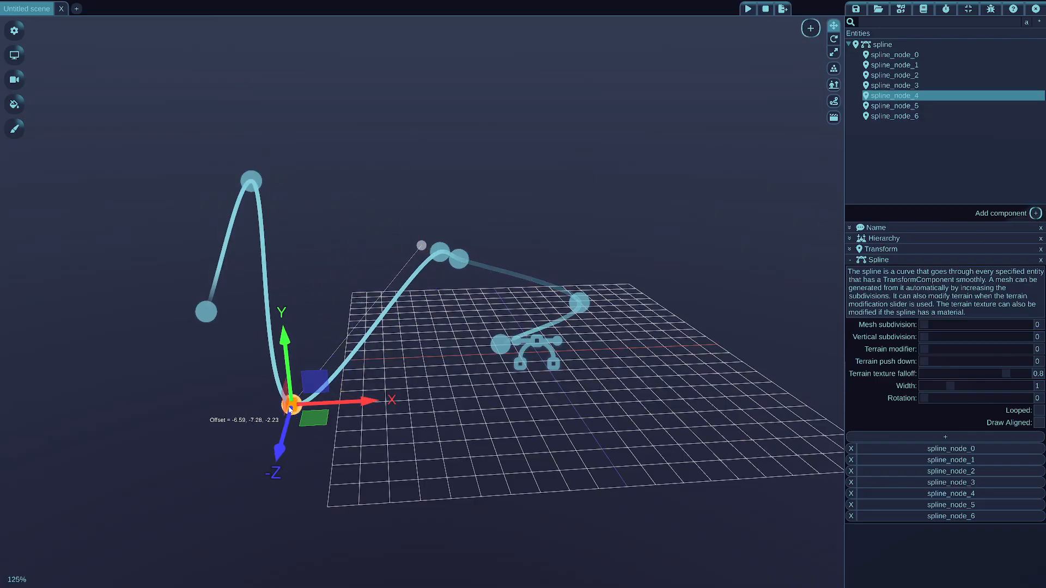
{"action": "left_click", "coordinate": [894, 74]}
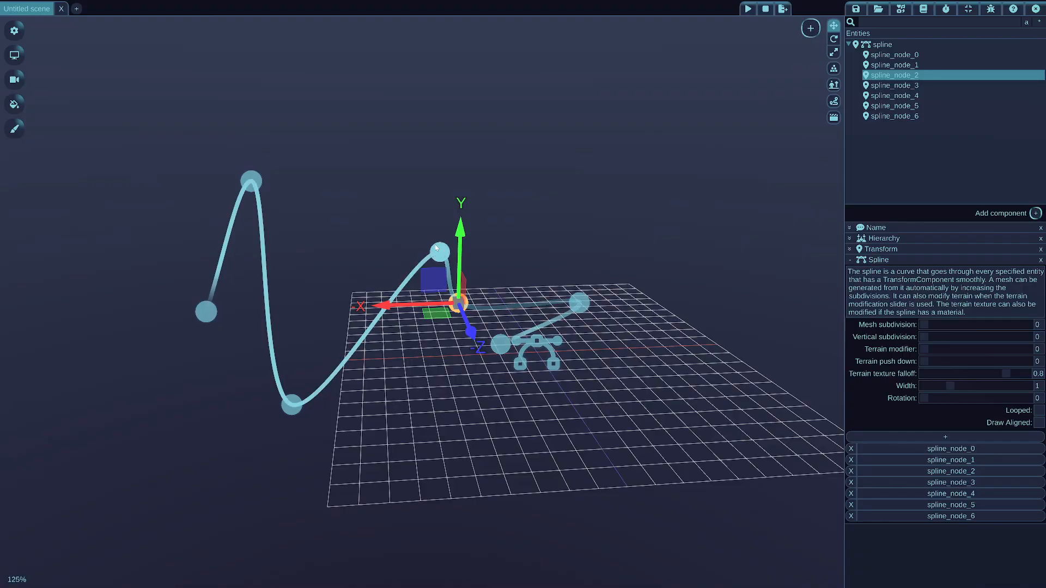
{"action": "mouse_move", "coordinate": [418, 237]}
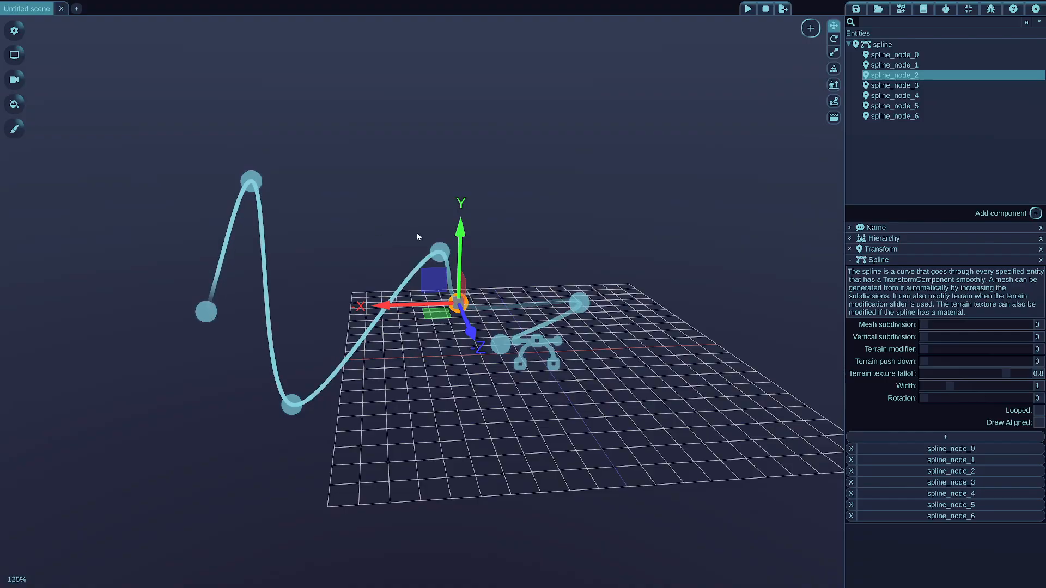
{"action": "mouse_move", "coordinate": [468, 262]}
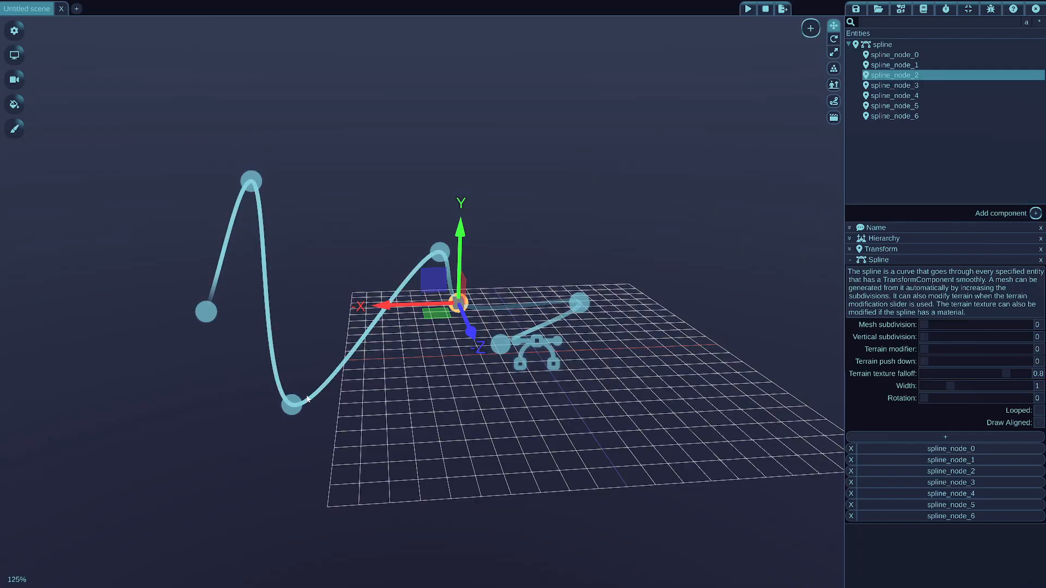
Raise the node at the bottom of the dip toward the centre for a gentler wave
{"action": "left_click", "coordinate": [894, 96]}
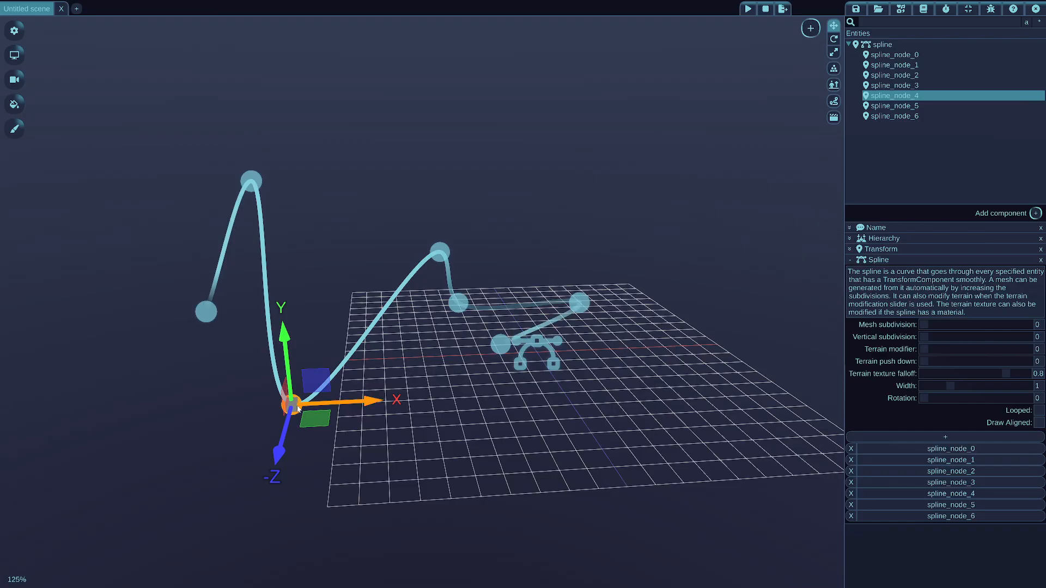
{"action": "left_click_drag", "start_coordinate": [296, 400], "coordinate": [404, 273]}
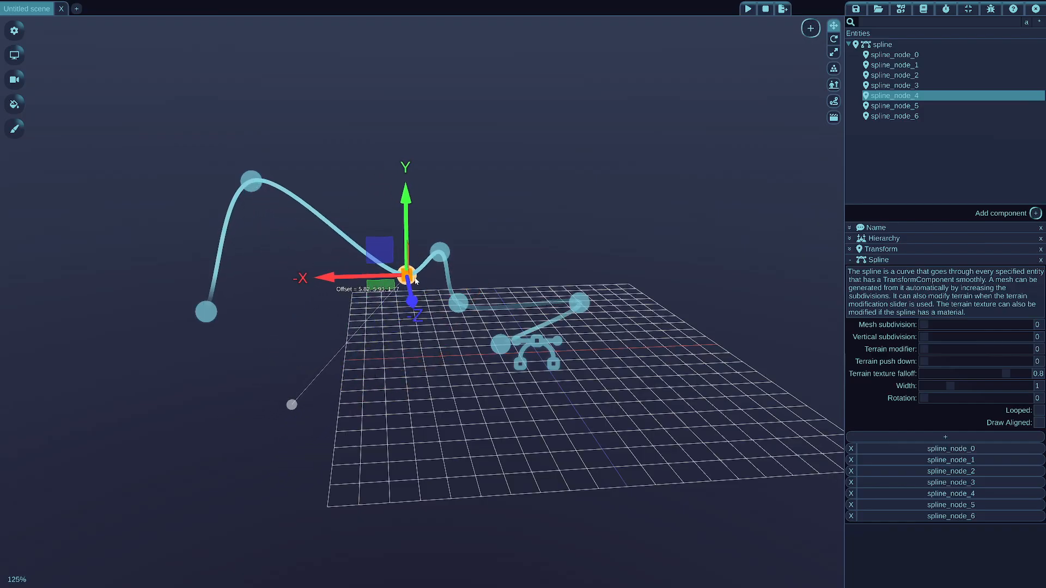
{"action": "left_click_drag", "start_coordinate": [405, 273], "coordinate": [437, 270]}
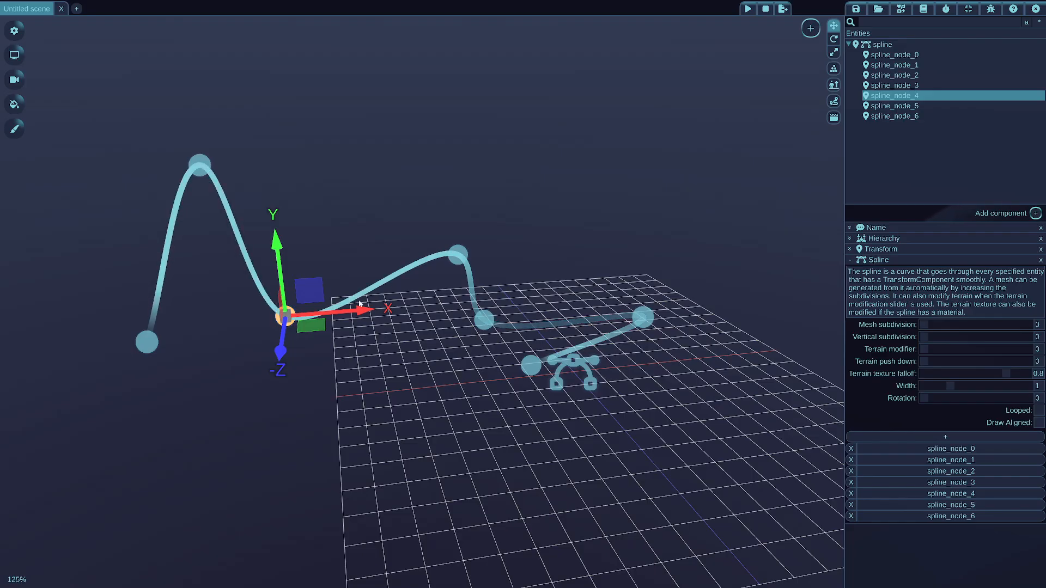
{"action": "mouse_move", "coordinate": [753, 290]}
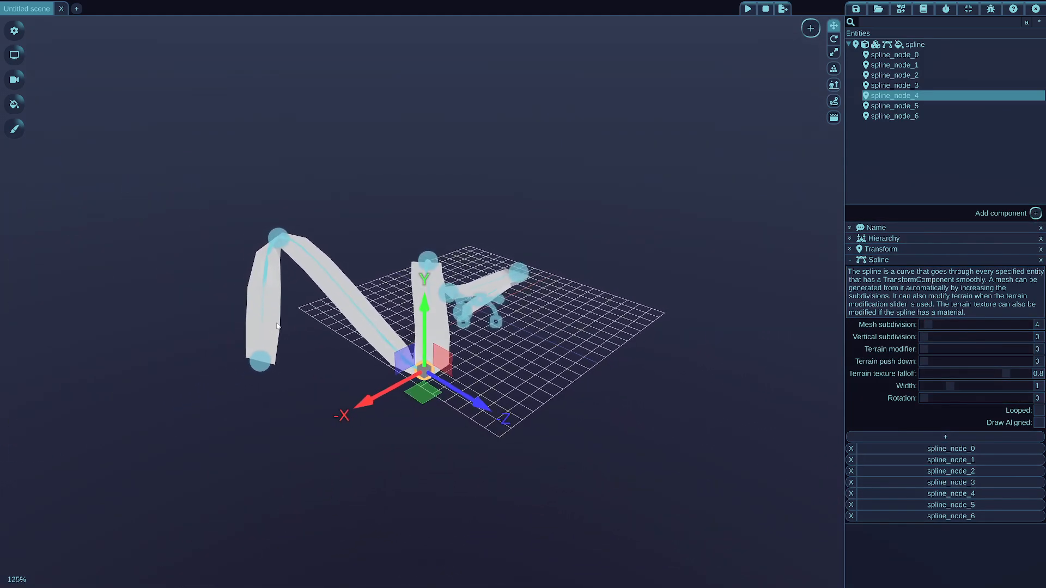
Move a middle spline node so the generated mesh ribbon curves across the grid
{"action": "left_click", "coordinate": [895, 115]}
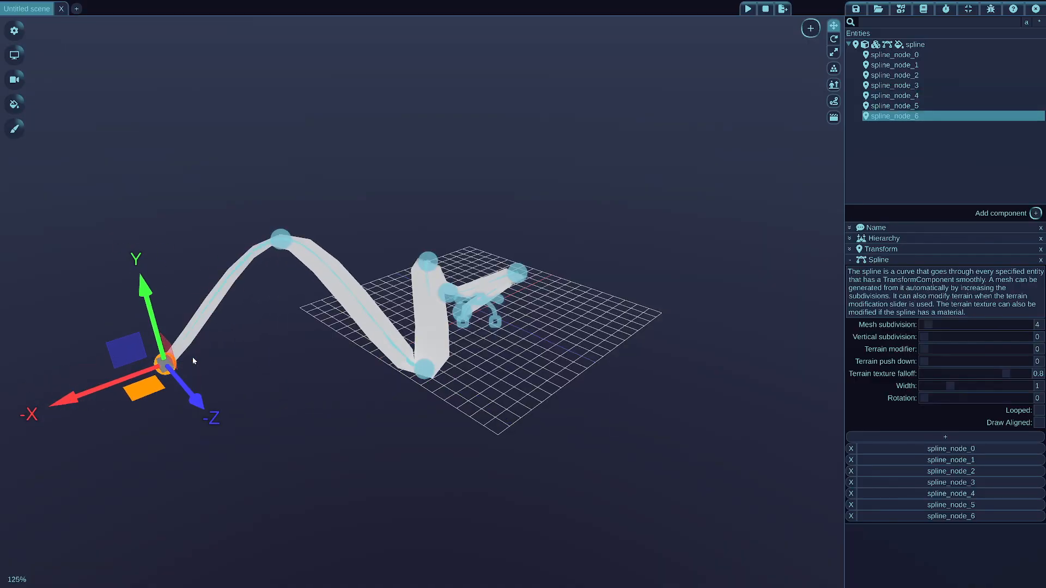
{"action": "left_click", "coordinate": [894, 106]}
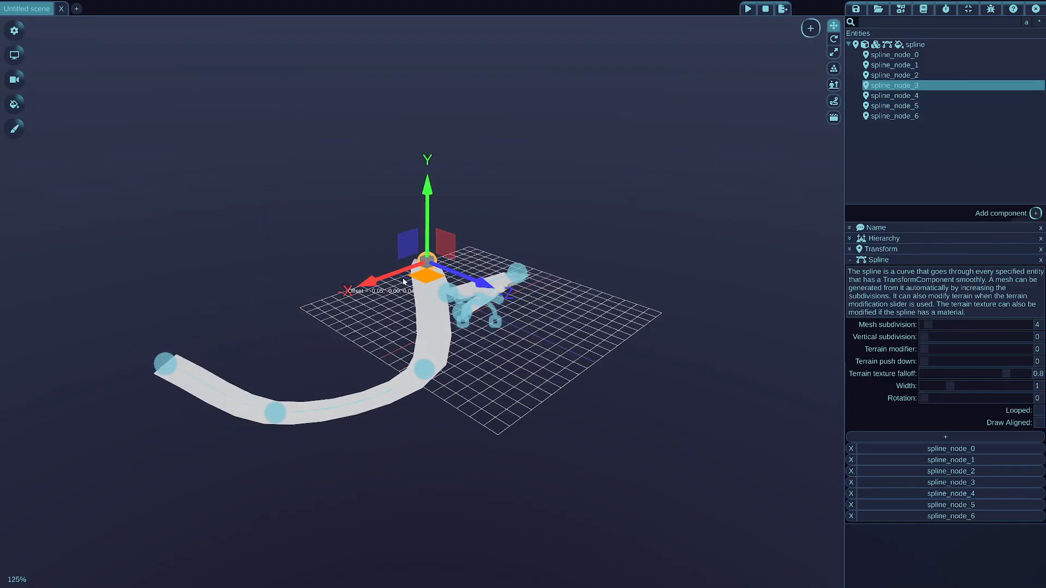
{"action": "left_click_drag", "start_coordinate": [403, 281], "coordinate": [437, 347]}
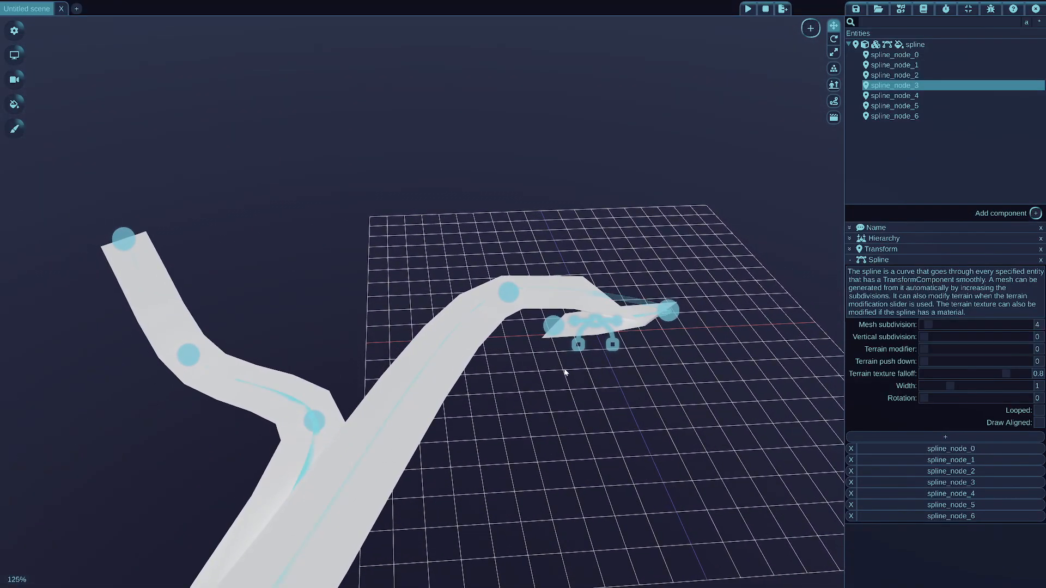
{"action": "mouse_move", "coordinate": [635, 339]}
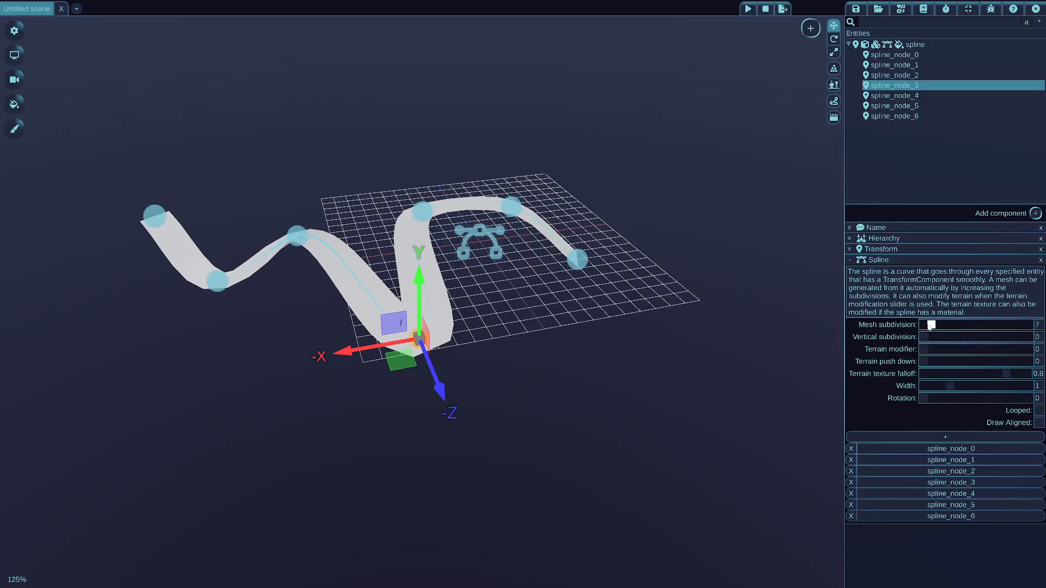
{"action": "mouse_move", "coordinate": [930, 324]}
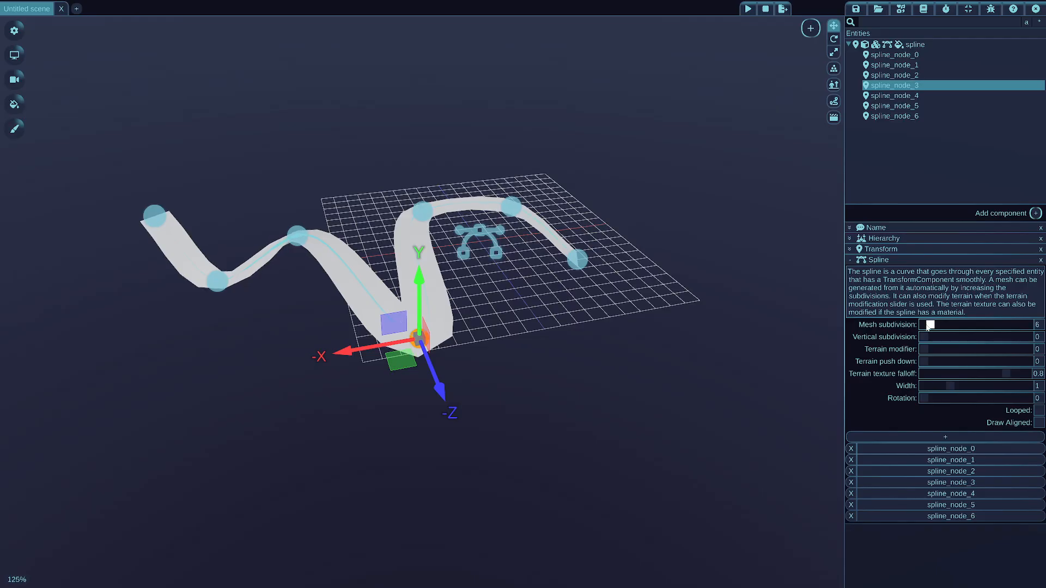
Raise the spline's mesh subdivision to 18 for a smoother ribbon
{"action": "left_click_drag", "start_coordinate": [930, 325], "coordinate": [941, 325]}
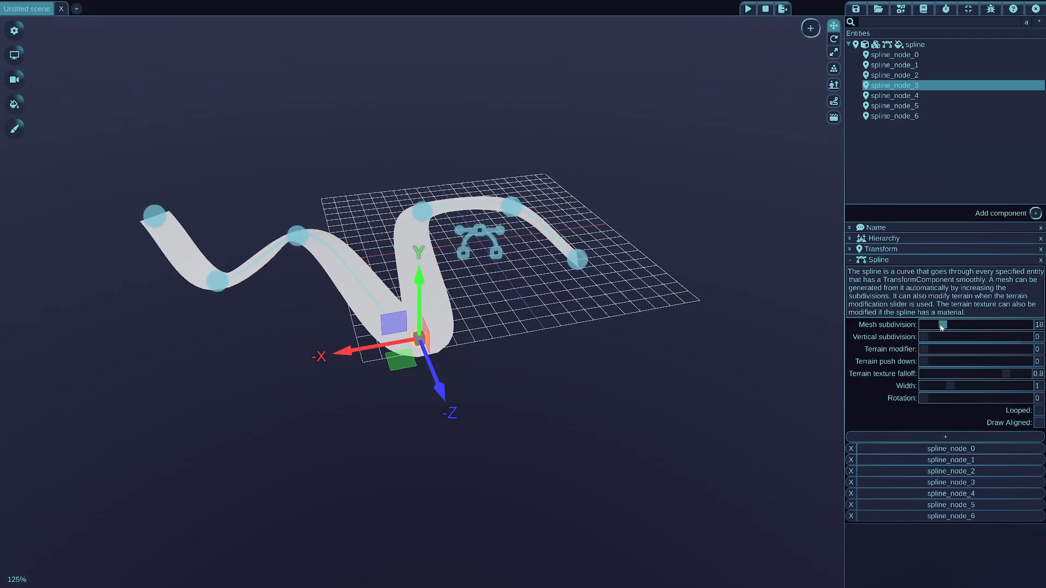
{"action": "mouse_move", "coordinate": [703, 345]}
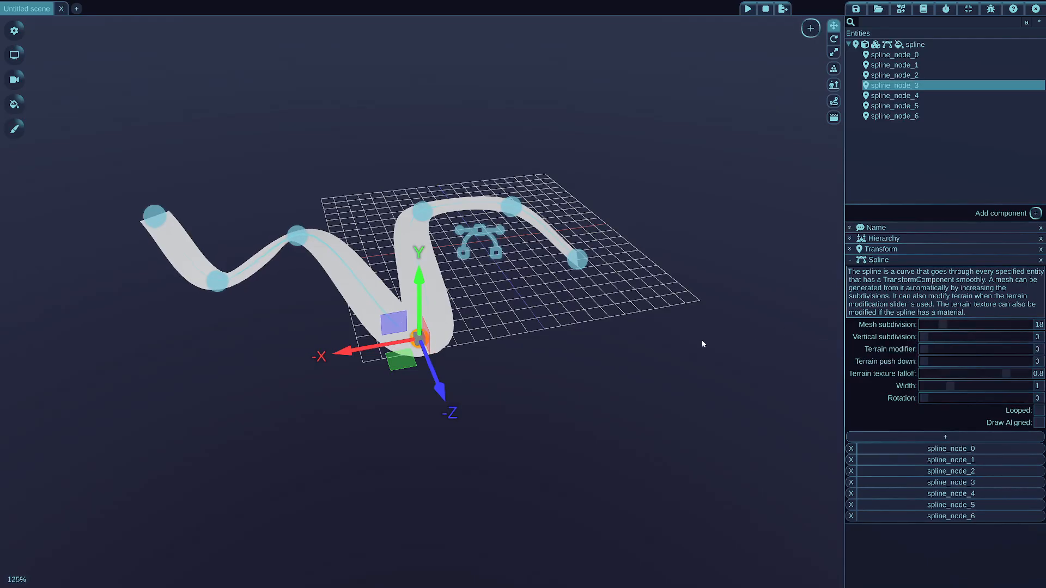
{"action": "mouse_move", "coordinate": [673, 361]}
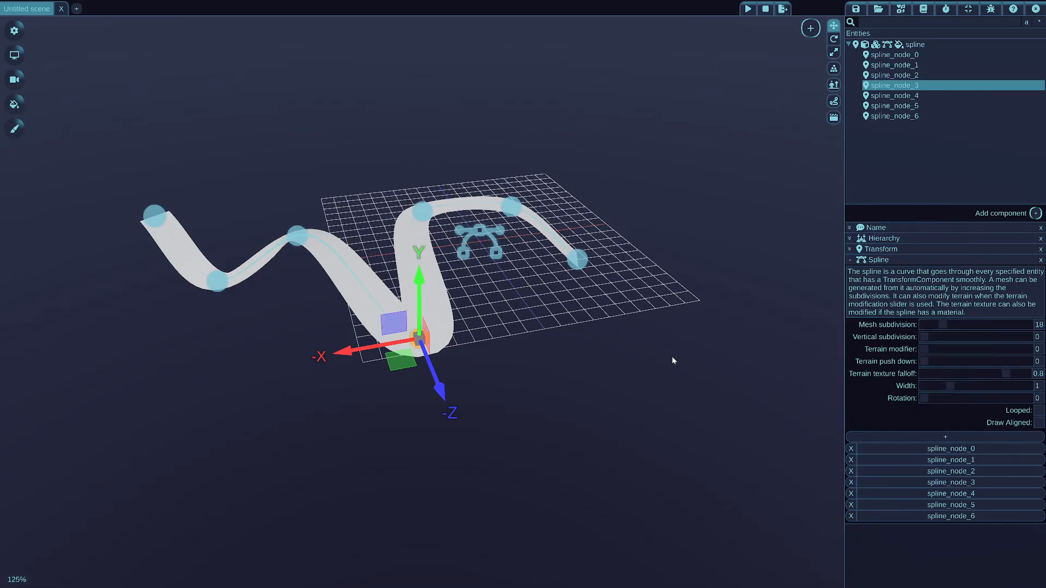
{"action": "mouse_move", "coordinate": [662, 359]}
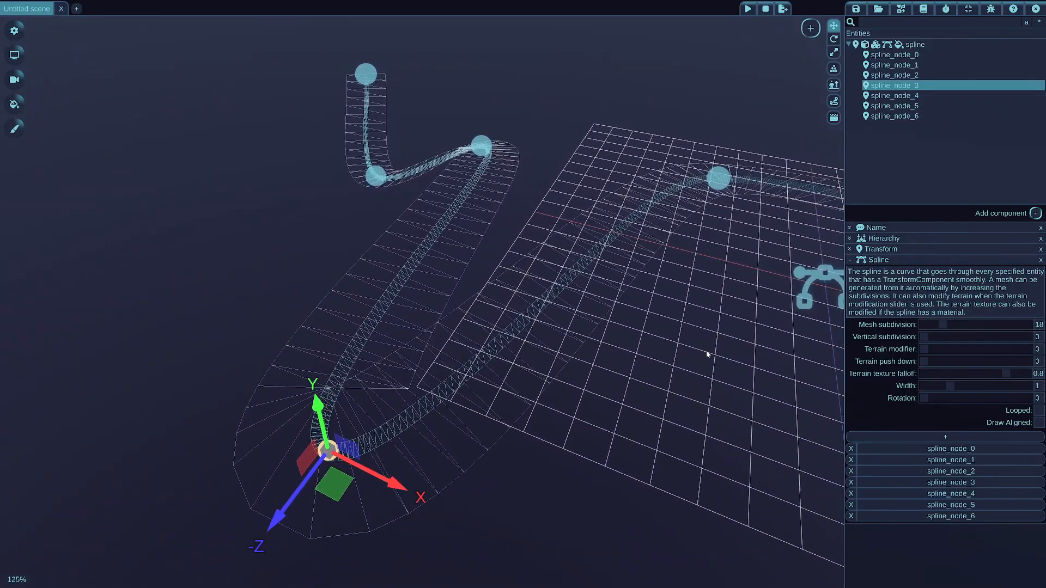
Adjust the spline's mesh subdivision up to 21 for a smoother S-shaped ribbon
{"action": "left_click_drag", "start_coordinate": [938, 324], "coordinate": [965, 325]}
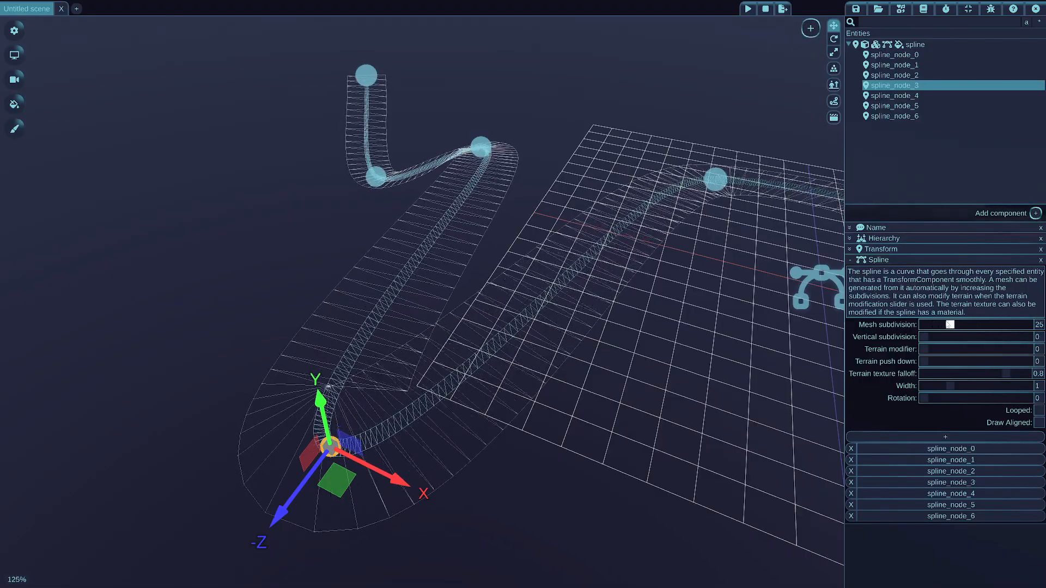
{"action": "left_click_drag", "start_coordinate": [951, 325], "coordinate": [941, 325]}
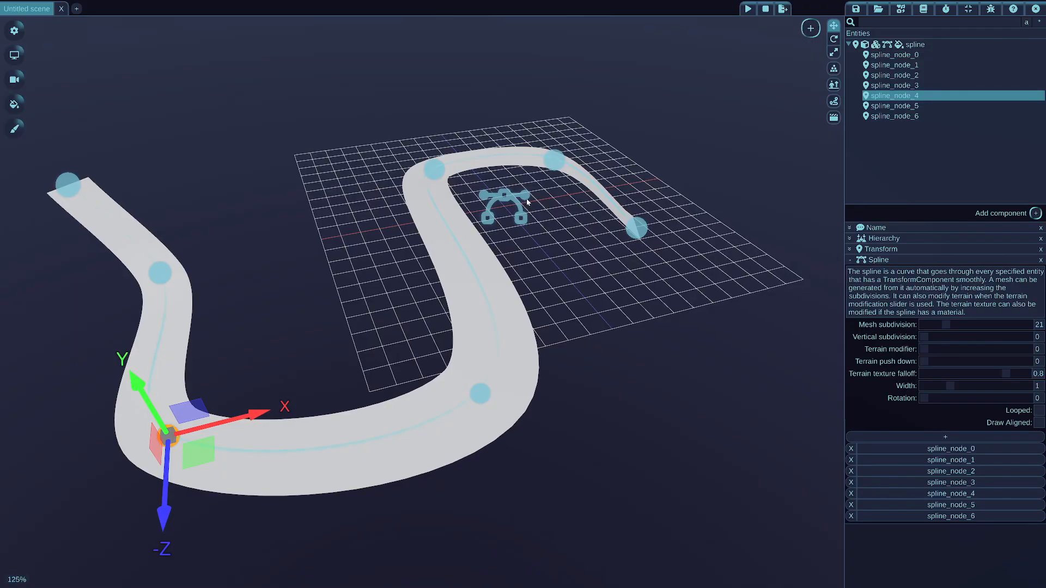
Select the spline root entity to reveal its Material, Mesh, Object and Spline components
{"action": "left_click", "coordinate": [914, 44]}
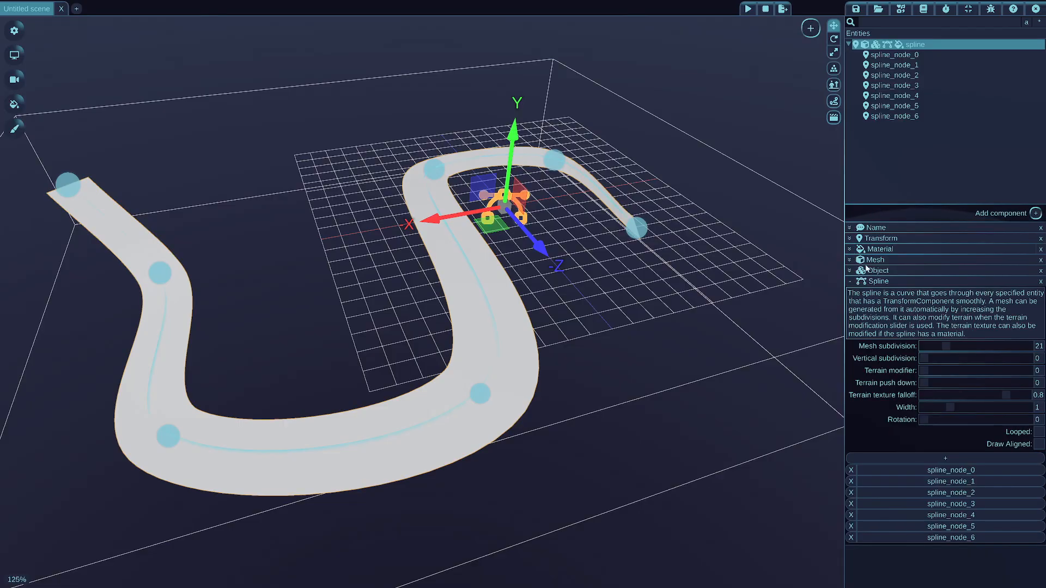
{"action": "left_click", "coordinate": [848, 282]}
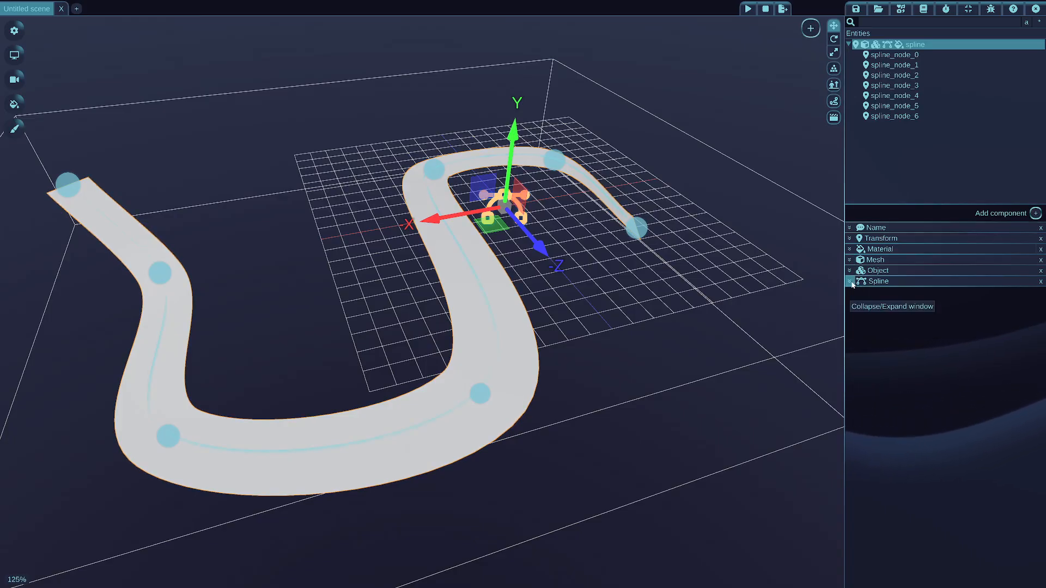
{"action": "left_click", "coordinate": [850, 281]}
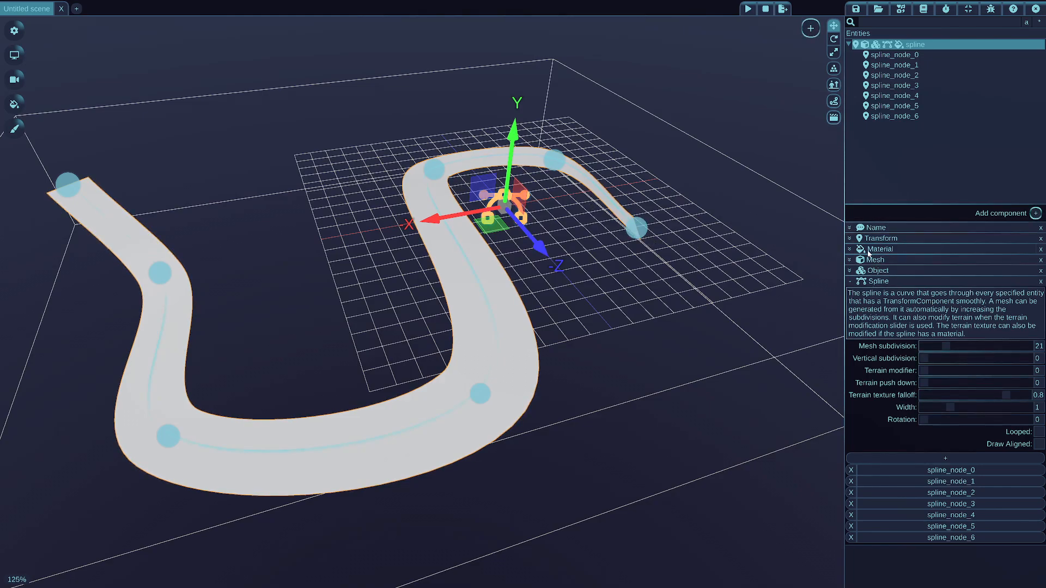
Expand the spline's Material and return its base colour to white after trying red
{"action": "left_click", "coordinate": [850, 249]}
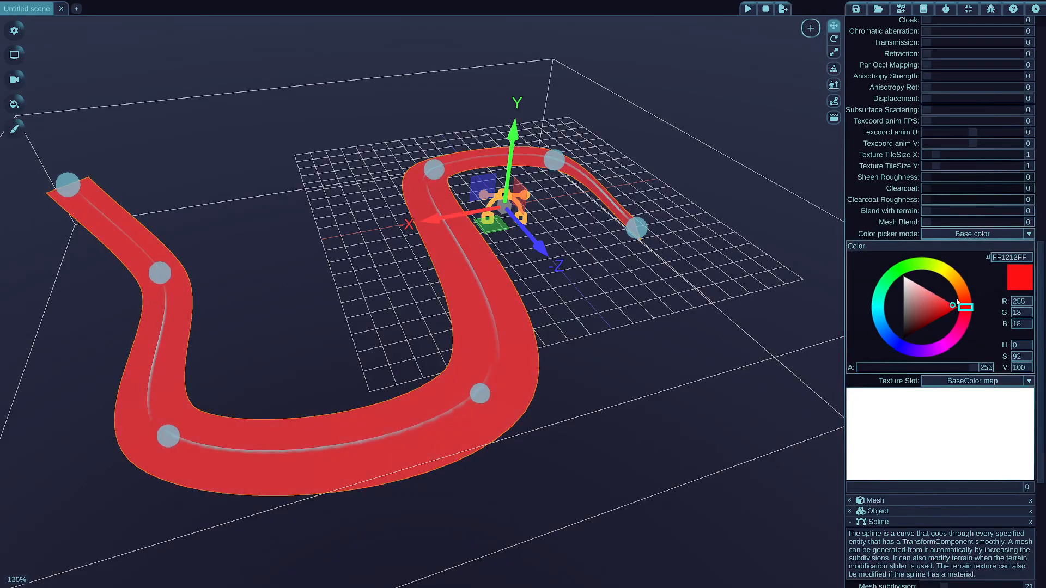
{"action": "left_click", "coordinate": [961, 305]}
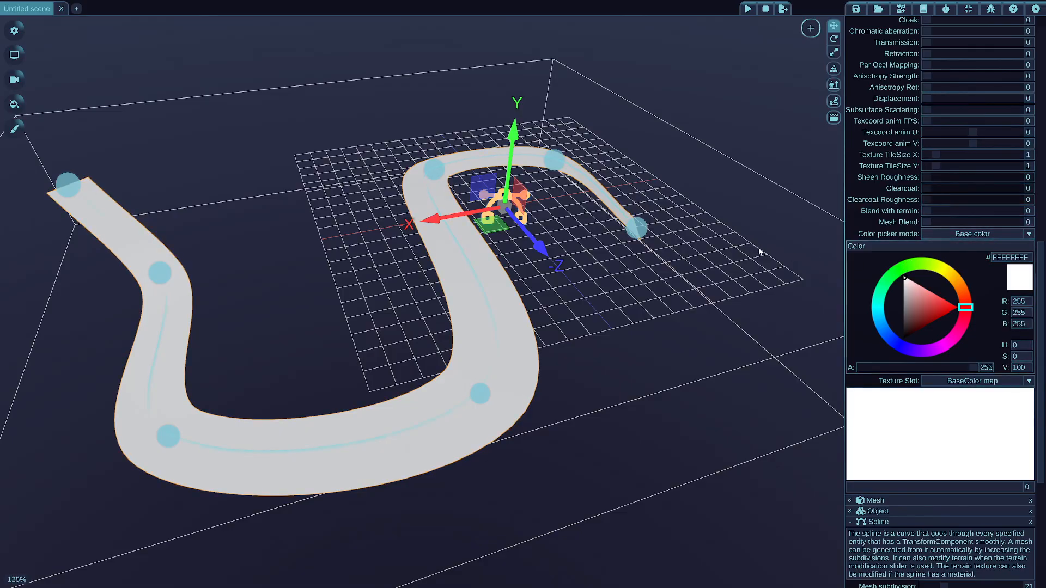
{"action": "mouse_move", "coordinate": [741, 280]}
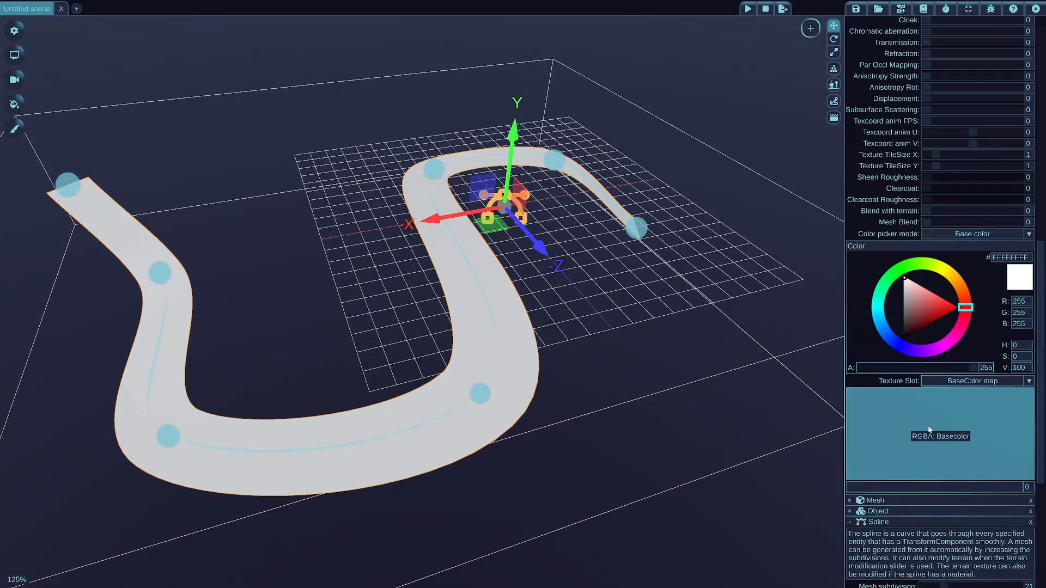
Load Road007_2K-PNG_Color.png into the spline material's BaseColor map slot
{"action": "left_click", "coordinate": [940, 433]}
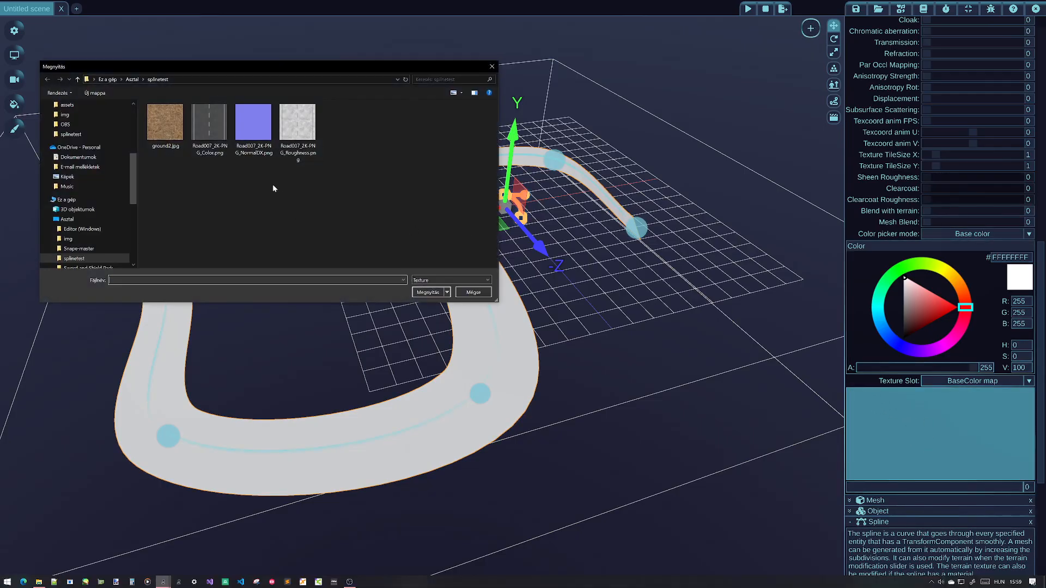
{"action": "left_click", "coordinate": [209, 122]}
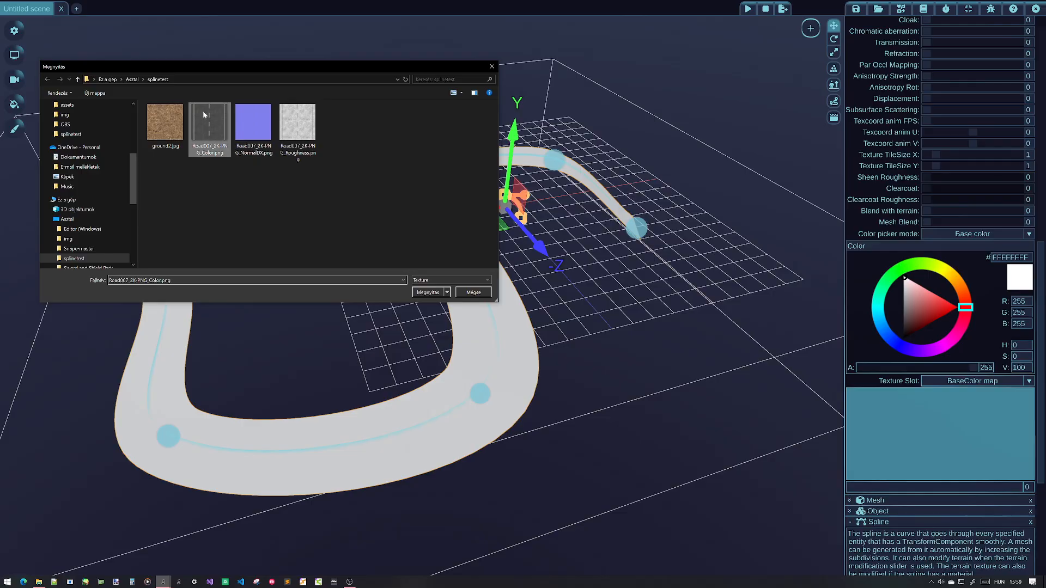
{"action": "left_click", "coordinate": [427, 292]}
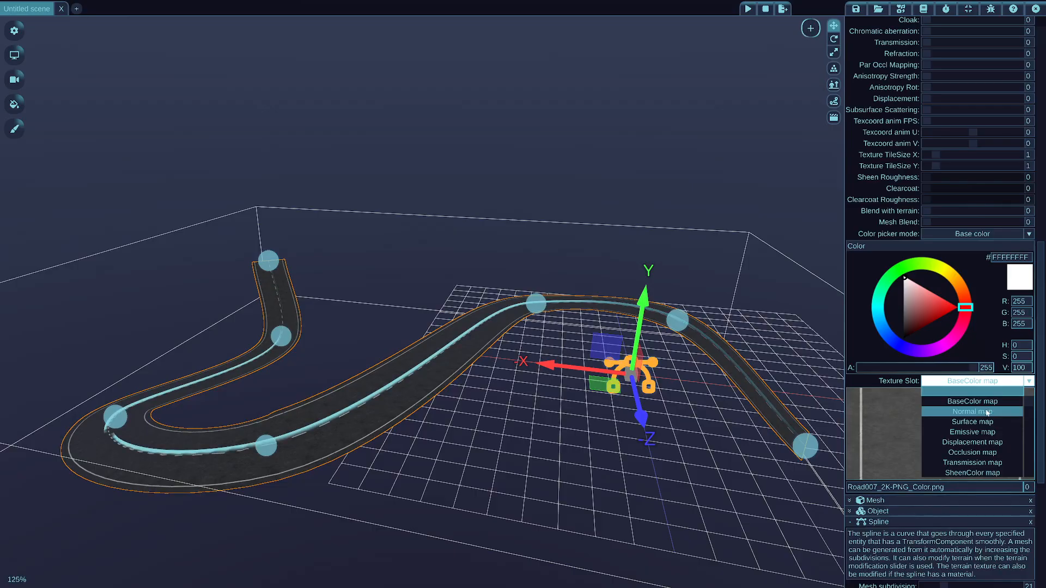
Switch the texture slot to Normal map and load Road007_2K-PNG_NormalDX.png
{"action": "left_click", "coordinate": [972, 412]}
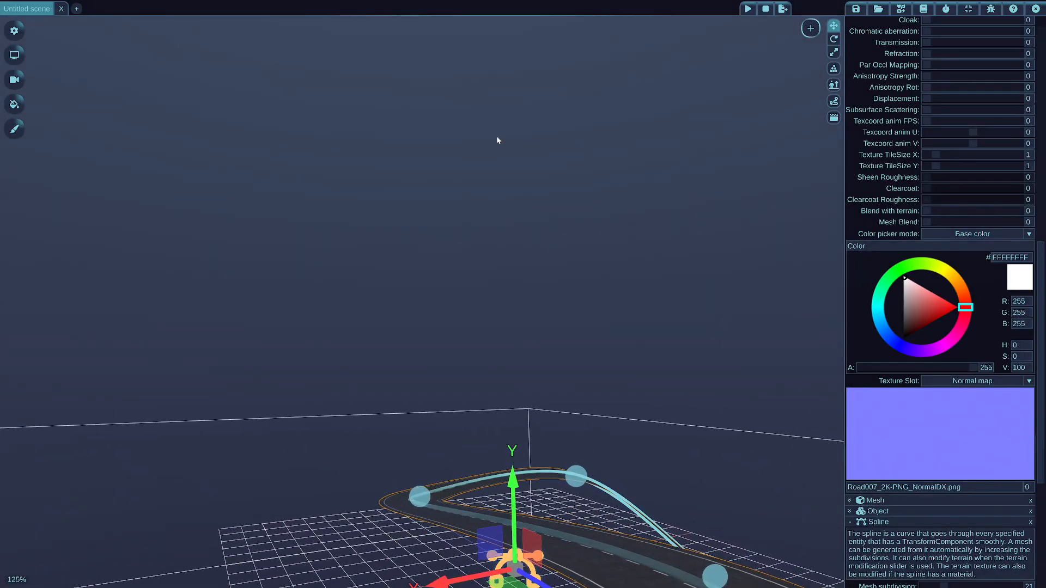
Add a Directional Light named dirlight and rotate it to light the road
{"action": "left_click", "coordinate": [809, 28]}
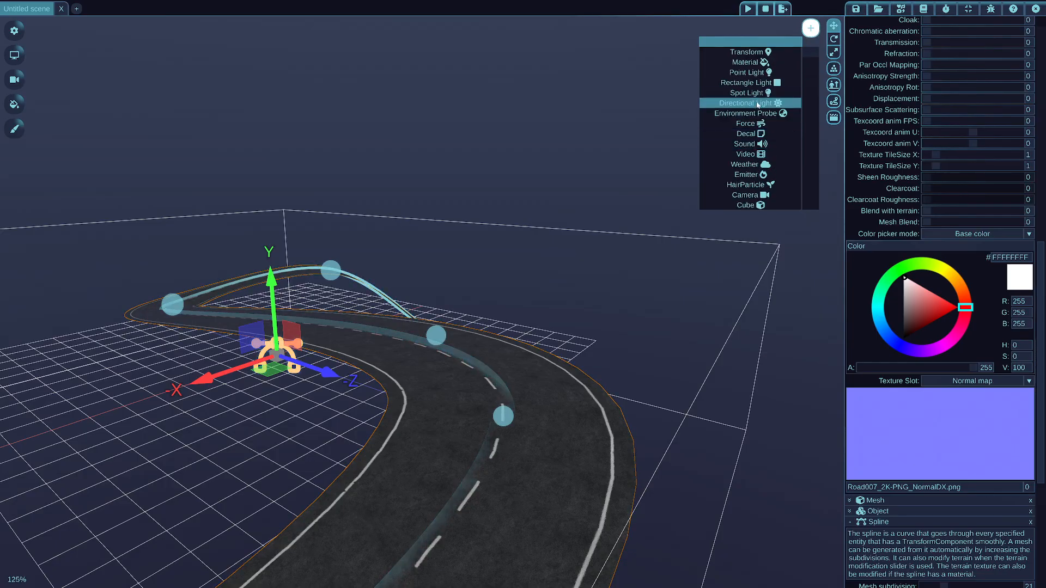
{"action": "left_click", "coordinate": [746, 103]}
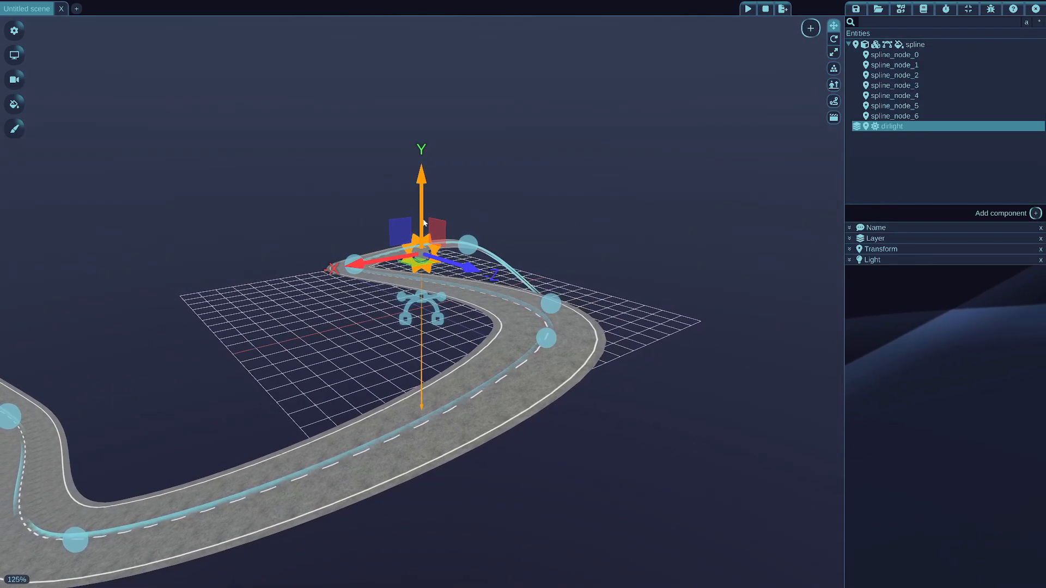
{"action": "left_click", "coordinate": [831, 39]}
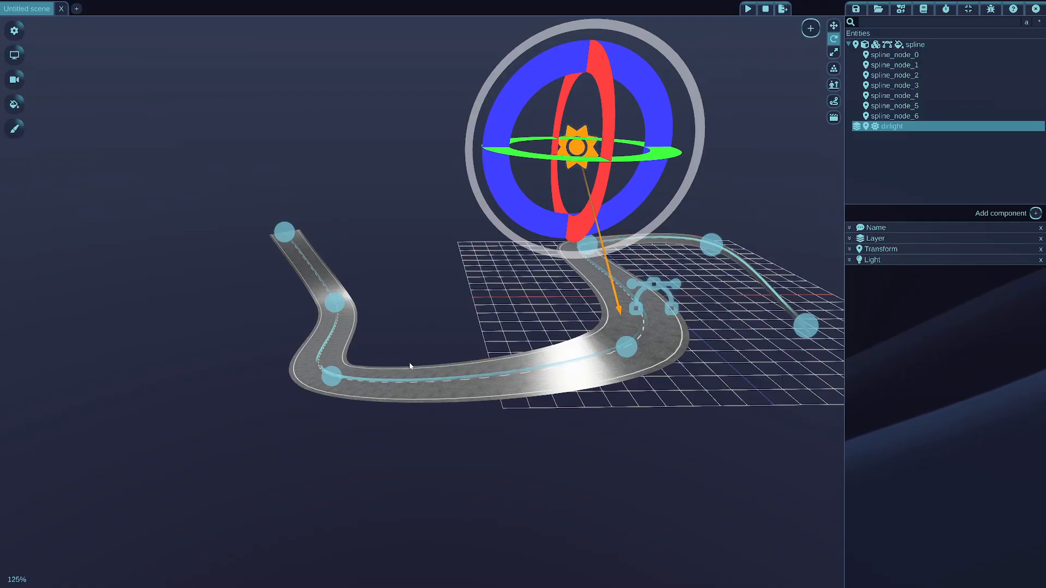
{"action": "mouse_move", "coordinate": [494, 401]}
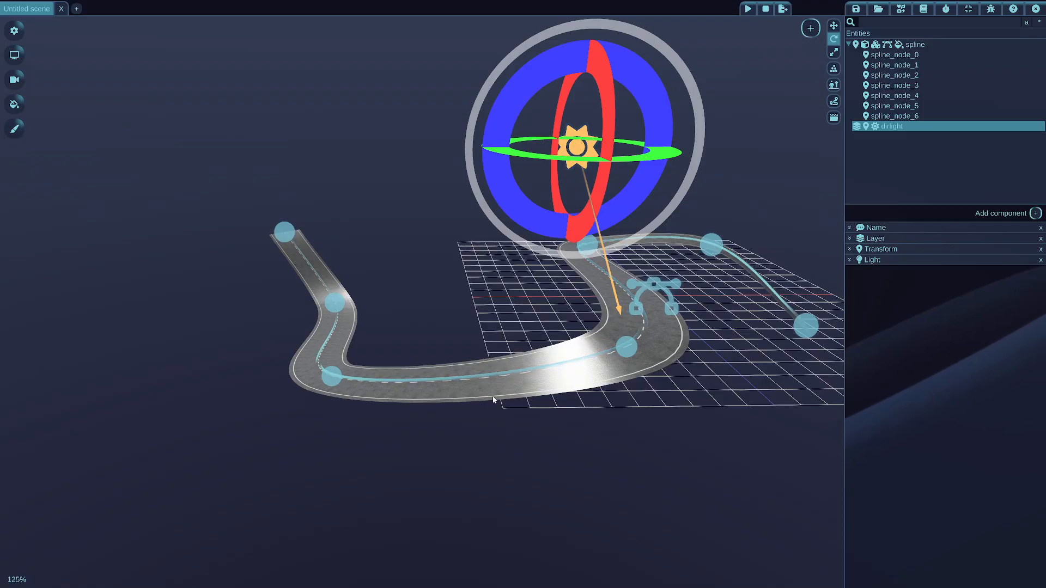
{"action": "left_click", "coordinate": [920, 44]}
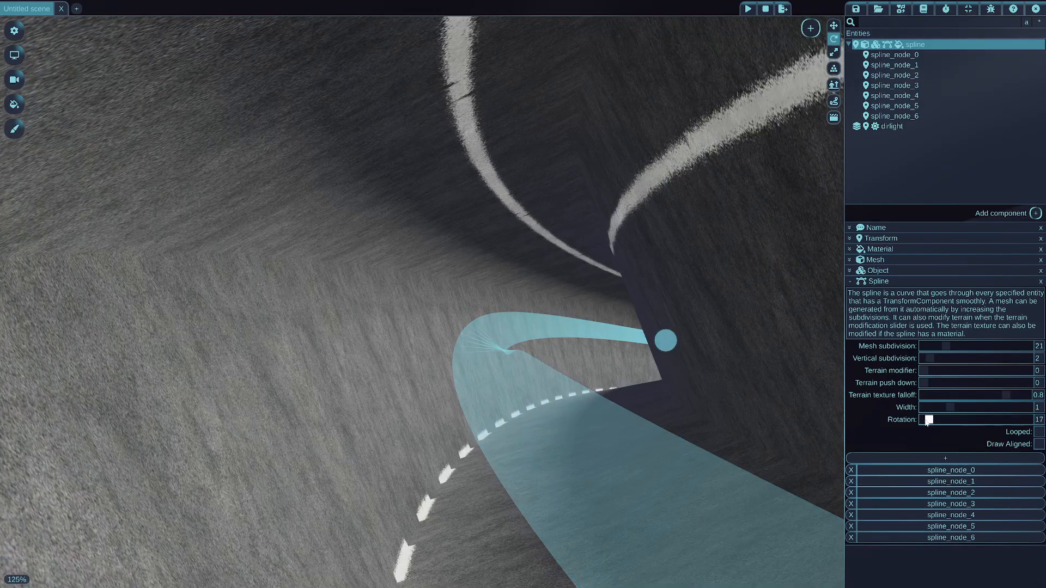
Set the Spline component's Rotation to 44 and Vertical subdivision to 26
{"action": "left_click_drag", "start_coordinate": [929, 418], "coordinate": [936, 418]}
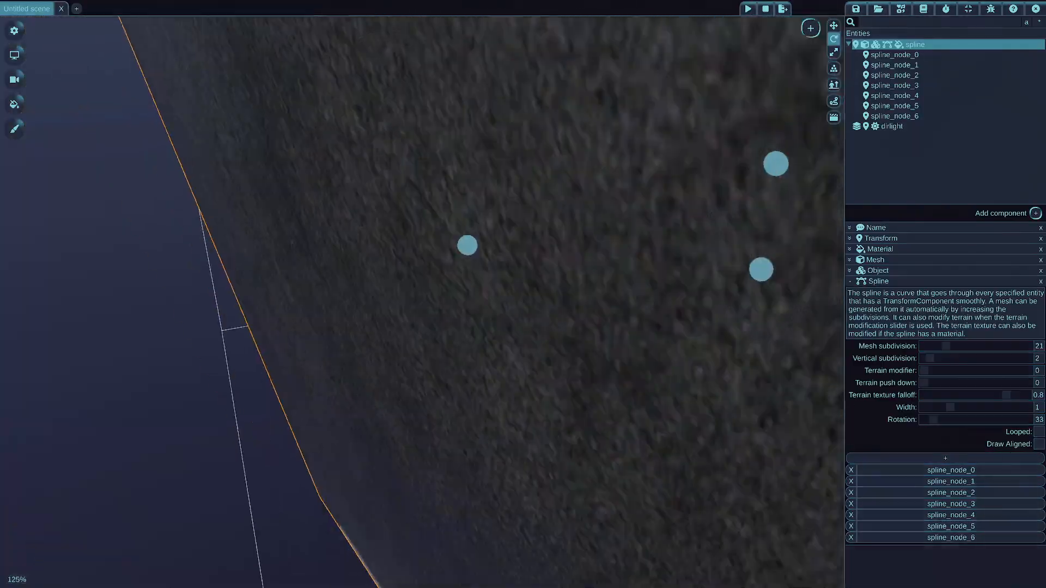
{"action": "left_click_drag", "start_coordinate": [938, 419], "coordinate": [939, 418]}
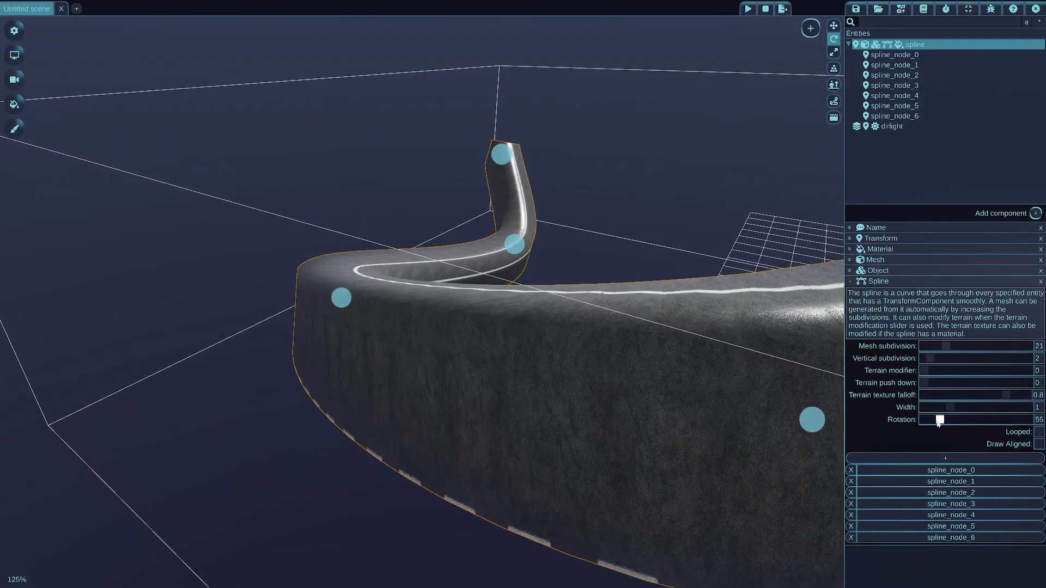
{"action": "left_click_drag", "start_coordinate": [939, 418], "coordinate": [921, 419]}
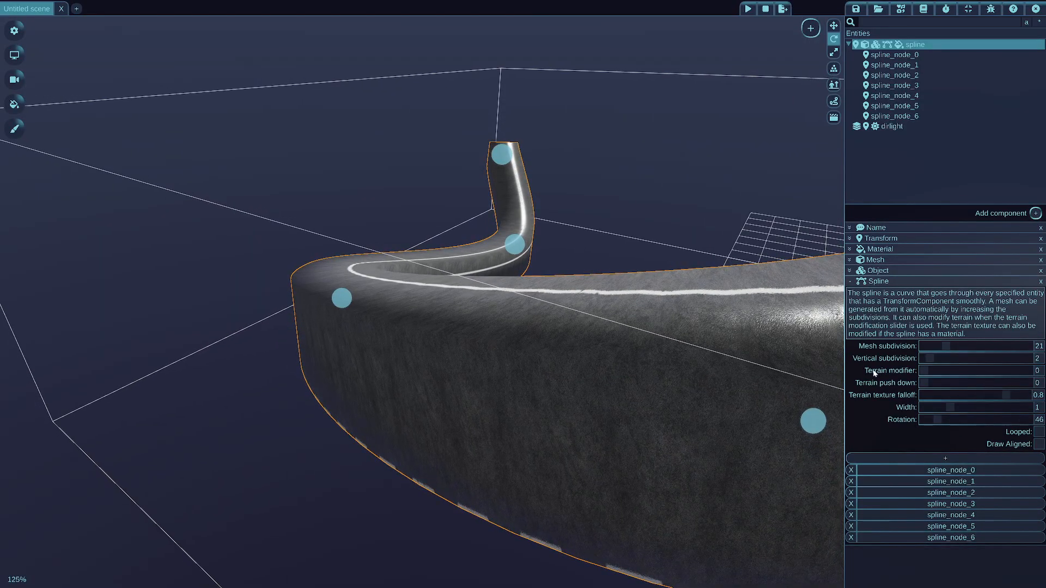
{"action": "left_click_drag", "start_coordinate": [921, 419], "coordinate": [940, 419]}
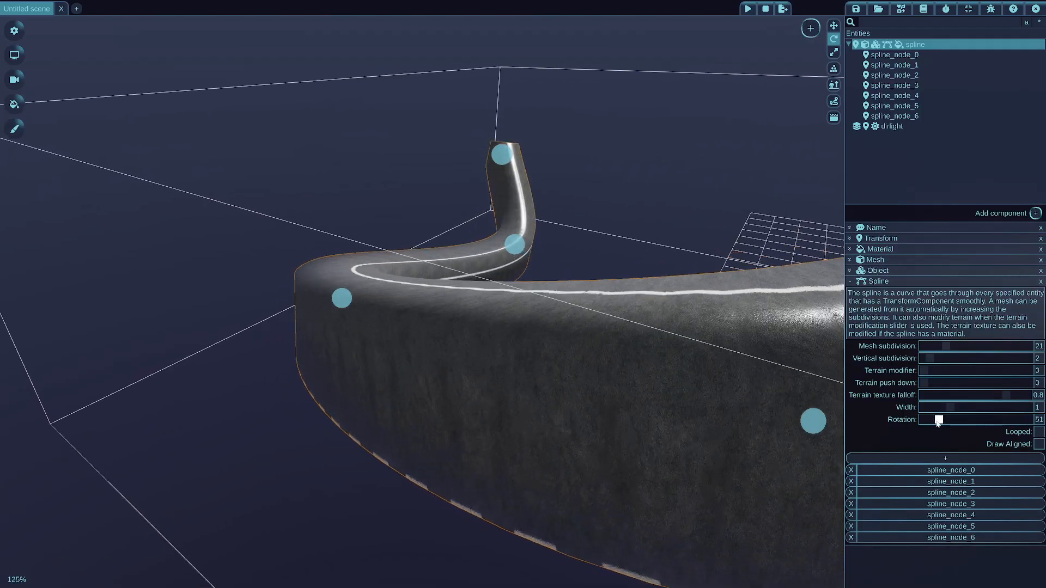
{"action": "left_click_drag", "start_coordinate": [940, 418], "coordinate": [931, 418]}
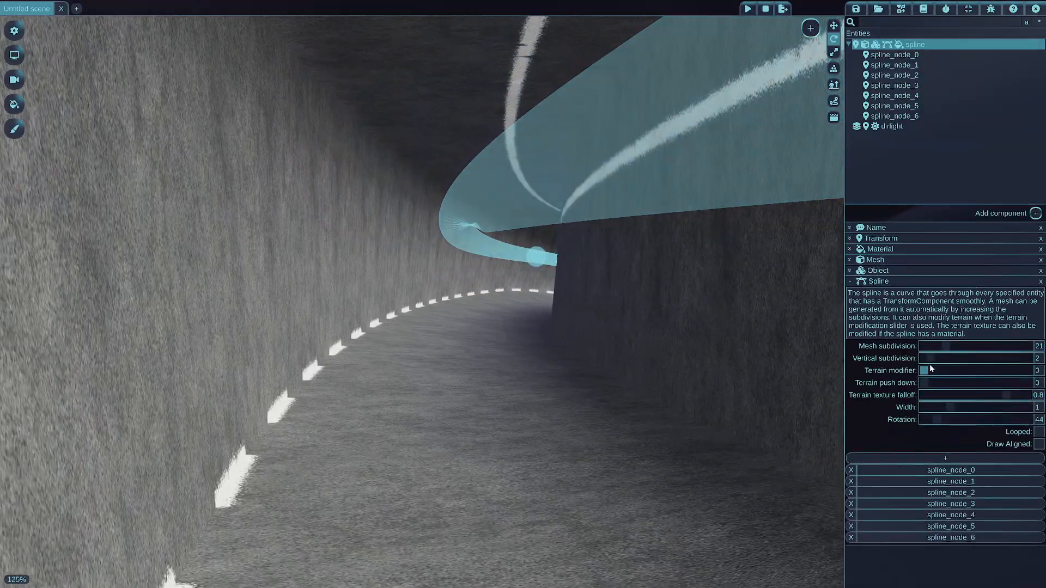
{"action": "left_click_drag", "start_coordinate": [928, 359], "coordinate": [947, 358]}
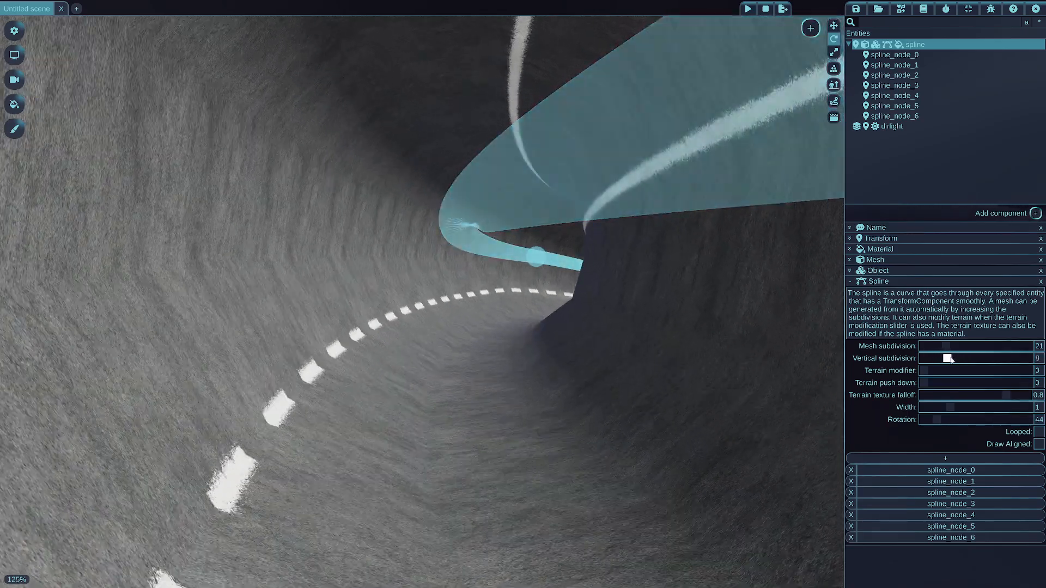
{"action": "left_click_drag", "start_coordinate": [941, 358], "coordinate": [987, 358]}
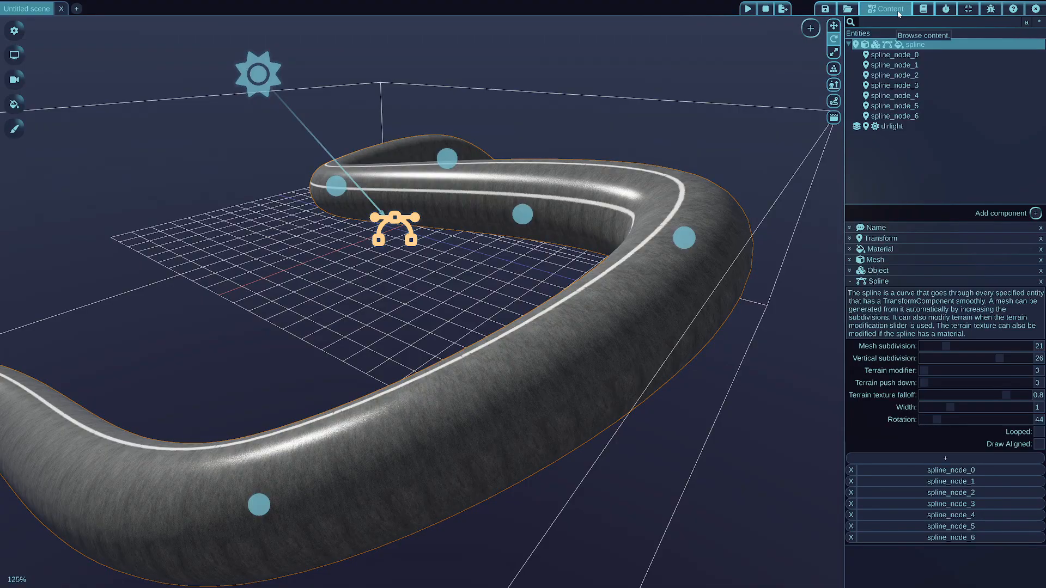
Open spline_test.wiscene from the Content Browser's Models list in a new tab
{"action": "left_click", "coordinate": [879, 8]}
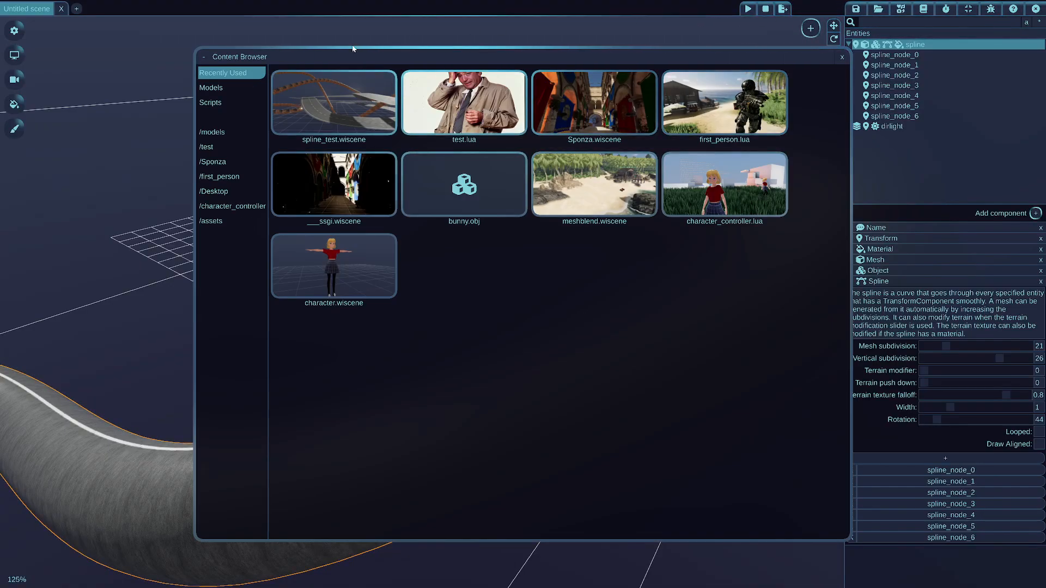
{"action": "left_click", "coordinate": [212, 87]}
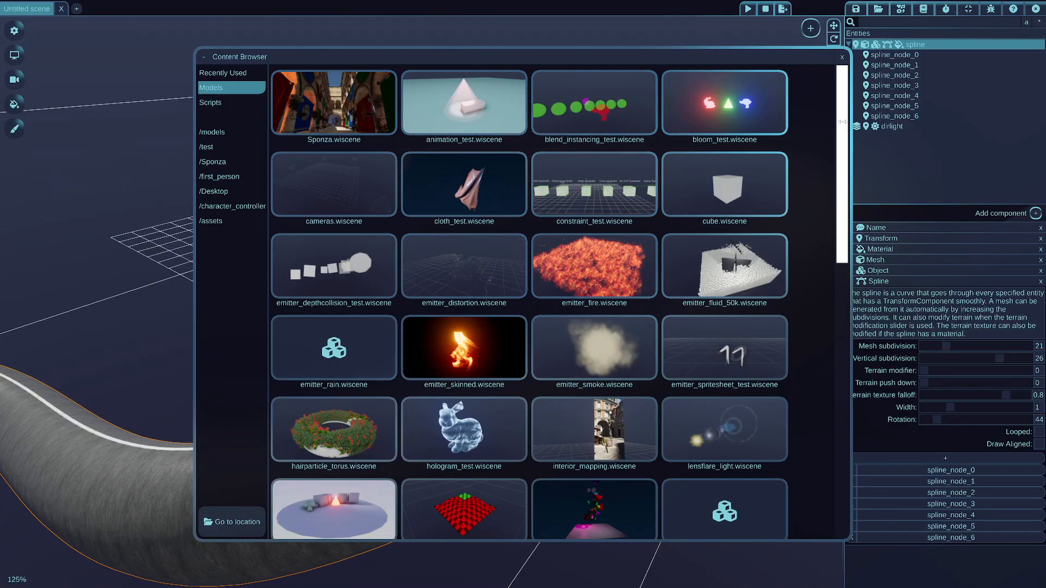
{"action": "scroll", "scroll_direction": "down", "scroll_amount": 3}
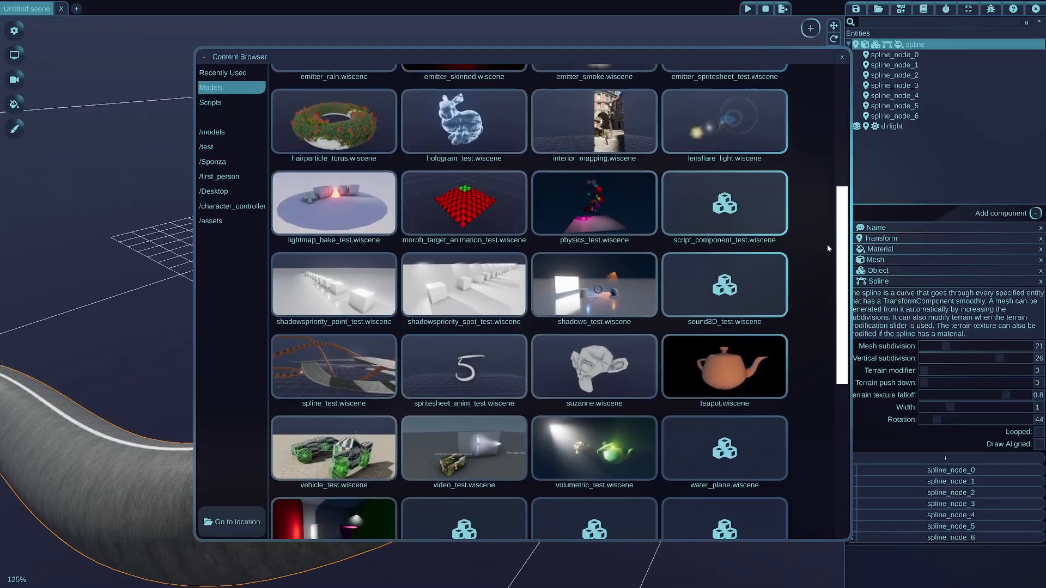
{"action": "scroll", "scroll_direction": "down", "scroll_amount": 3}
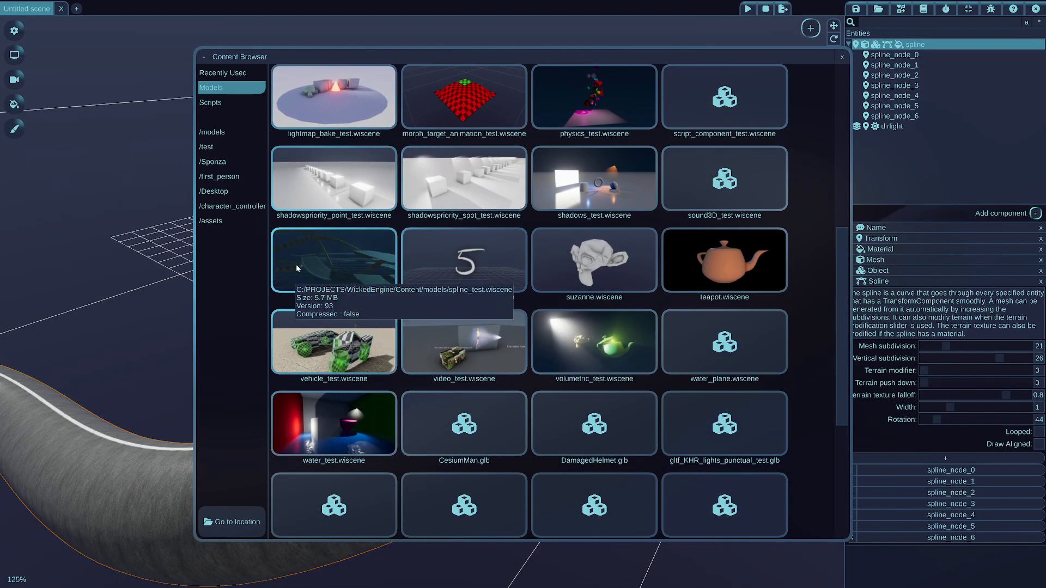
{"action": "left_click", "coordinate": [75, 8]}
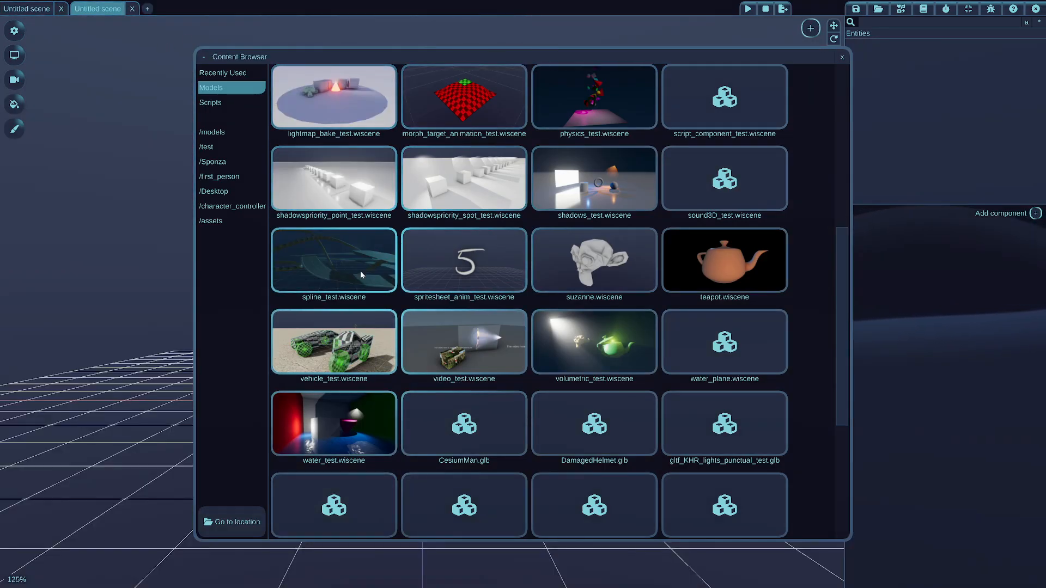
{"action": "double_click", "coordinate": [334, 259]}
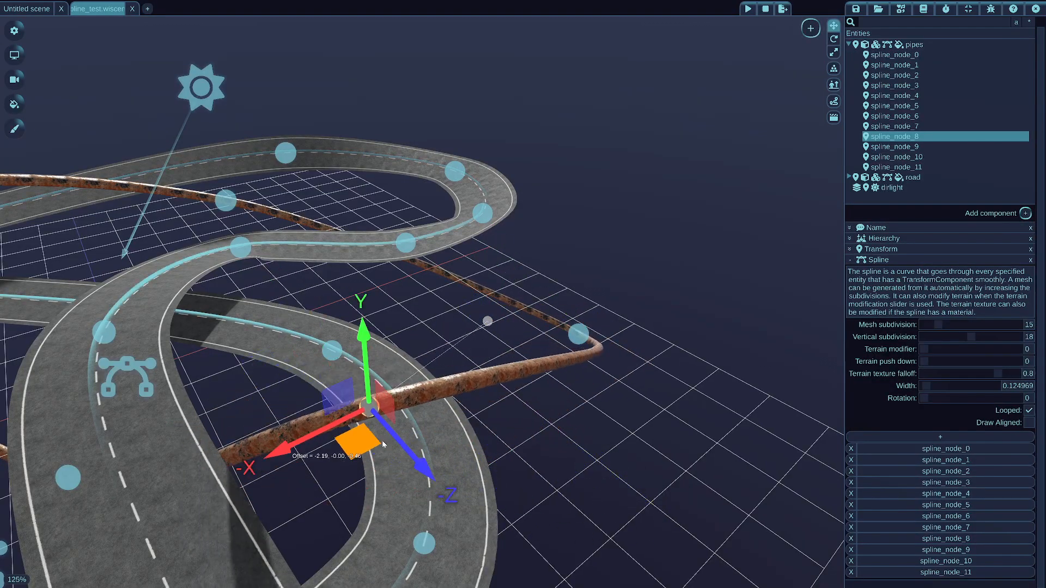
Move one node of the pipes spline to a new position with the translate gizmo
{"action": "left_click_drag", "start_coordinate": [367, 414], "coordinate": [400, 261]}
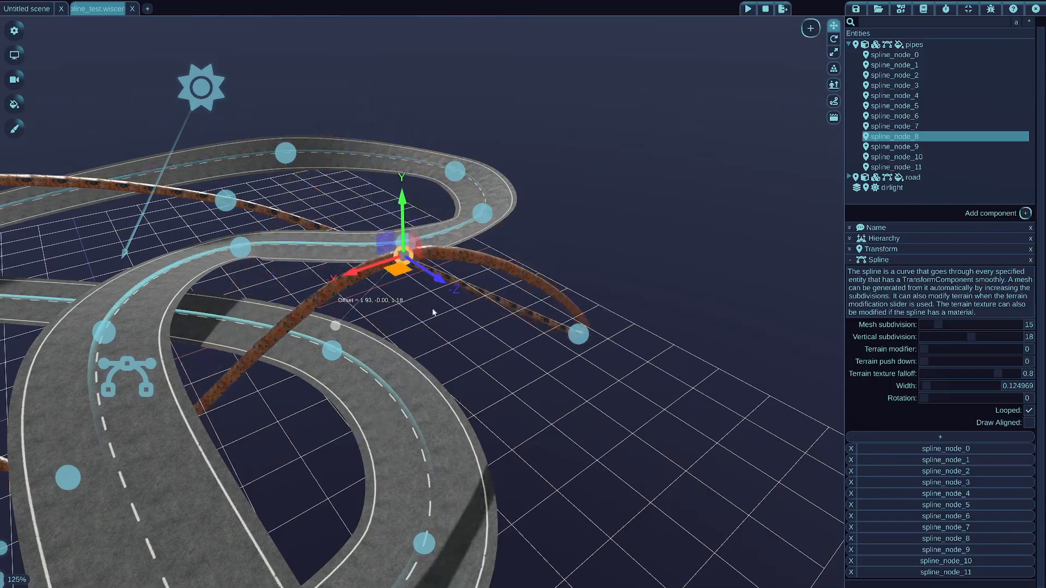
{"action": "left_click_drag", "start_coordinate": [432, 312], "coordinate": [464, 394]}
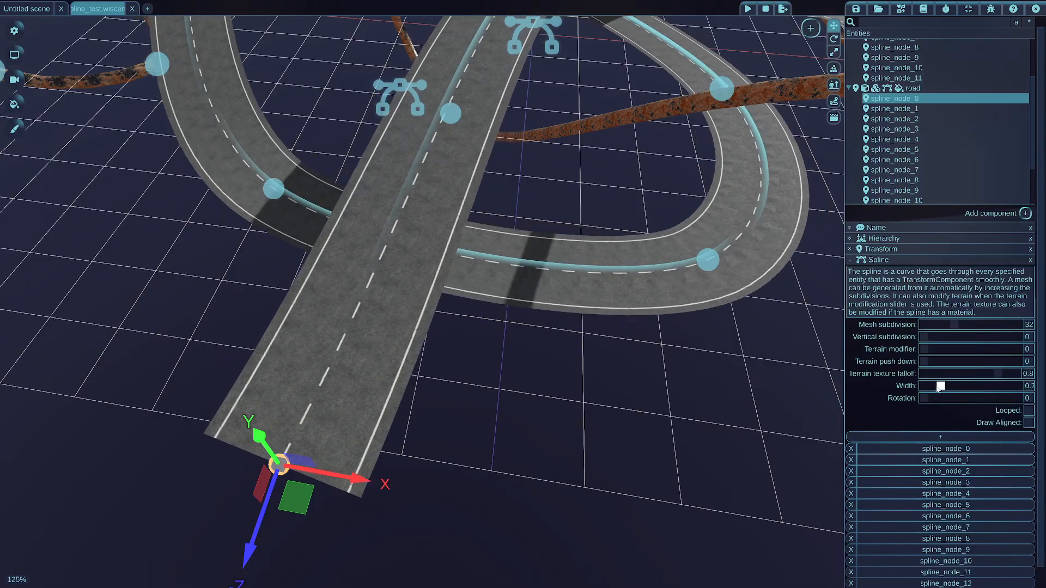
Widen the road spline by raising its Width to about 0.92
{"action": "left_click_drag", "start_coordinate": [937, 386], "coordinate": [933, 386]}
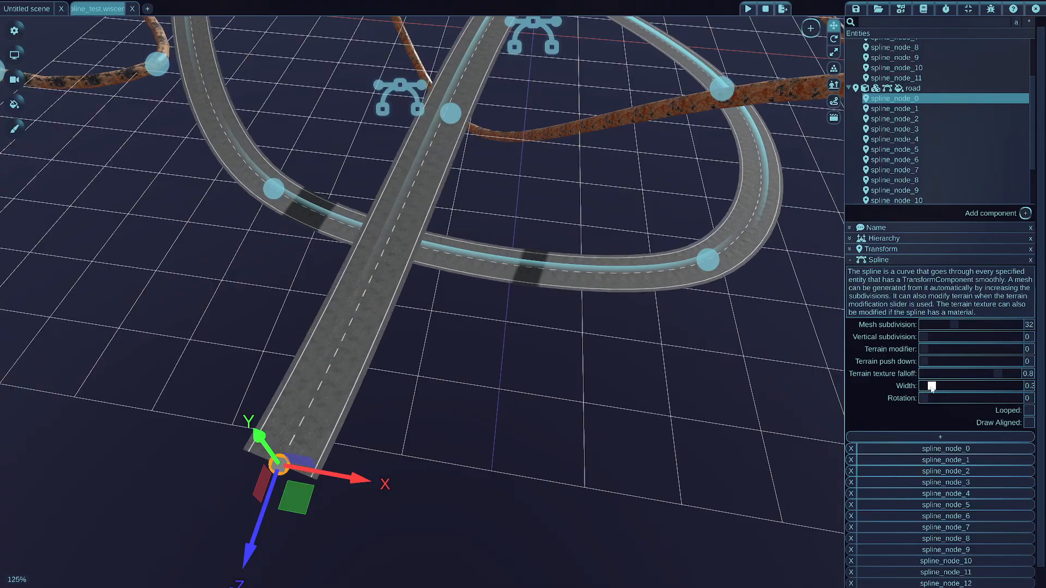
{"action": "left_click_drag", "start_coordinate": [931, 386], "coordinate": [944, 386]}
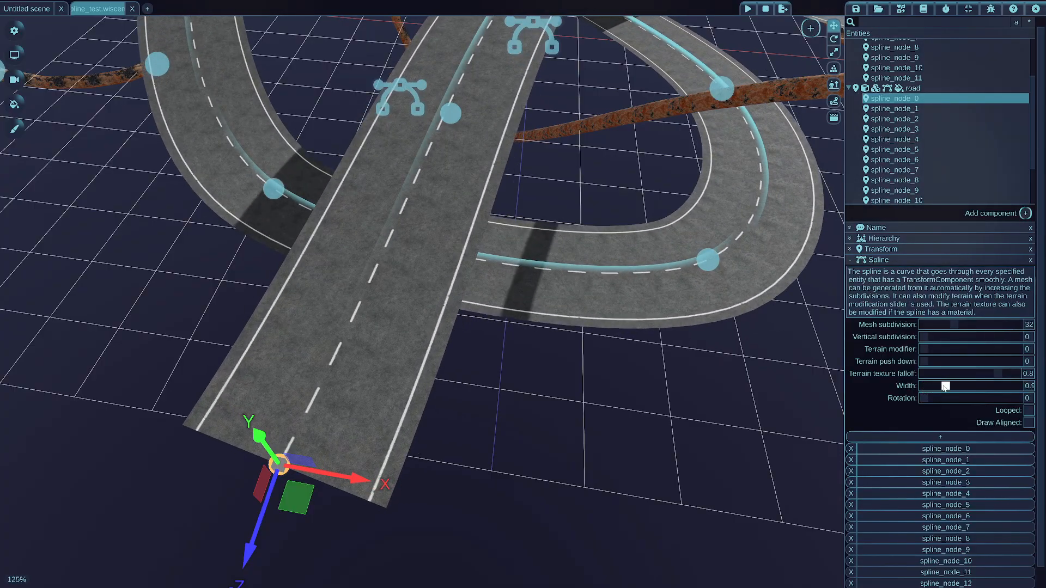
{"action": "left_click_drag", "start_coordinate": [944, 386], "coordinate": [987, 386]}
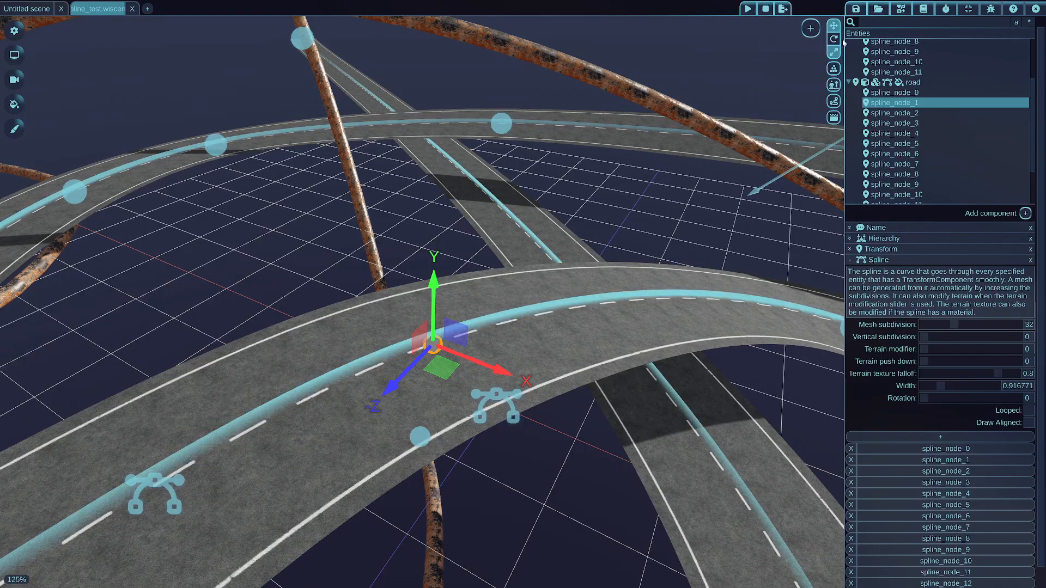
Rotate a road spline node with the rotation gizmo so the road twists and banks around it
{"action": "left_click", "coordinate": [831, 40]}
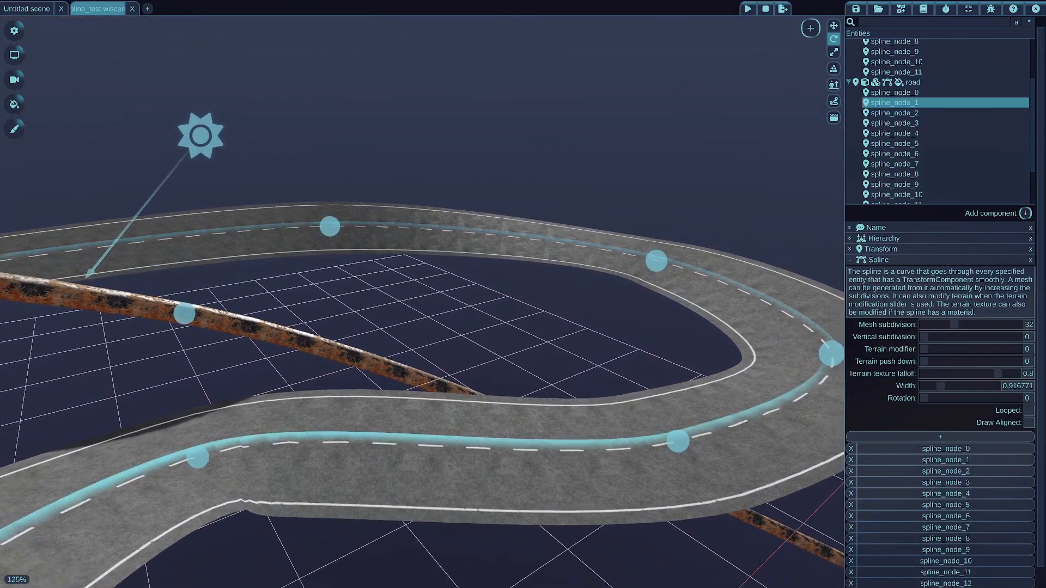
{"action": "left_click", "coordinate": [893, 107]}
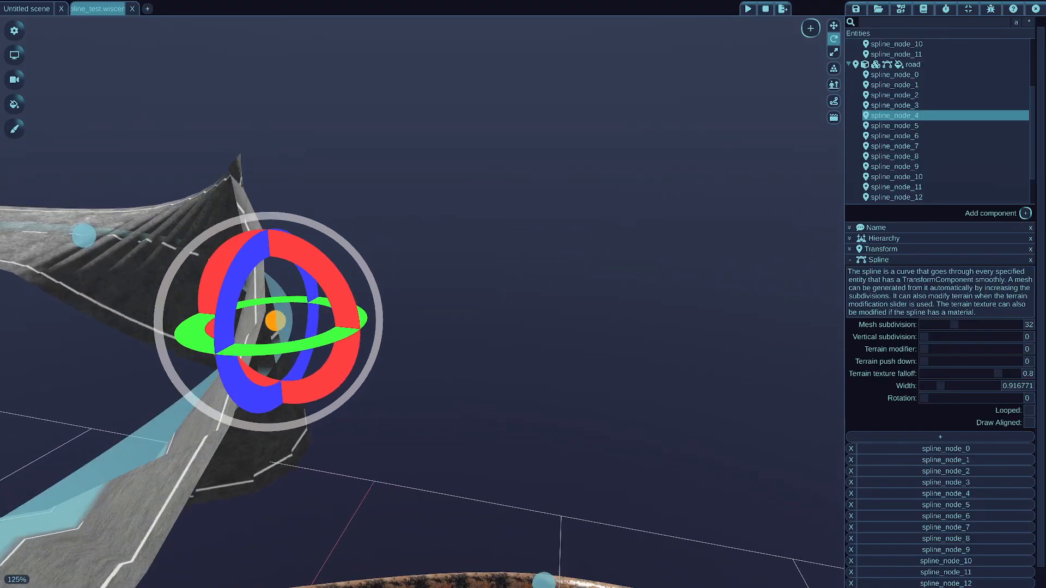
{"action": "left_click_drag", "start_coordinate": [273, 319], "coordinate": [427, 310]}
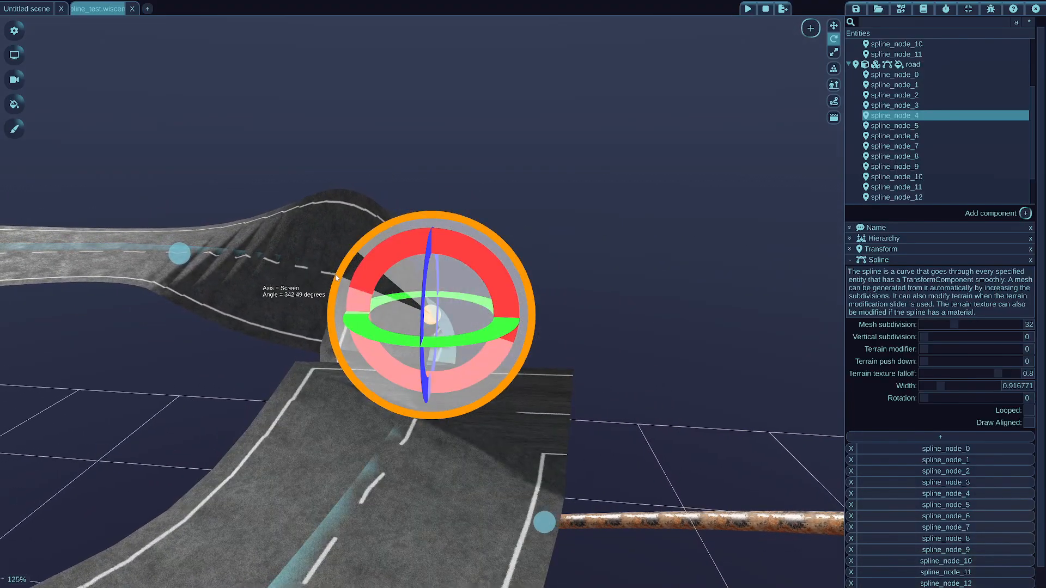
{"action": "left_click_drag", "start_coordinate": [337, 277], "coordinate": [530, 276]}
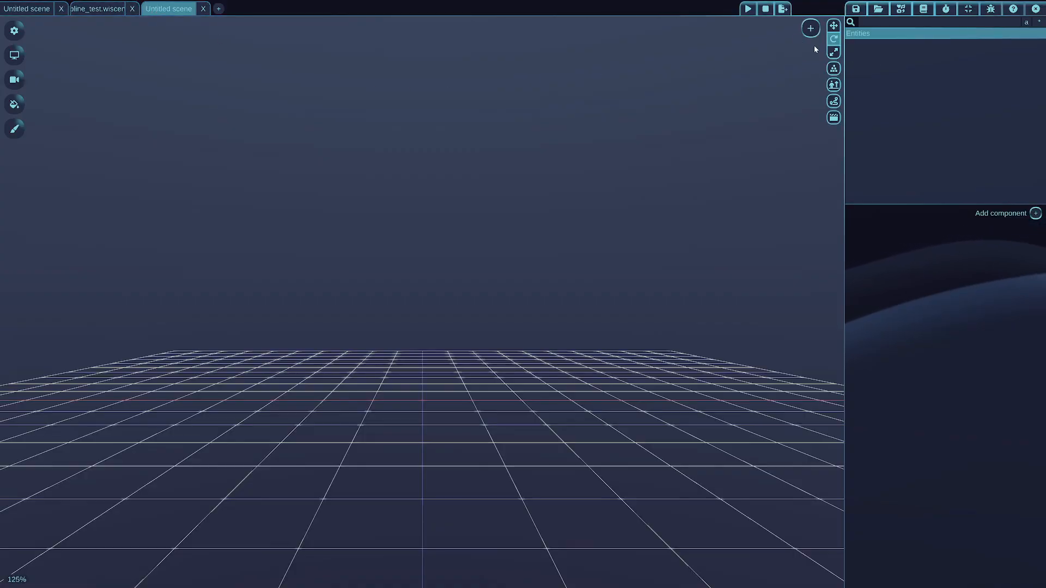
Add a Terrain and then a Spline entity to the new scene from the + menu
{"action": "left_click", "coordinate": [809, 27]}
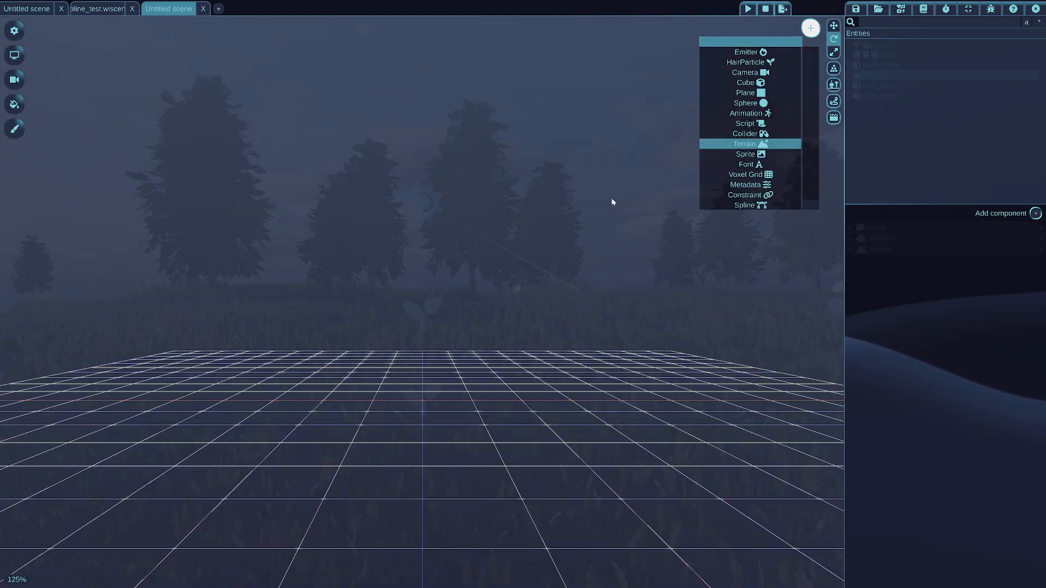
{"action": "left_click", "coordinate": [744, 144]}
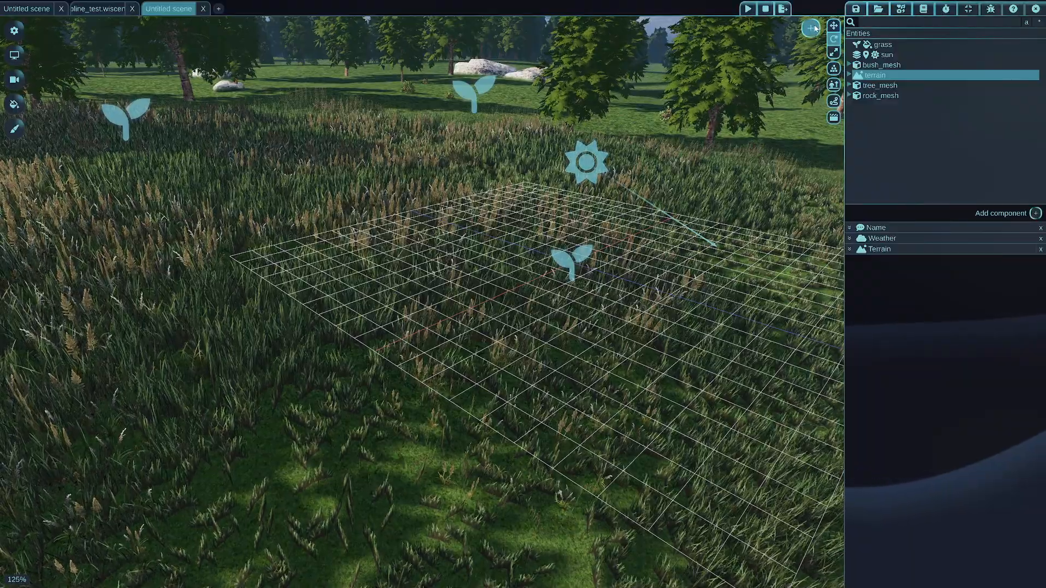
{"action": "left_click", "coordinate": [810, 26]}
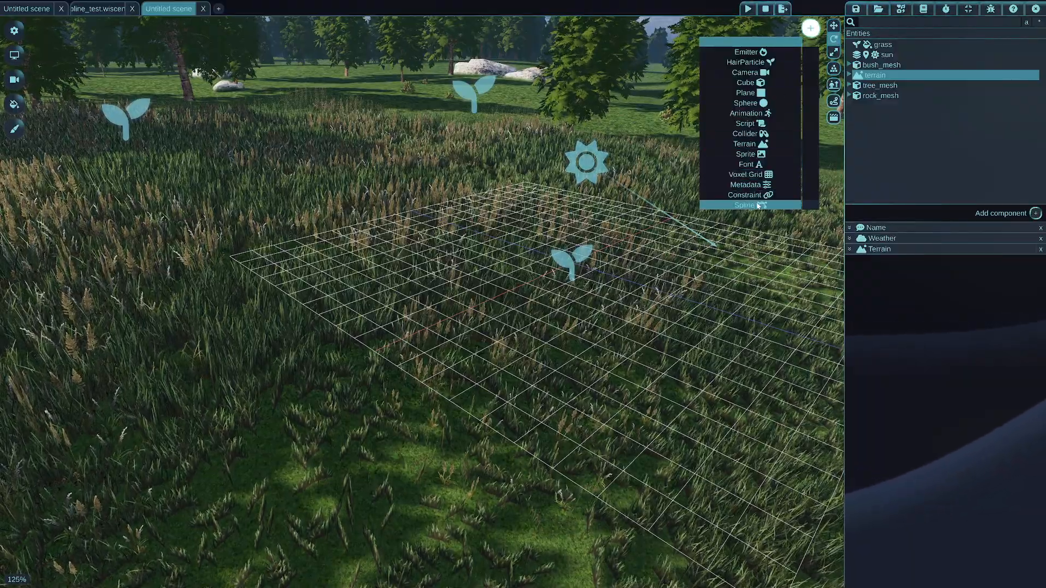
{"action": "left_click", "coordinate": [745, 205]}
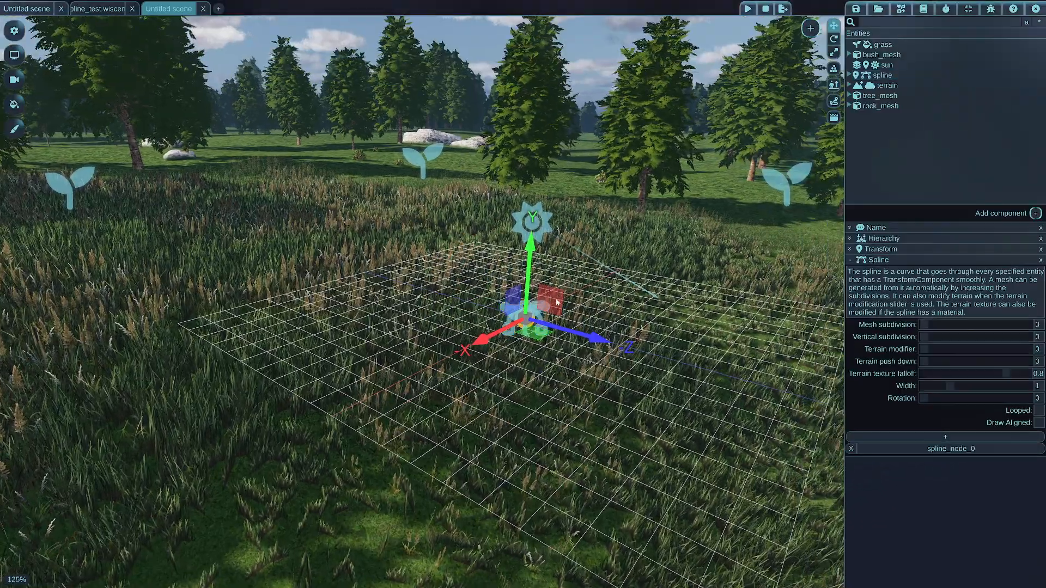
Add nodes to the spline and position them across the terrain
{"action": "left_click", "coordinate": [946, 436]}
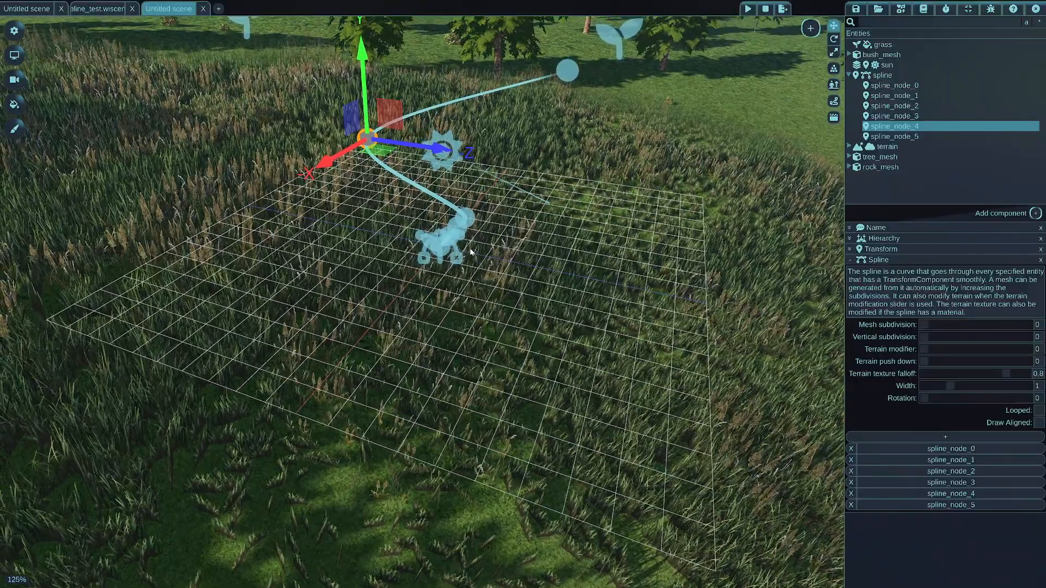
{"action": "left_click", "coordinate": [896, 85]}
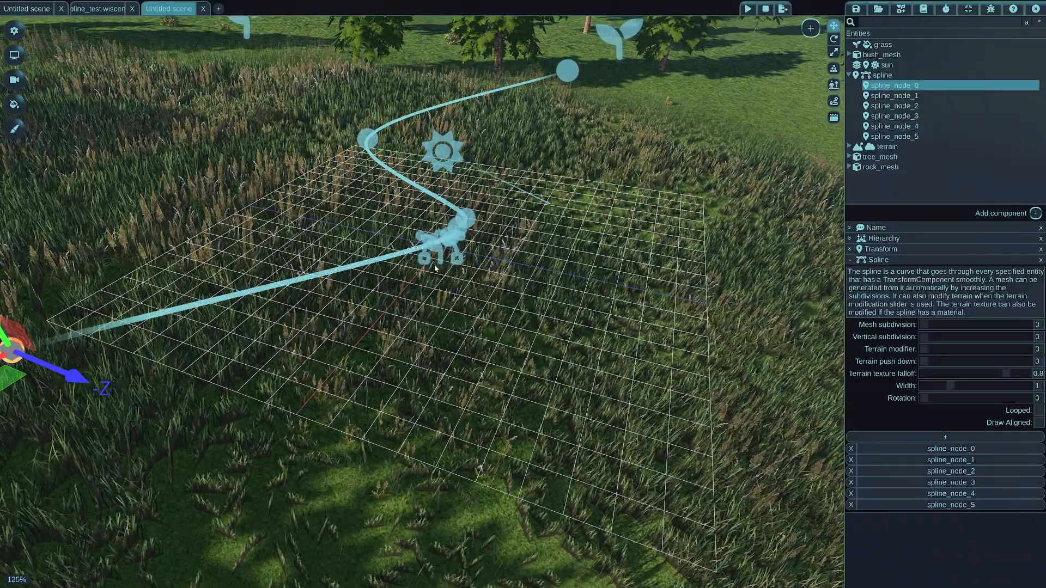
{"action": "left_click", "coordinate": [894, 96]}
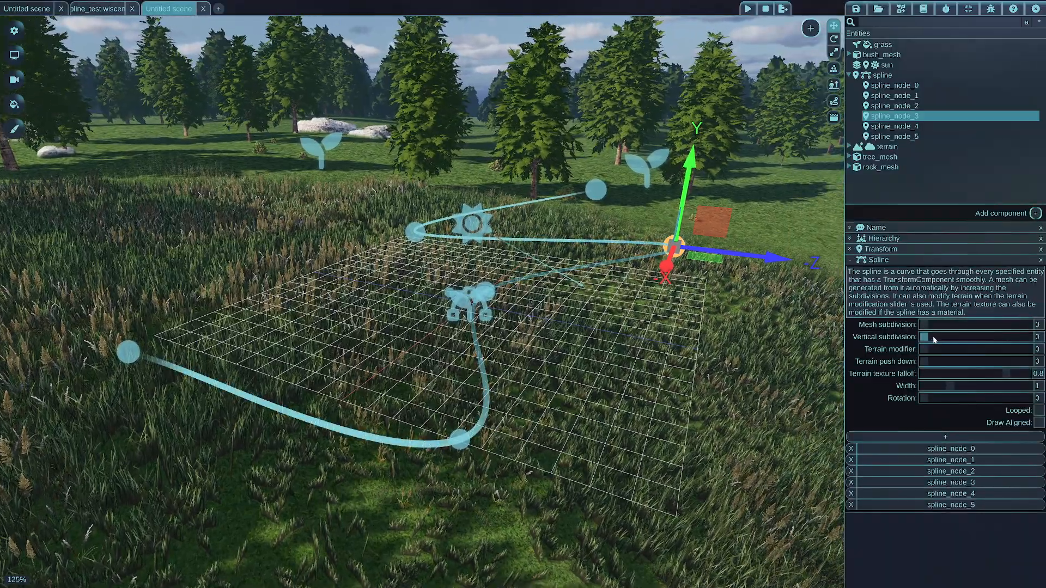
{"action": "mouse_move", "coordinate": [927, 349]}
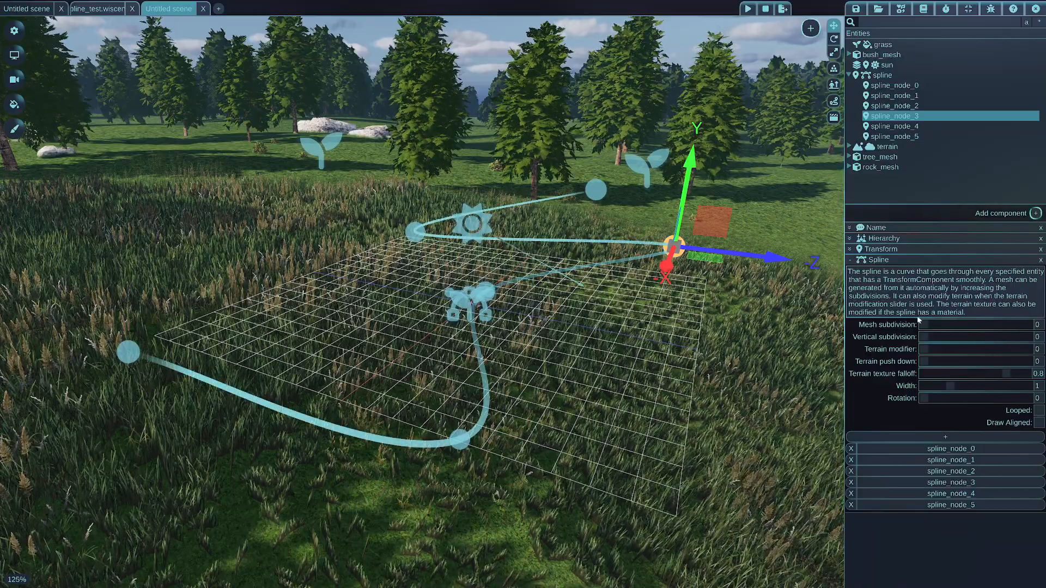
Raise the Spline component's Terrain modifier to about 0.68 to lift a rocky ridge along the spline
{"action": "left_click_drag", "start_coordinate": [926, 361], "coordinate": [931, 360]}
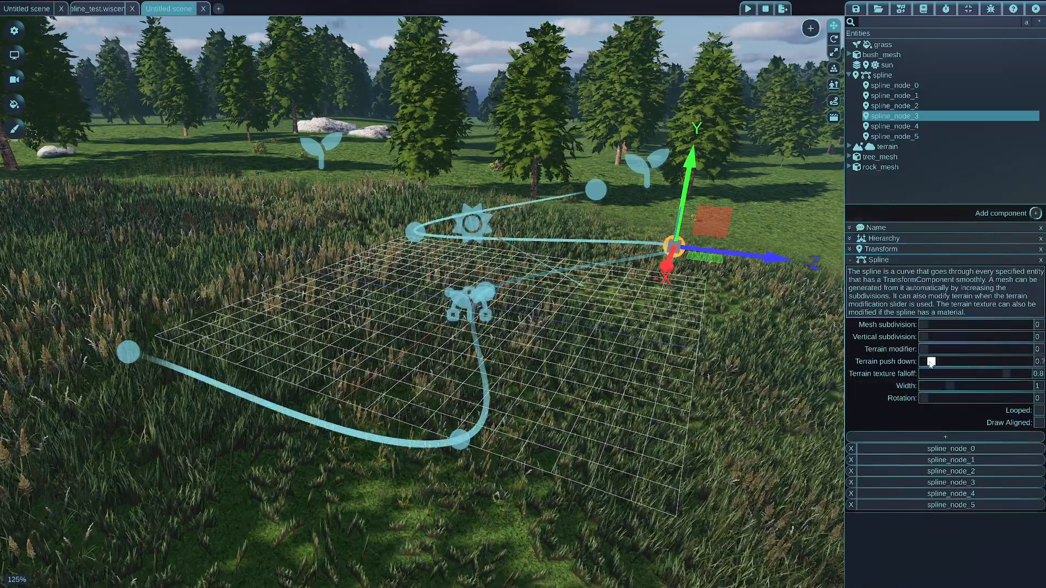
{"action": "left_click_drag", "start_coordinate": [932, 361], "coordinate": [920, 361]}
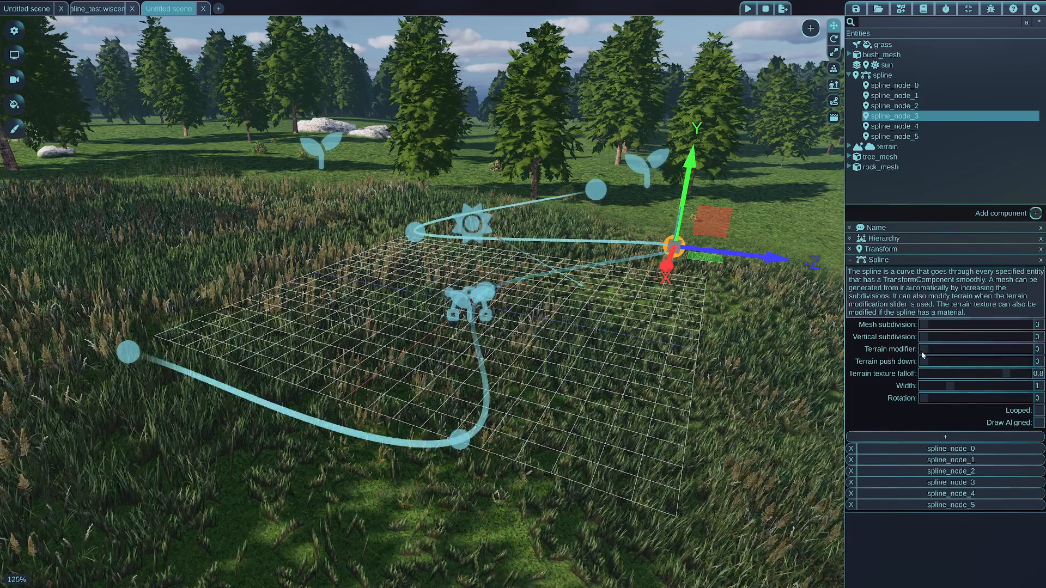
{"action": "left_click_drag", "start_coordinate": [921, 349], "coordinate": [946, 349]}
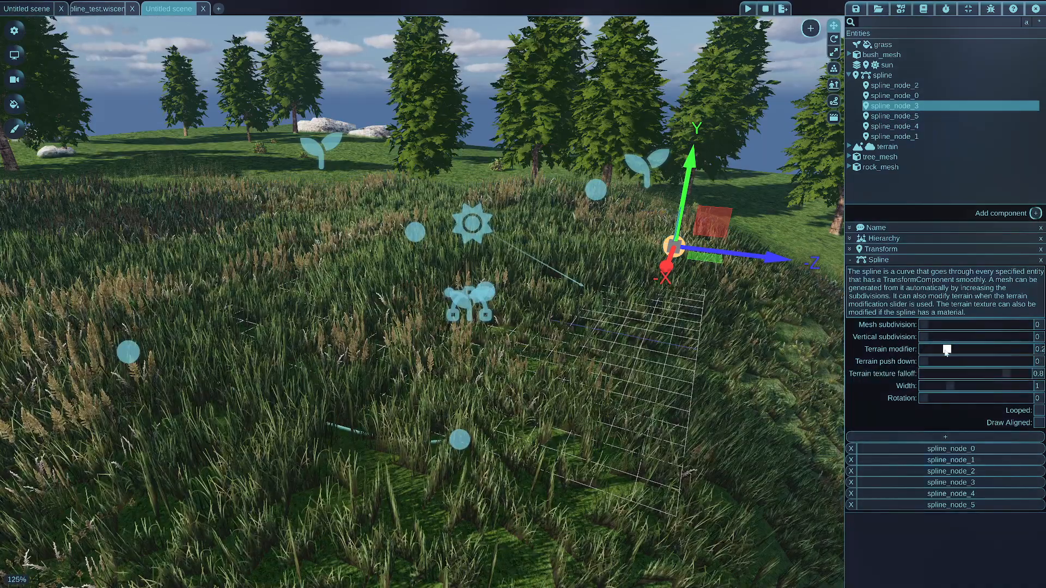
{"action": "left_click_drag", "start_coordinate": [946, 349], "coordinate": [970, 348]}
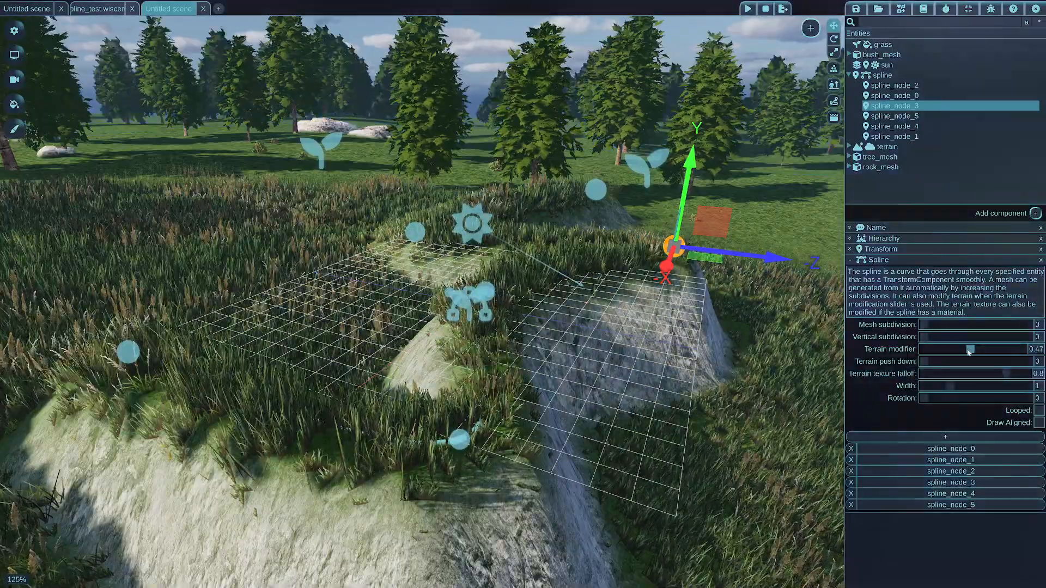
{"action": "left_click_drag", "start_coordinate": [968, 348], "coordinate": [994, 349]}
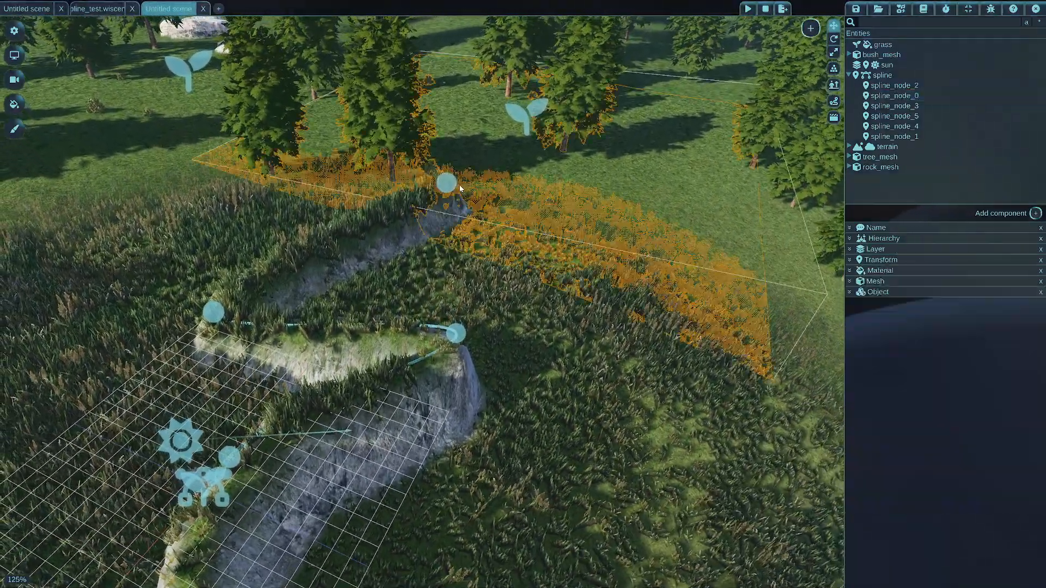
{"action": "left_click", "coordinate": [895, 116]}
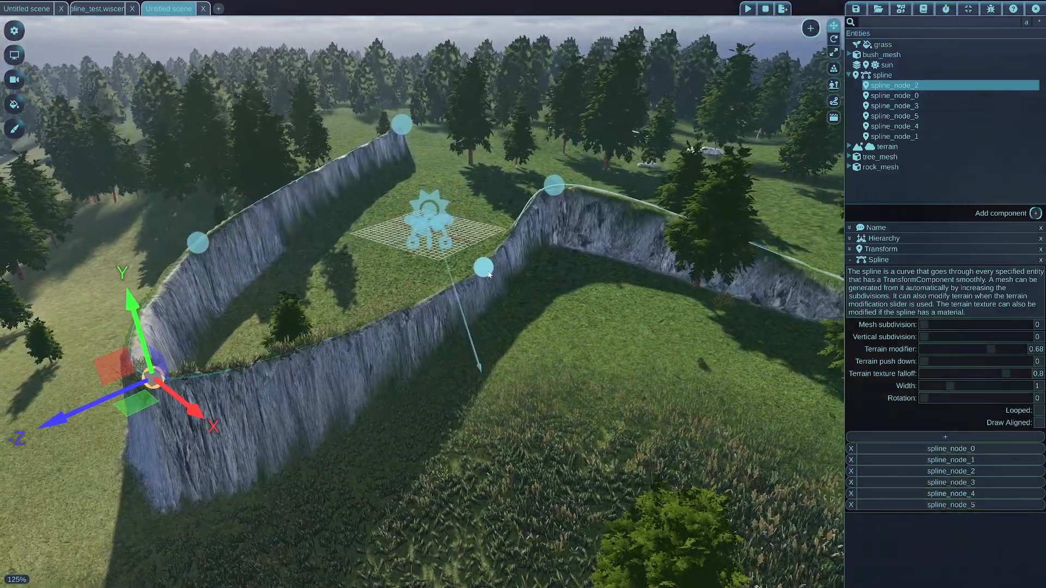
{"action": "left_click", "coordinate": [894, 106]}
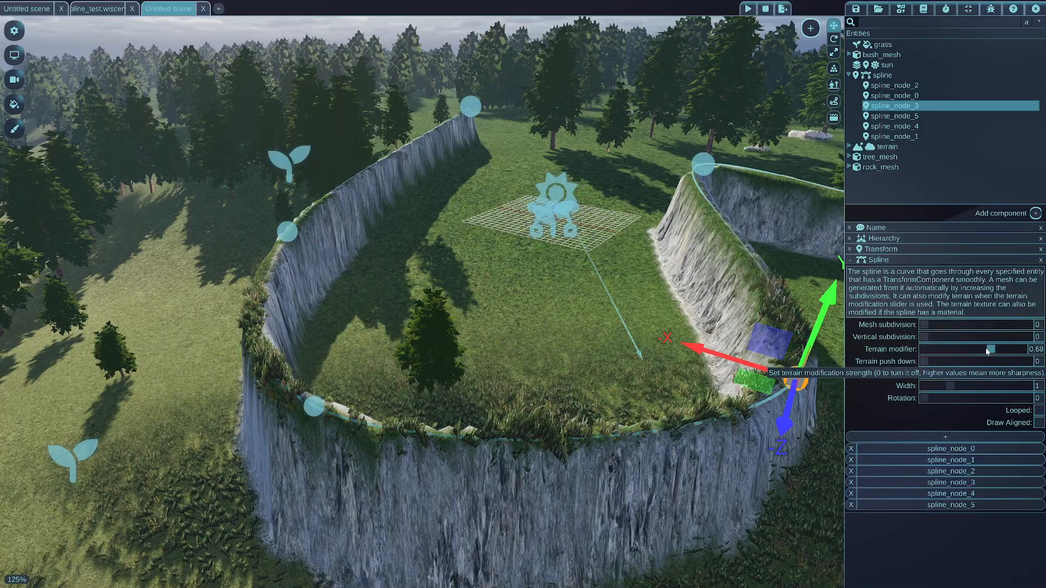
Lower the Terrain modifier to about 0.39 with width around 2.69 for broader grassy embankments
{"action": "left_click_drag", "start_coordinate": [992, 349], "coordinate": [971, 349]}
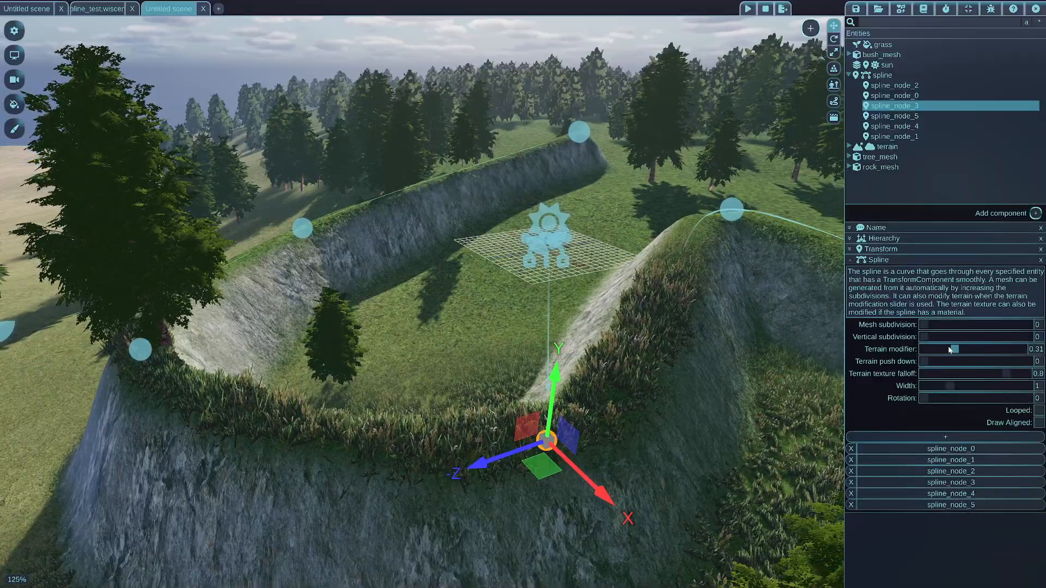
{"action": "left_click_drag", "start_coordinate": [950, 349], "coordinate": [934, 349]}
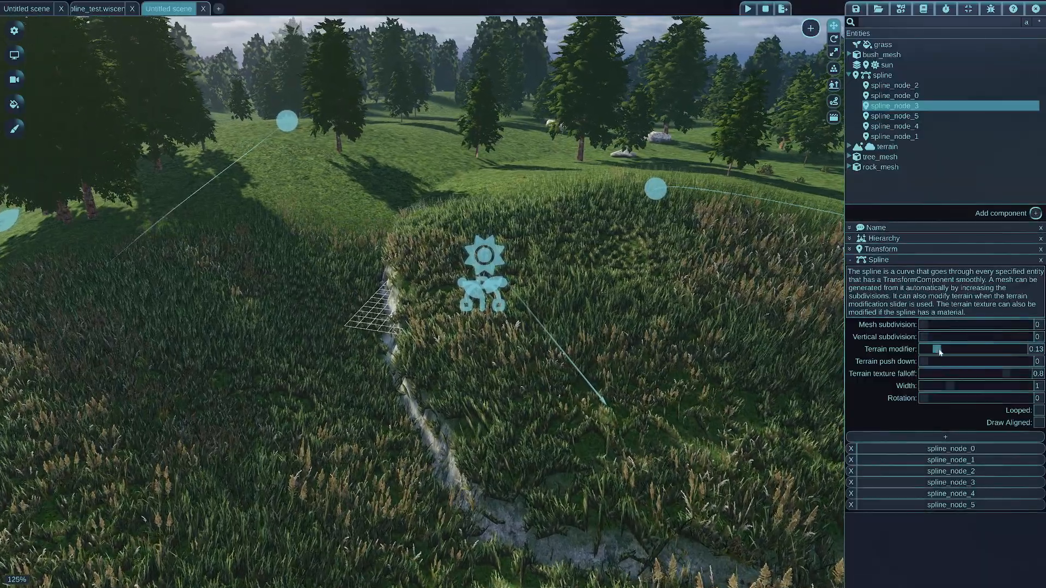
{"action": "left_click_drag", "start_coordinate": [938, 349], "coordinate": [994, 348]}
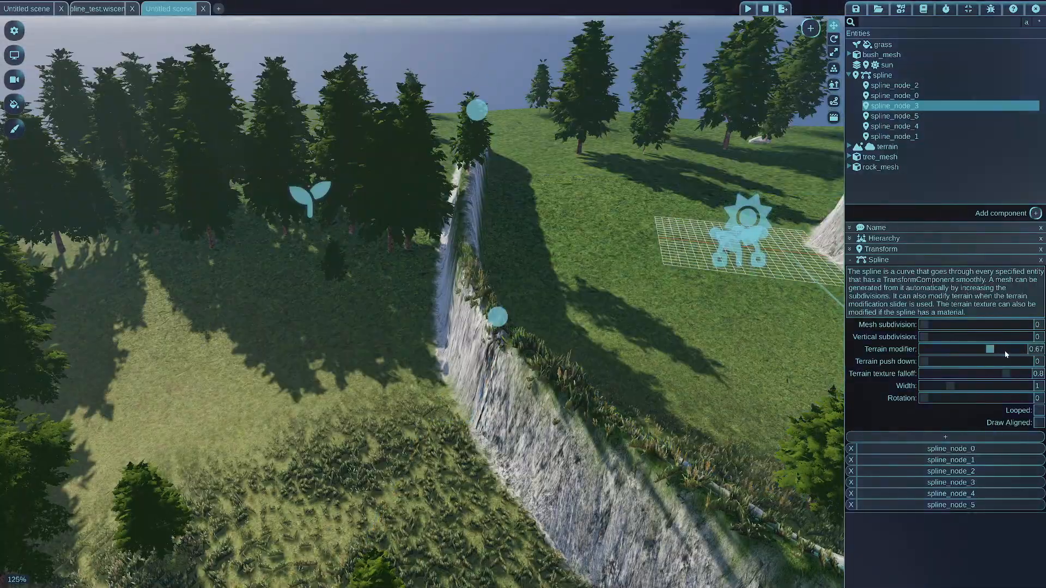
{"action": "left_click_drag", "start_coordinate": [990, 349], "coordinate": [954, 348]}
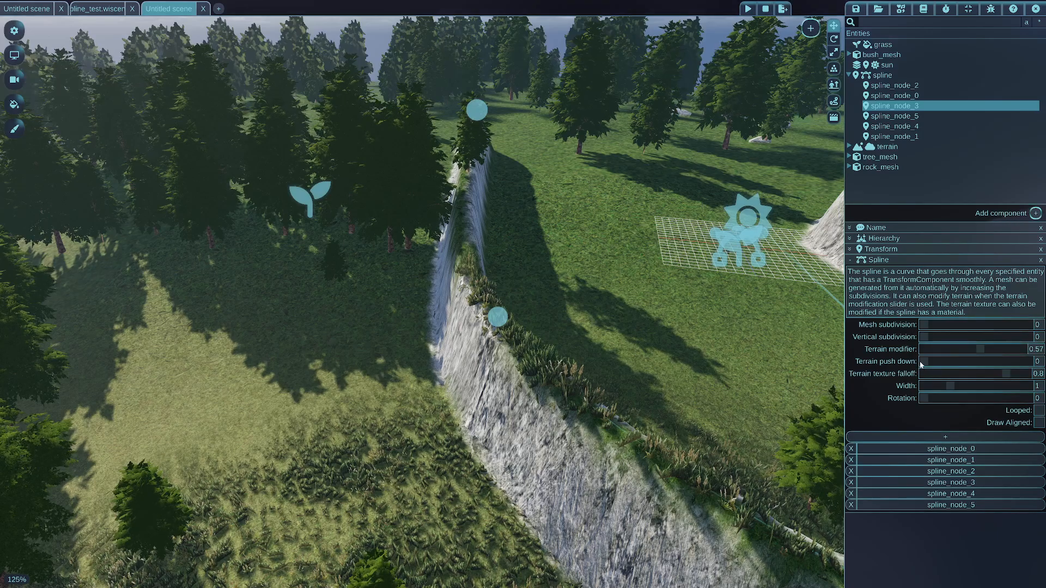
{"action": "left_click_drag", "start_coordinate": [924, 361], "coordinate": [944, 361]}
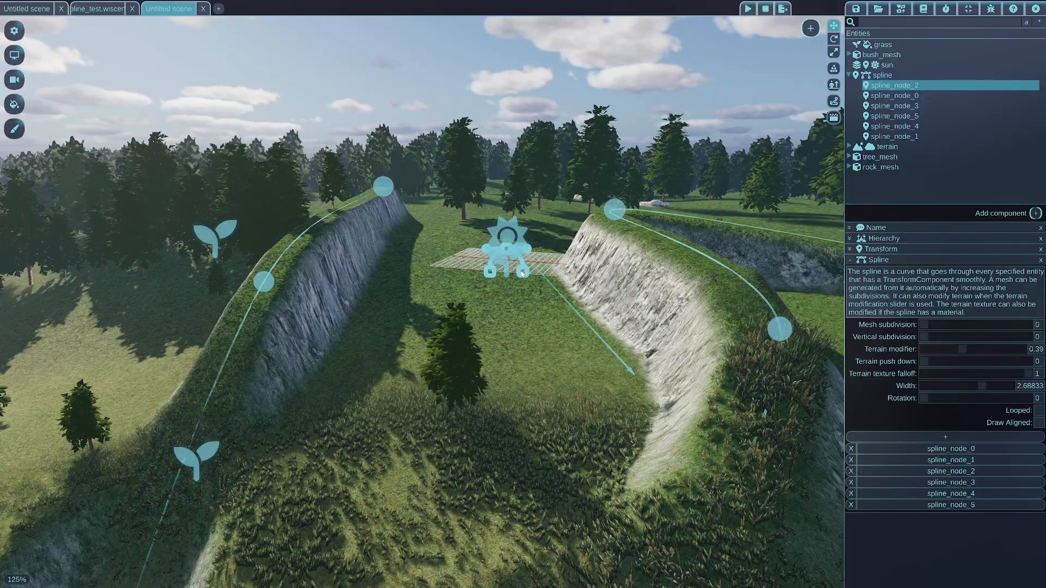
Select the spline entity and add a Material component to it
{"action": "left_click", "coordinate": [878, 74]}
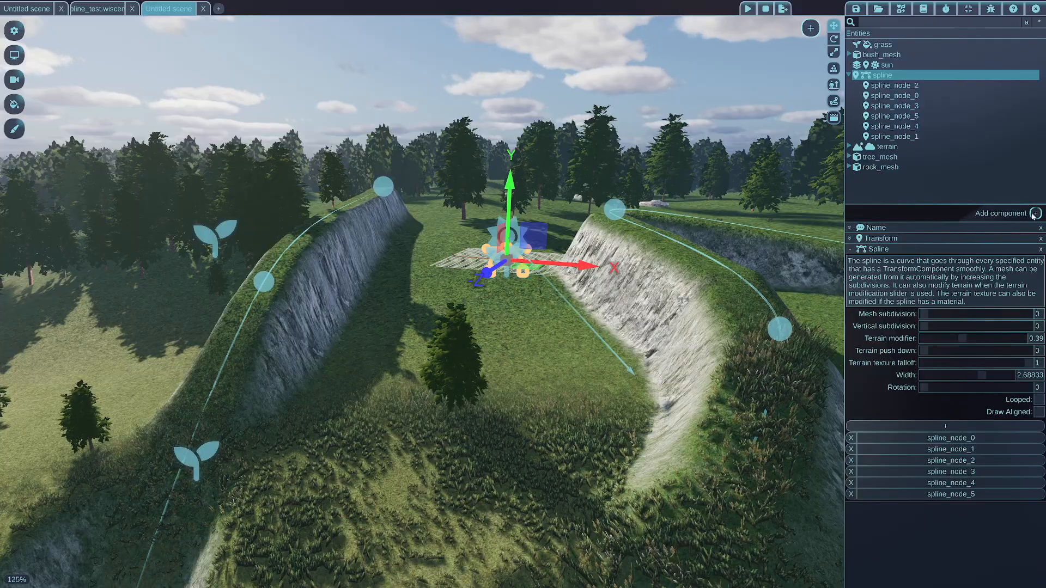
{"action": "left_click", "coordinate": [1035, 213]}
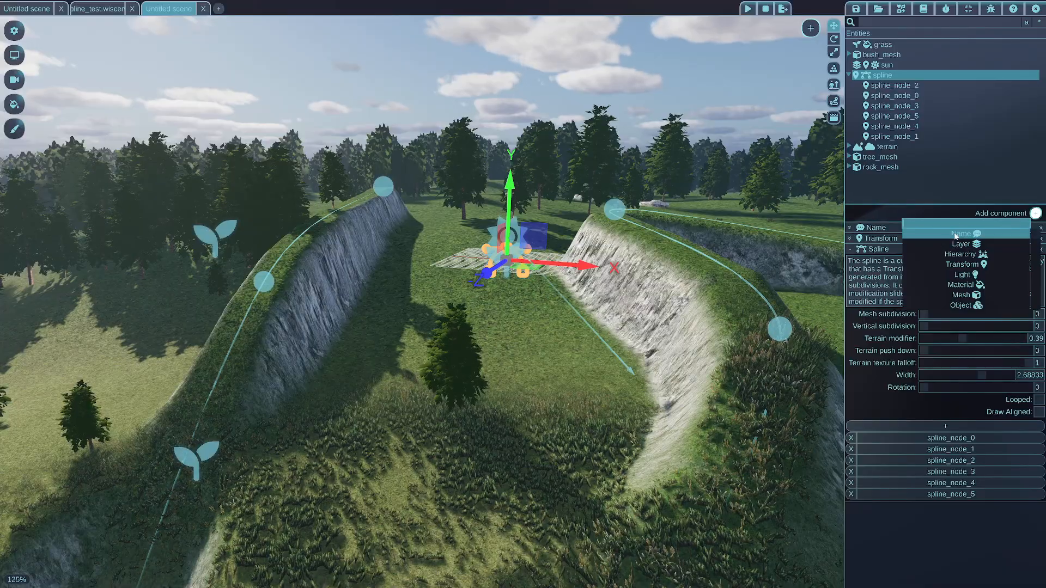
{"action": "mouse_move", "coordinate": [961, 254]}
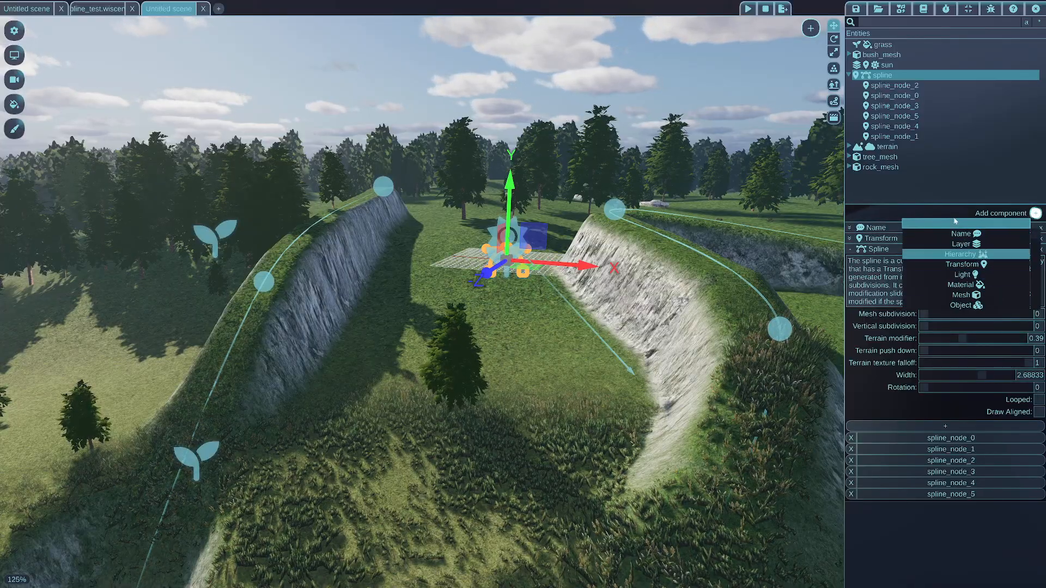
{"action": "type", "text": "ma"}
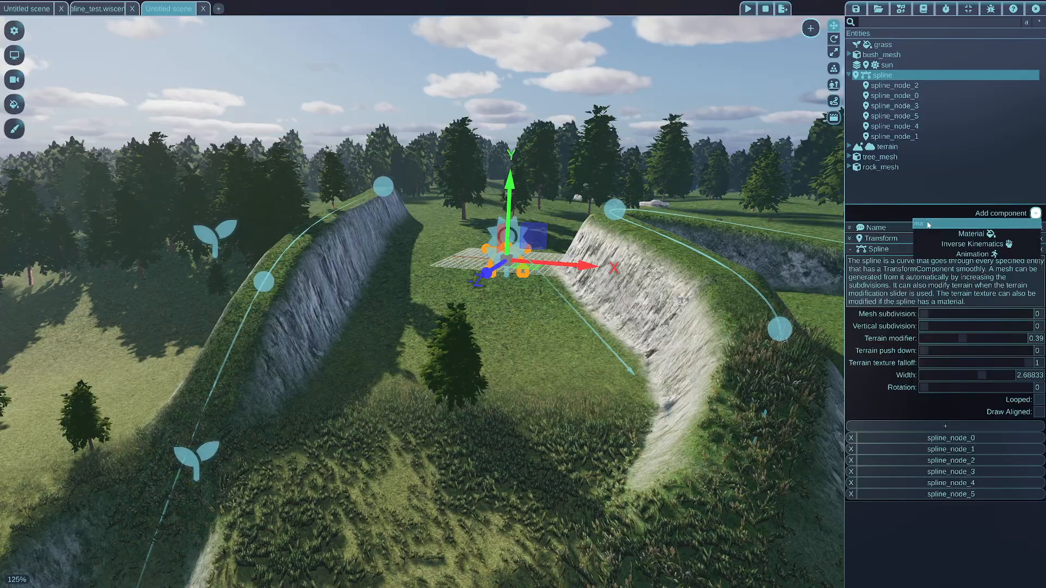
{"action": "mouse_move", "coordinate": [972, 232]}
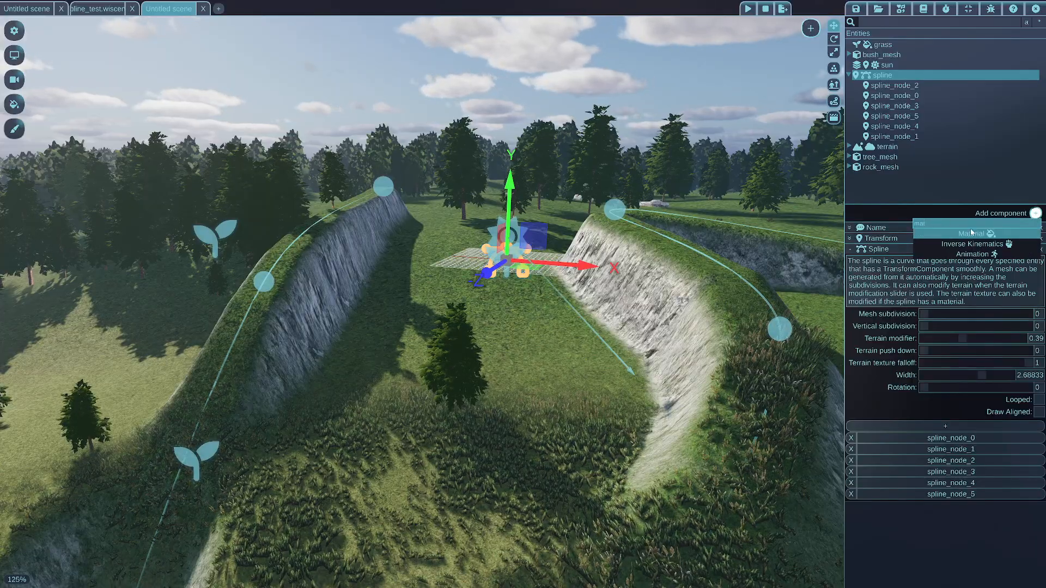
{"action": "left_click", "coordinate": [973, 233]}
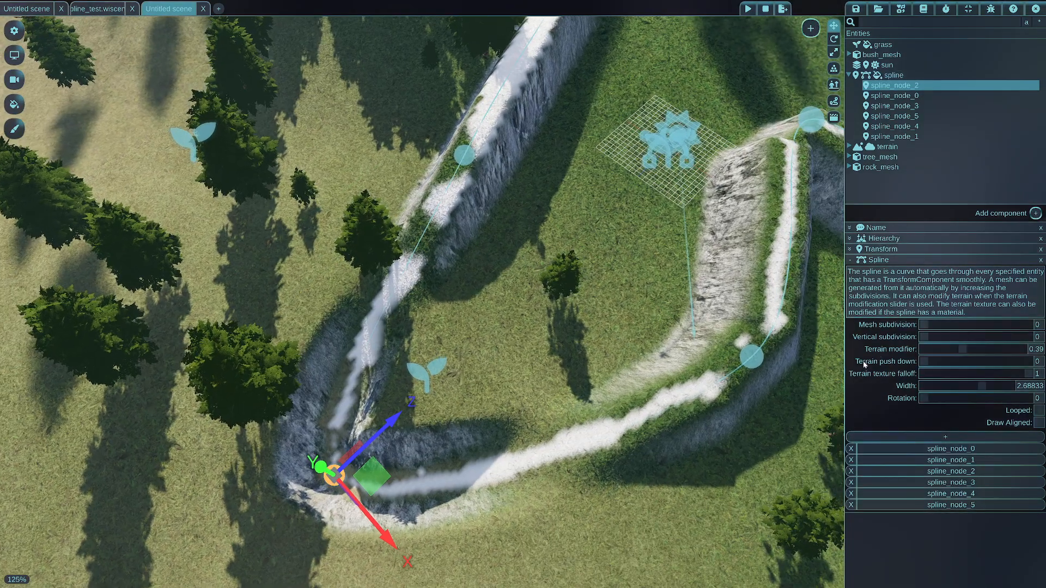
{"action": "mouse_move", "coordinate": [1029, 374]}
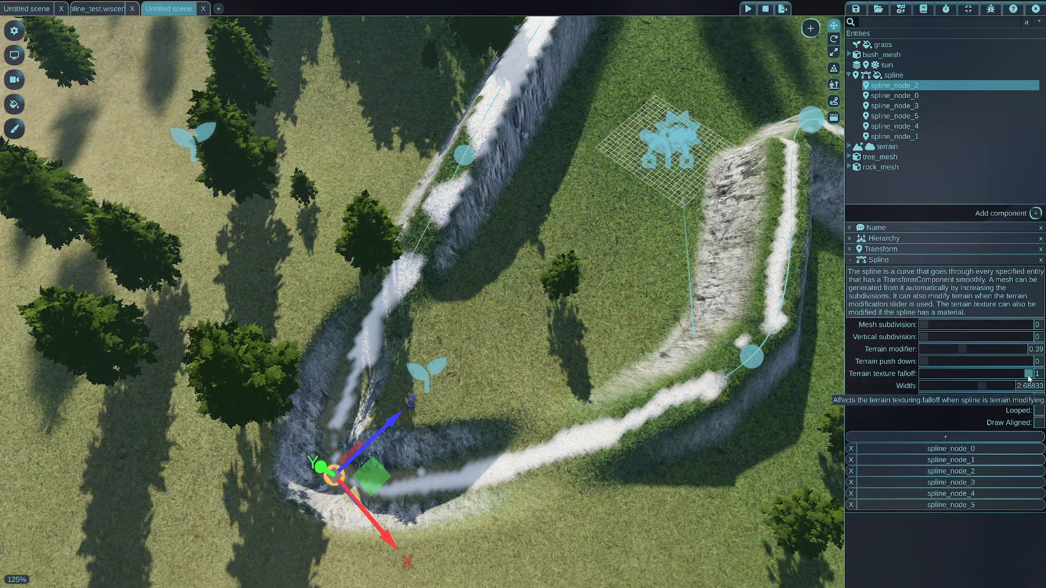
Adjust the spline's Terrain texture falloff slider, trying low and high values, and leave it at 0.51
{"action": "left_click_drag", "start_coordinate": [1030, 374], "coordinate": [1023, 373]}
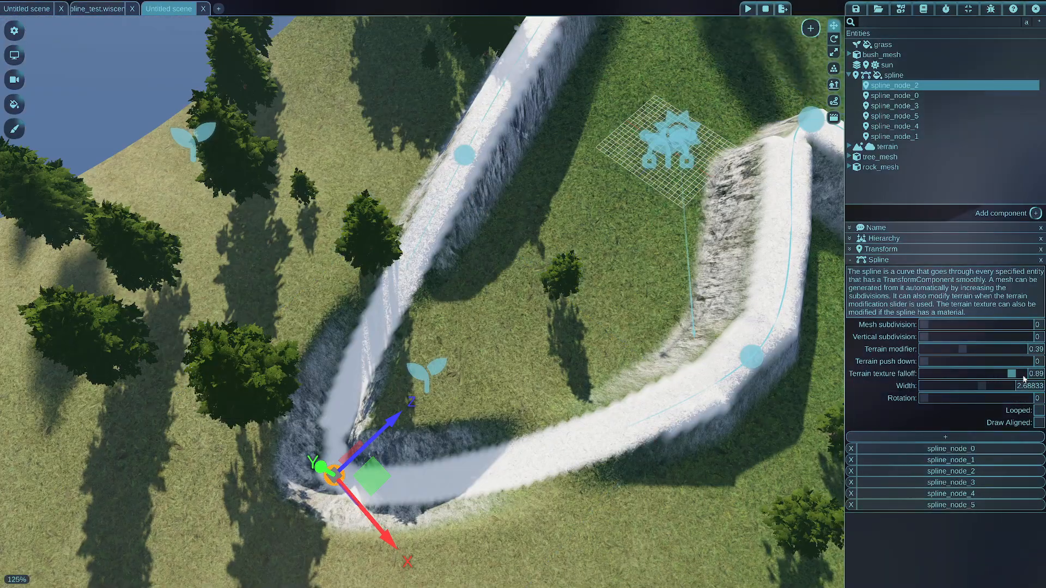
{"action": "left_click_drag", "start_coordinate": [1000, 373], "coordinate": [987, 374]}
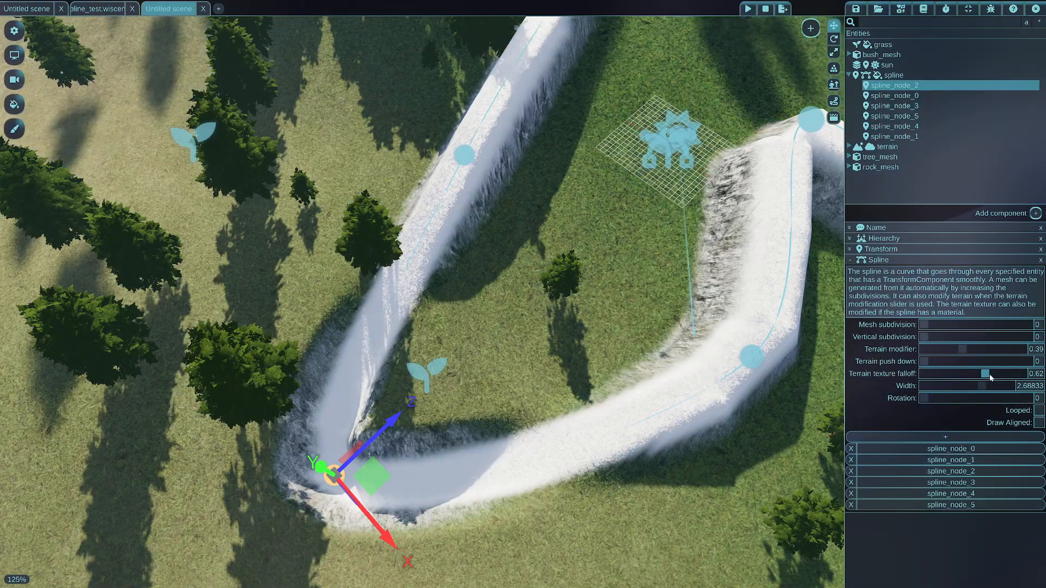
{"action": "left_click_drag", "start_coordinate": [987, 373], "coordinate": [947, 374]}
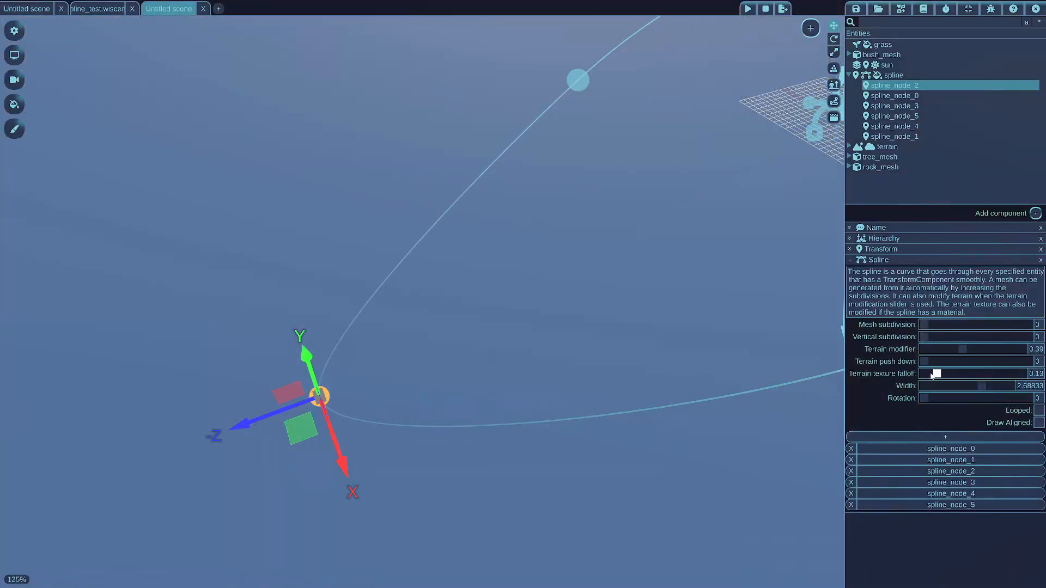
{"action": "left_click_drag", "start_coordinate": [933, 374], "coordinate": [926, 374]}
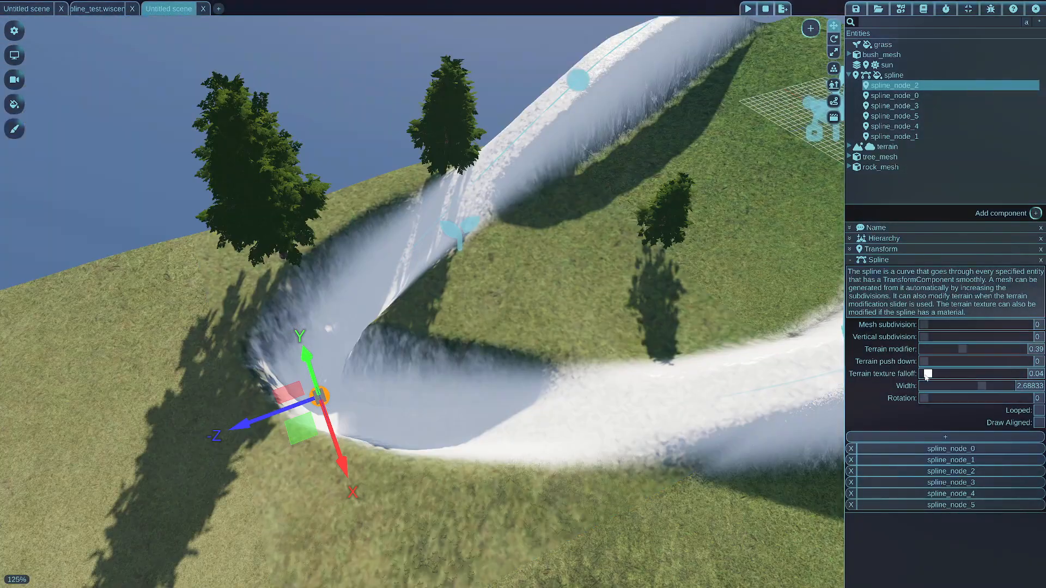
{"action": "left_click_drag", "start_coordinate": [926, 374], "coordinate": [993, 374]}
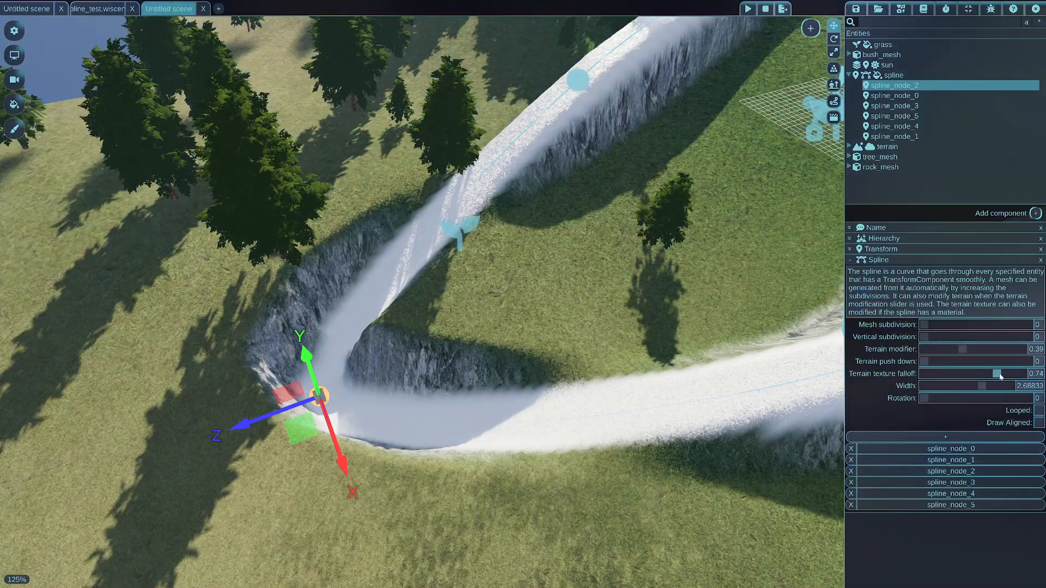
{"action": "left_click_drag", "start_coordinate": [994, 374], "coordinate": [1018, 374]}
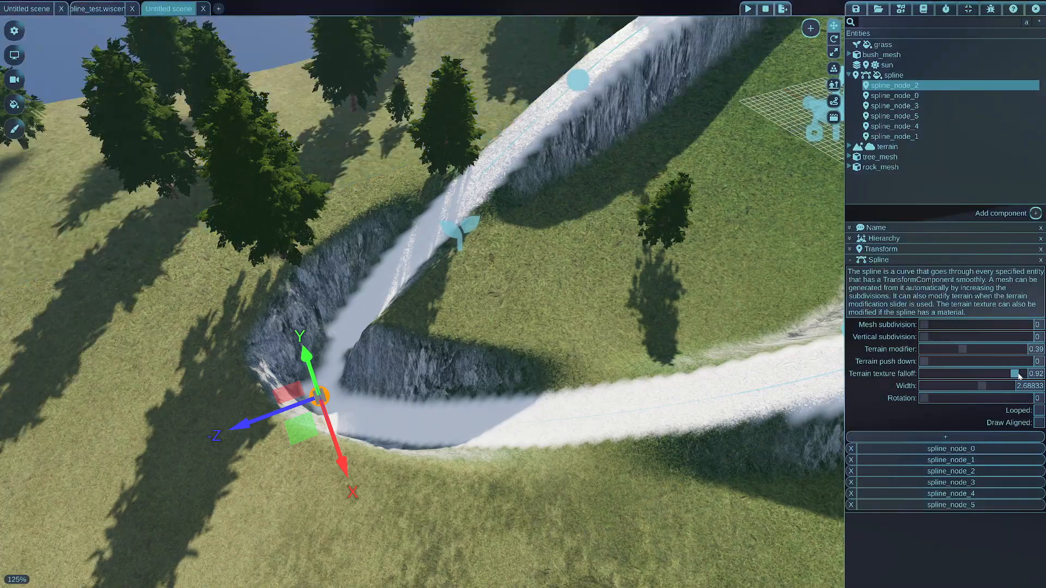
{"action": "left_click_drag", "start_coordinate": [993, 374], "coordinate": [1010, 373]}
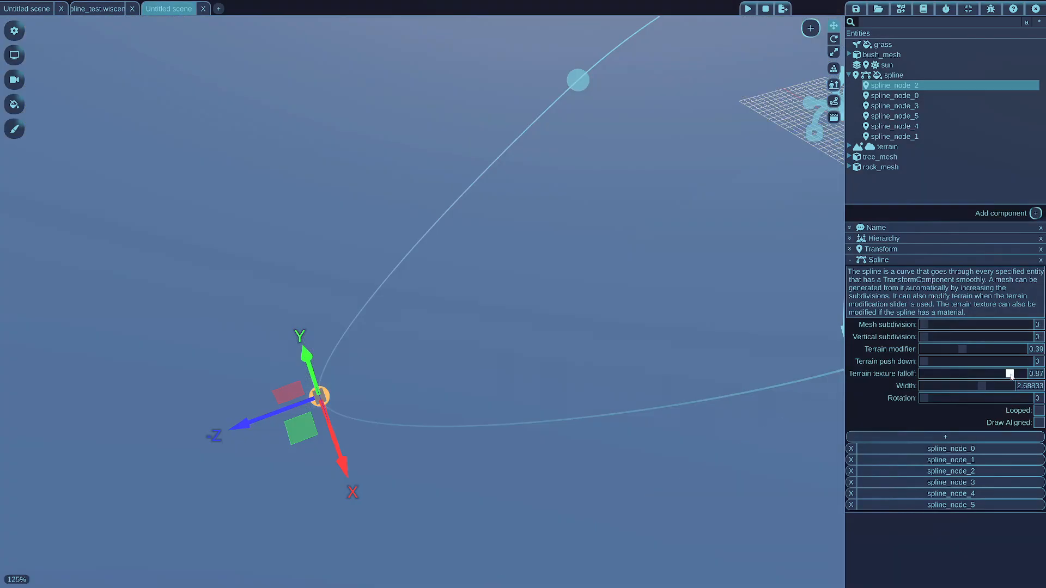
{"action": "left_click_drag", "start_coordinate": [1009, 374], "coordinate": [980, 374]}
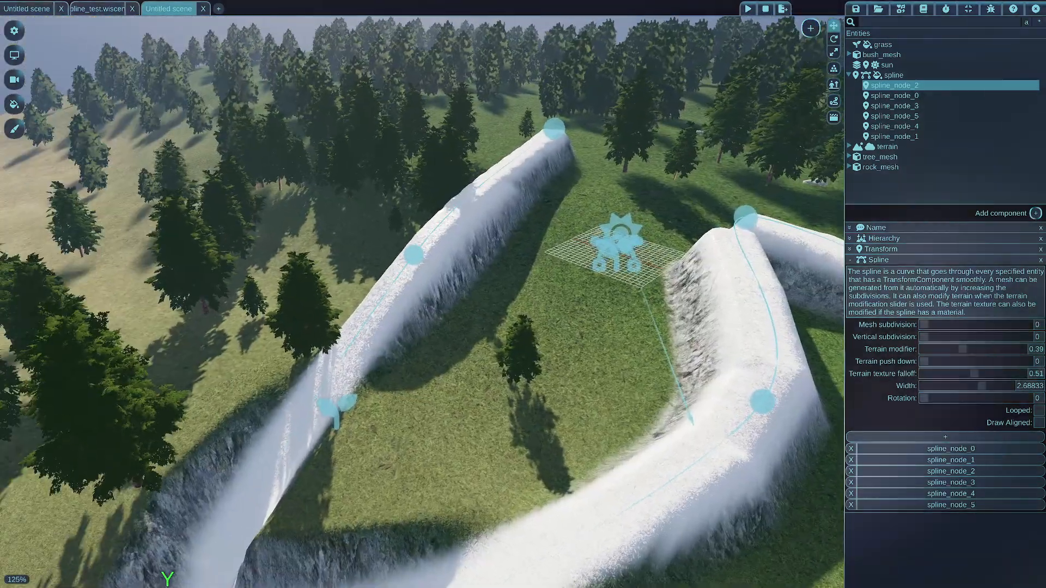
Load ground2.jpg into the spline material's current texture slot
{"action": "left_click", "coordinate": [893, 74]}
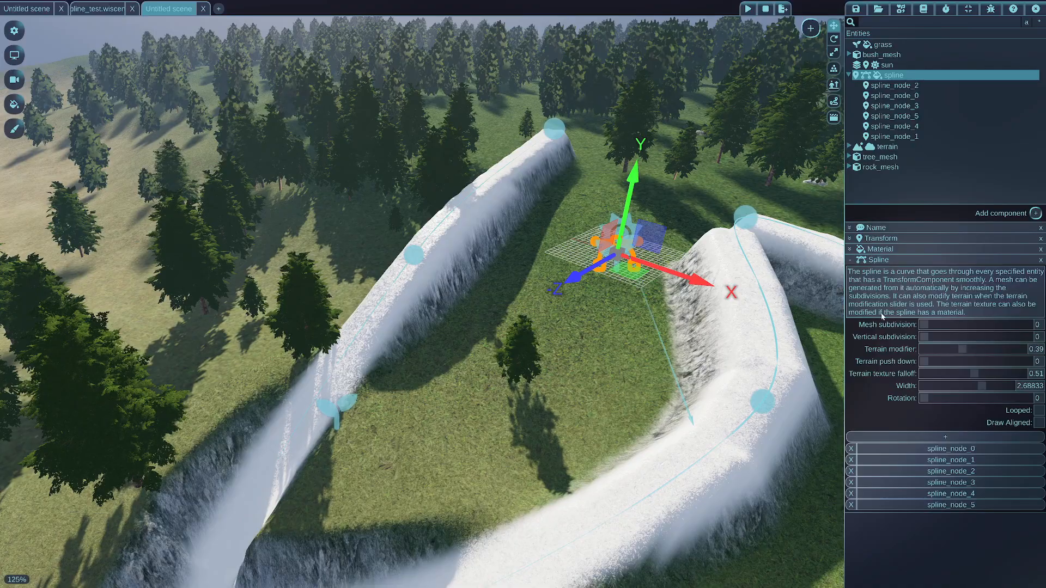
{"action": "left_click", "coordinate": [864, 248]}
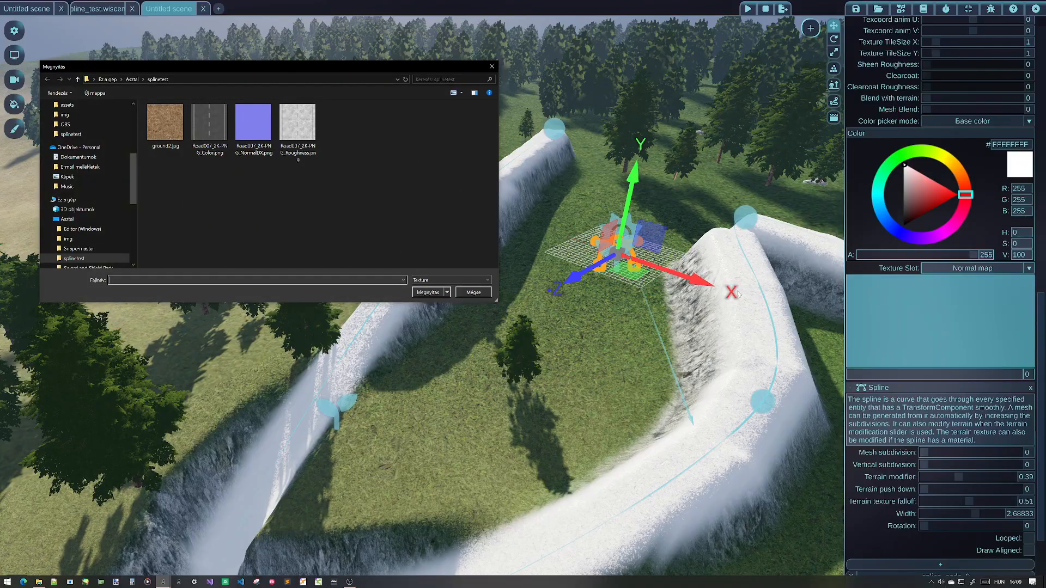
{"action": "left_click", "coordinate": [166, 122]}
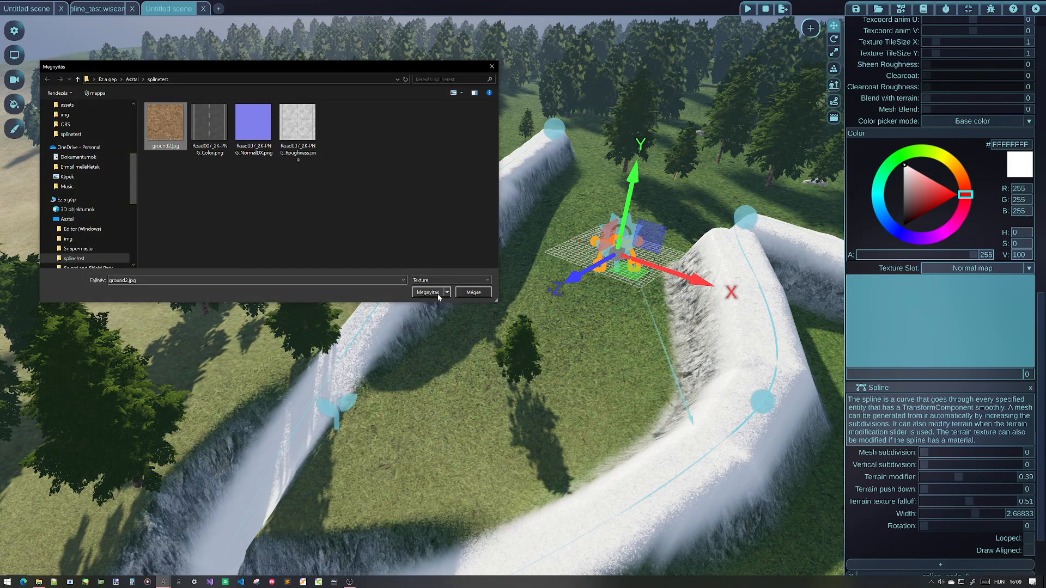
{"action": "left_click", "coordinate": [427, 292]}
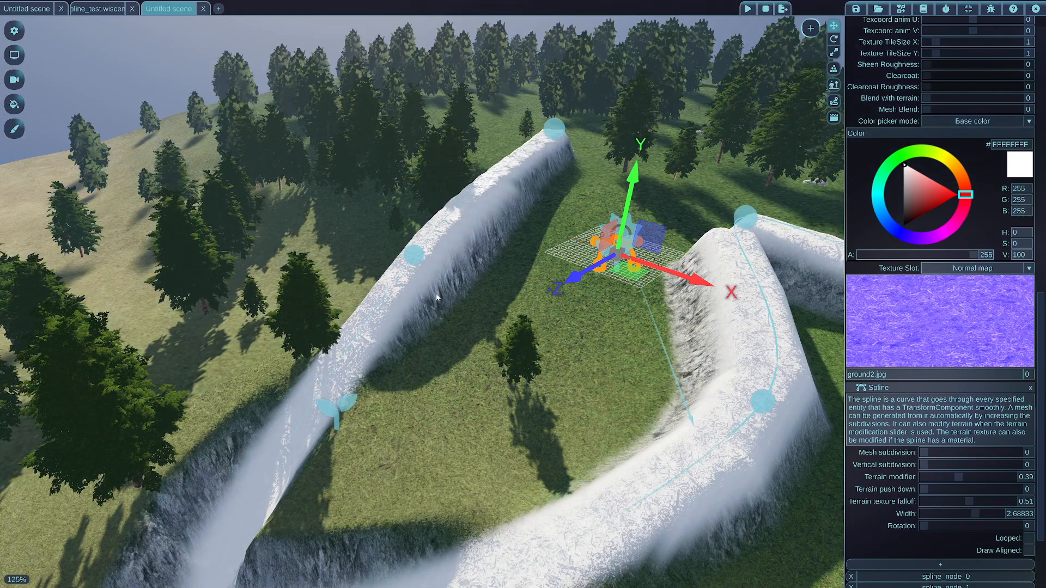
Switch the texture slot to BaseColor map and assign ground2.jpg to it
{"action": "left_click", "coordinate": [975, 268]}
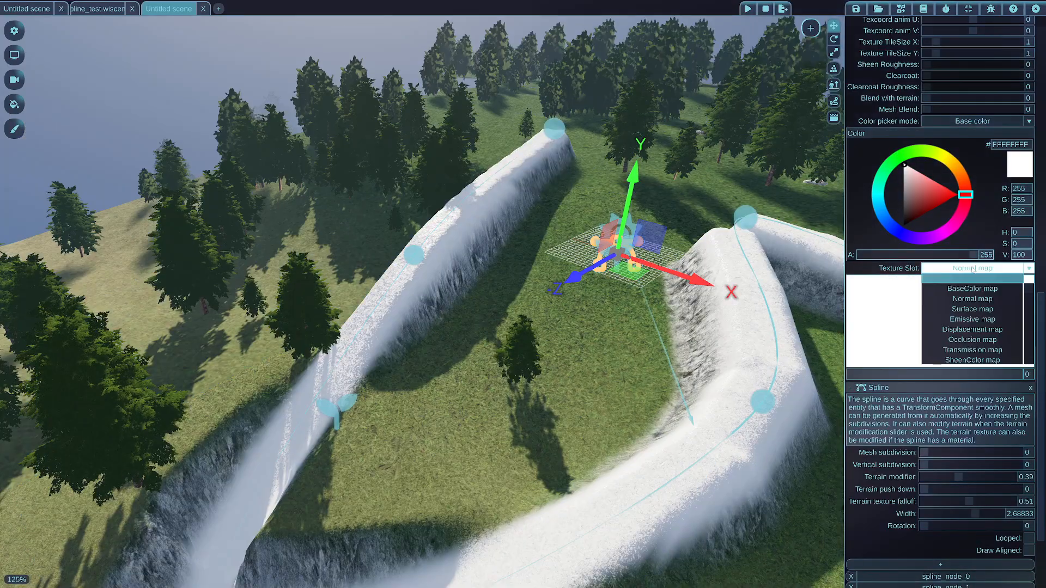
{"action": "left_click", "coordinate": [973, 289]}
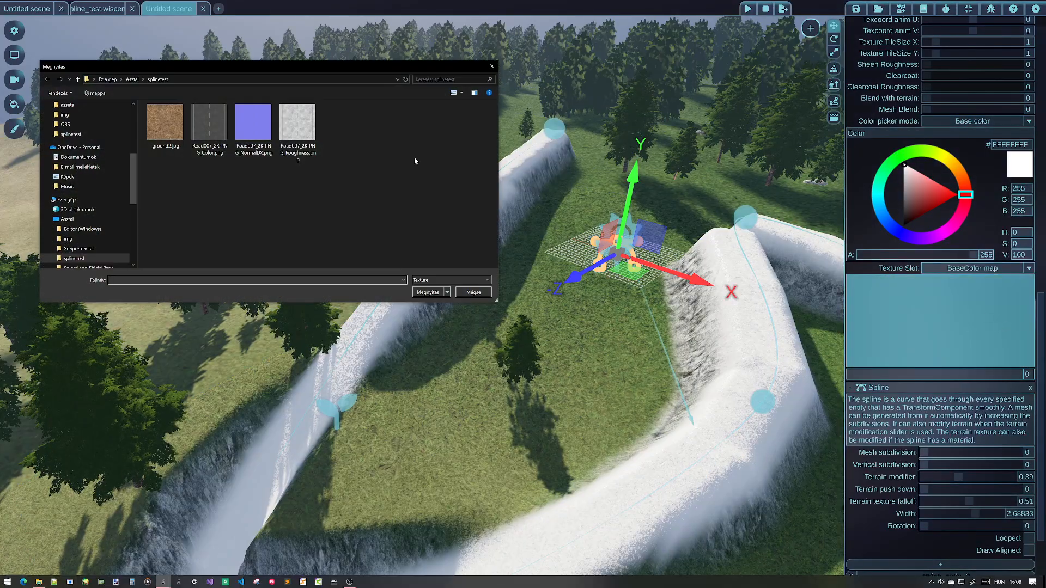
{"action": "double_click", "coordinate": [165, 121]}
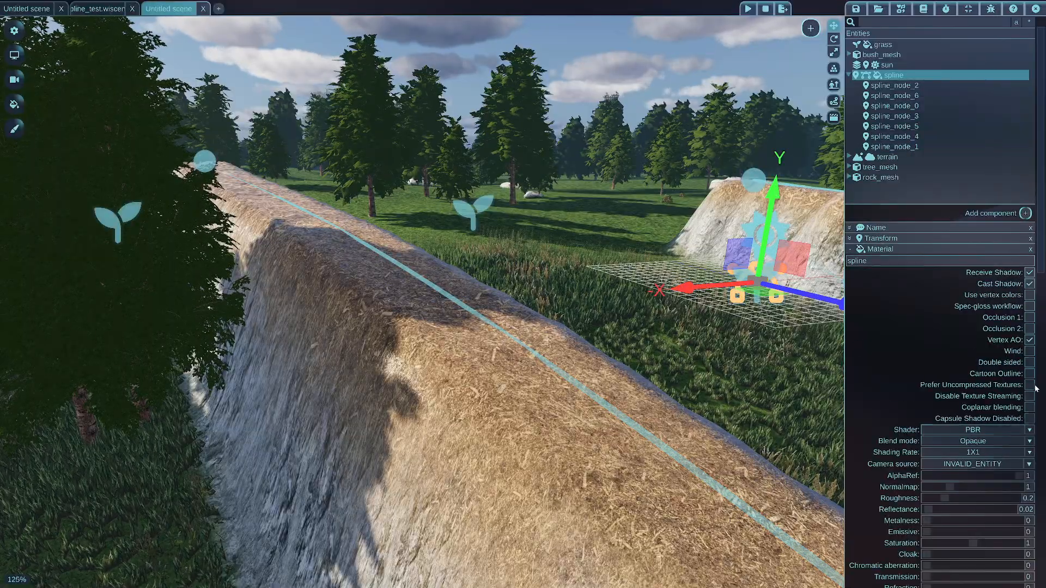
Assign ground2.jpg again to the material's BaseColor map slot so the ridges show dirt
{"action": "scroll", "scroll_direction": "down", "scroll_amount": 3}
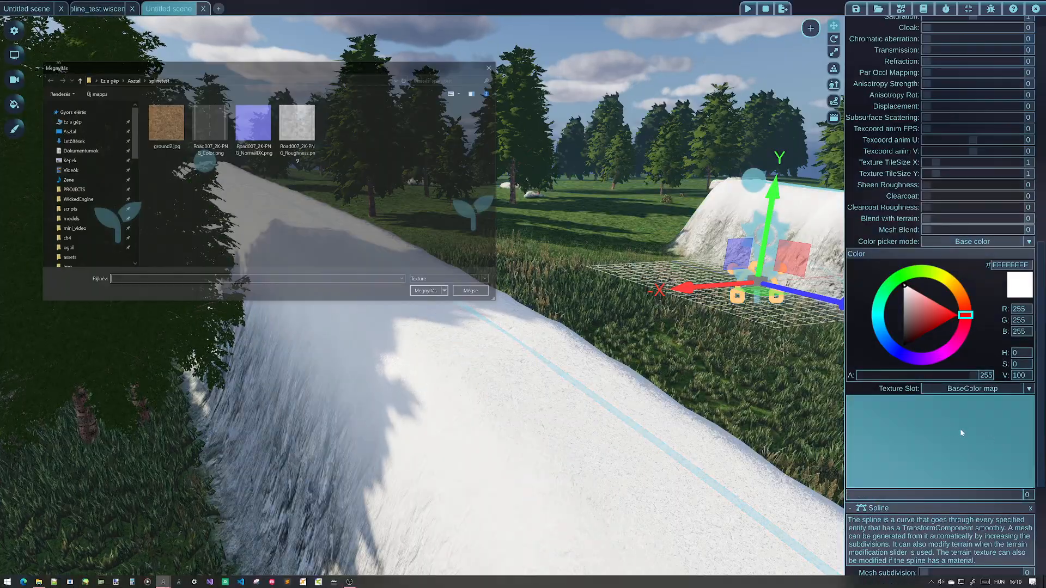
{"action": "left_click", "coordinate": [210, 121]}
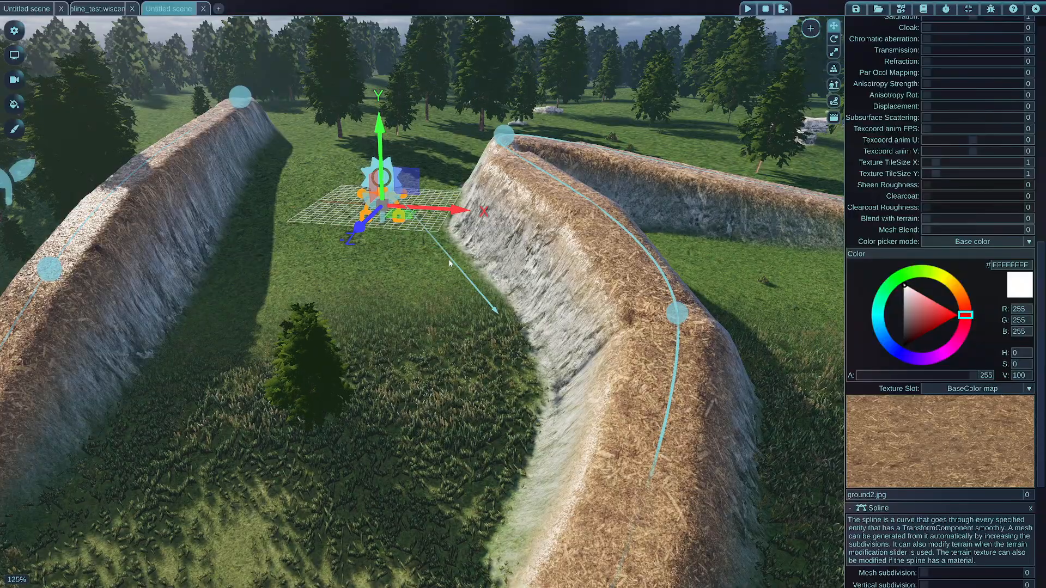
{"action": "scroll", "scroll_direction": "down", "scroll_amount": 3}
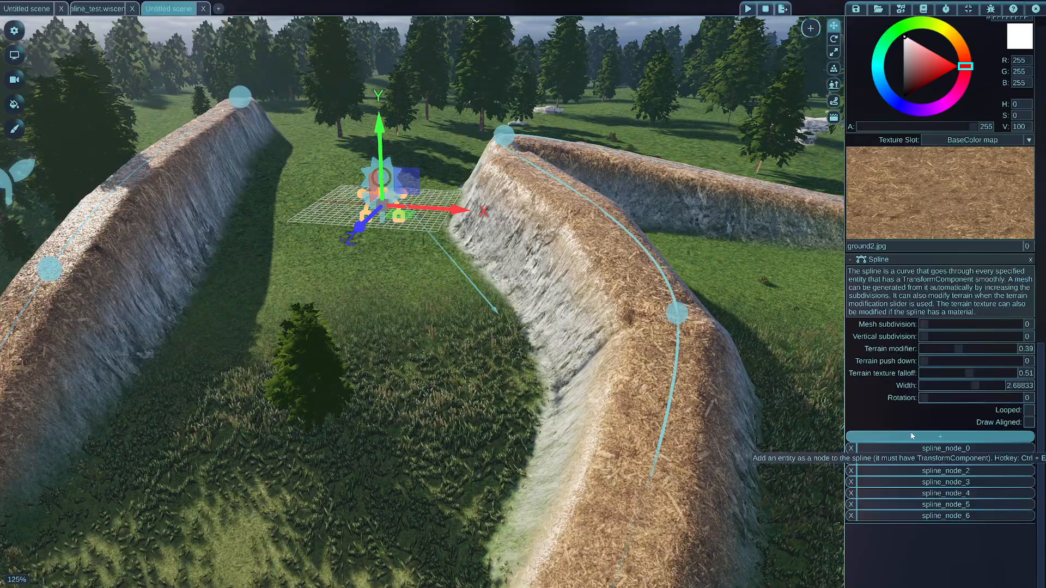